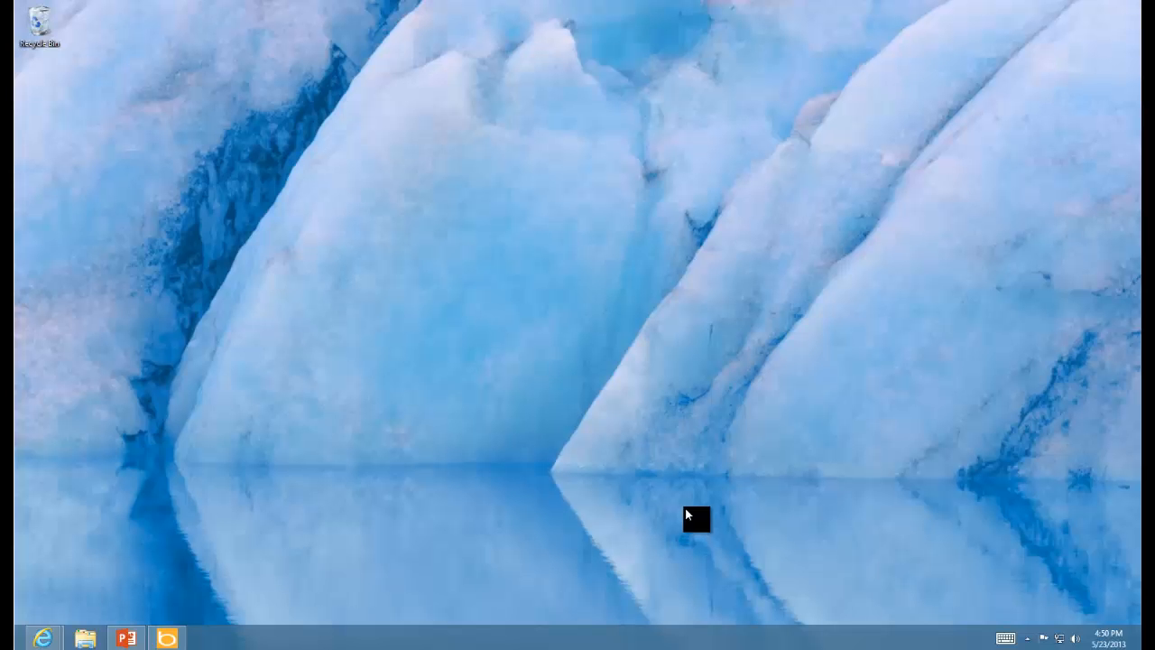
pyautogui.moveTo(1135, 639)
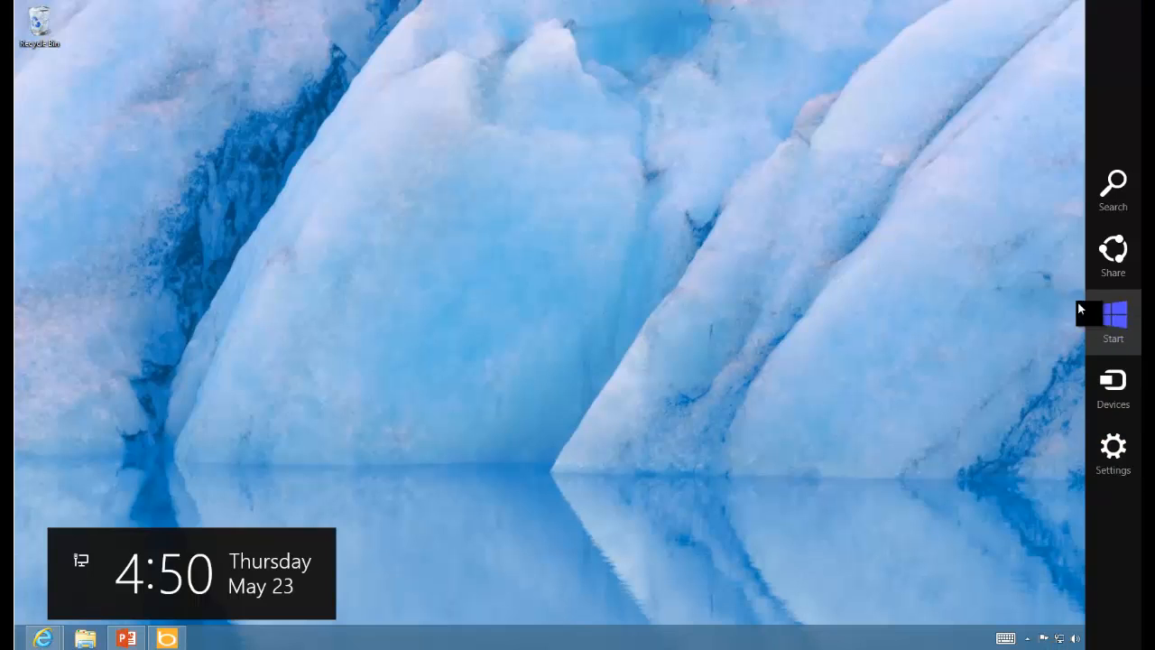
# Step: Switch from the desktop to the Windows 8 Start screen
pyautogui.click(1113, 316)
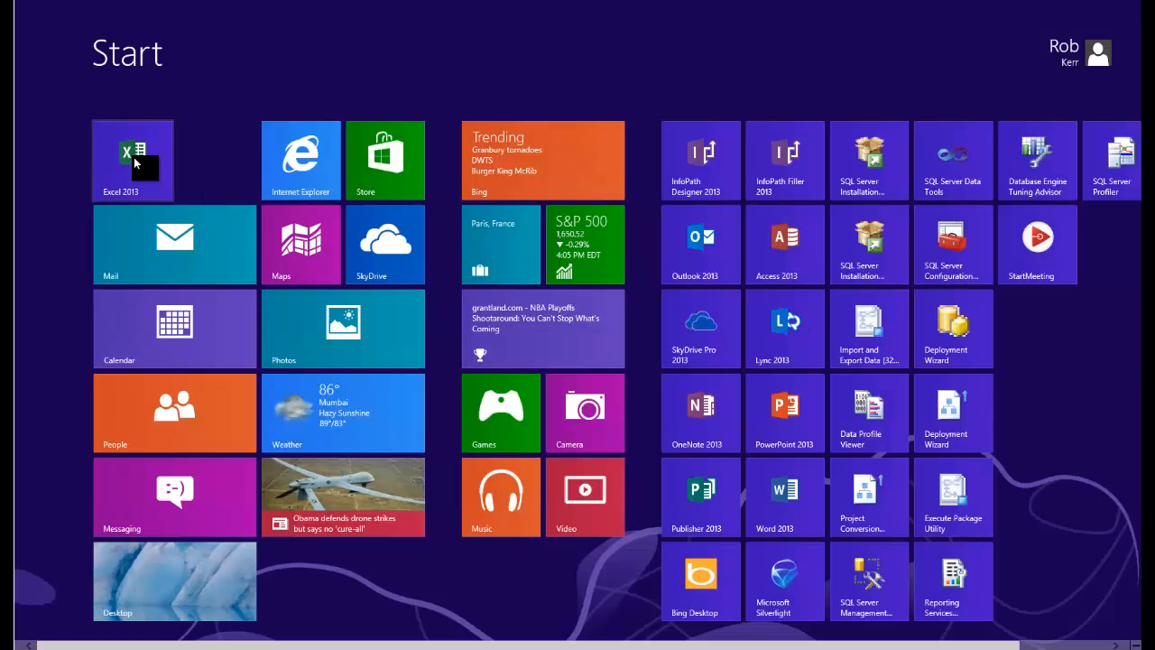
# Step: Launch Excel 2013, create a blank workbook, and view the DATA tab's external data options
pyautogui.click(132, 160)
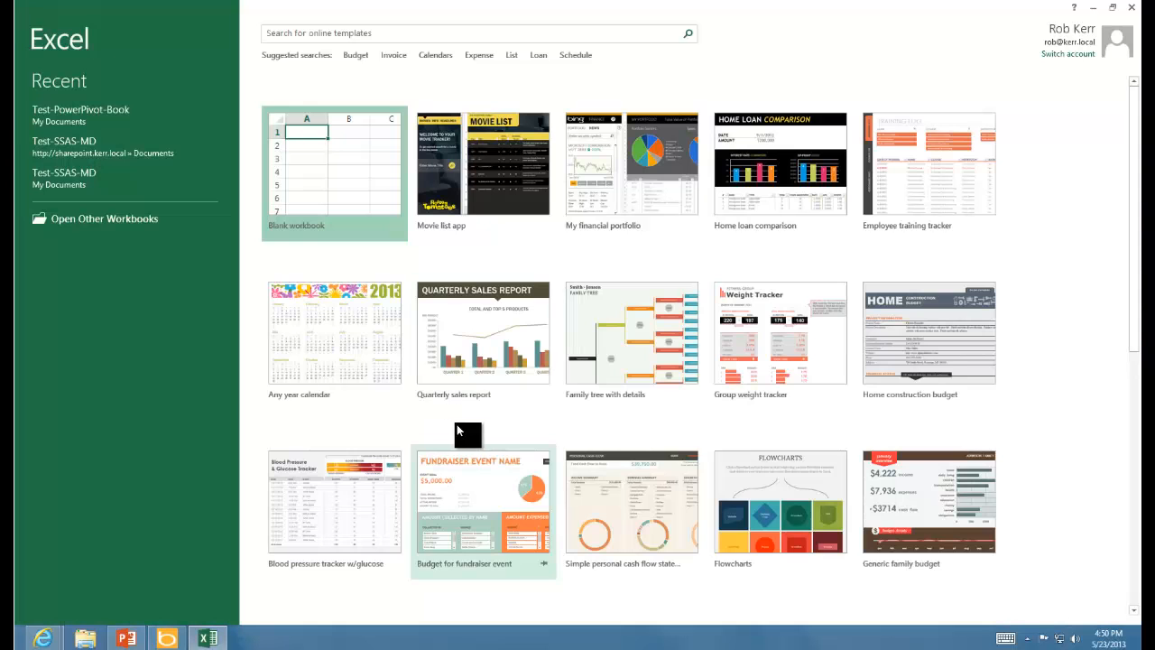
pyautogui.moveTo(546, 302)
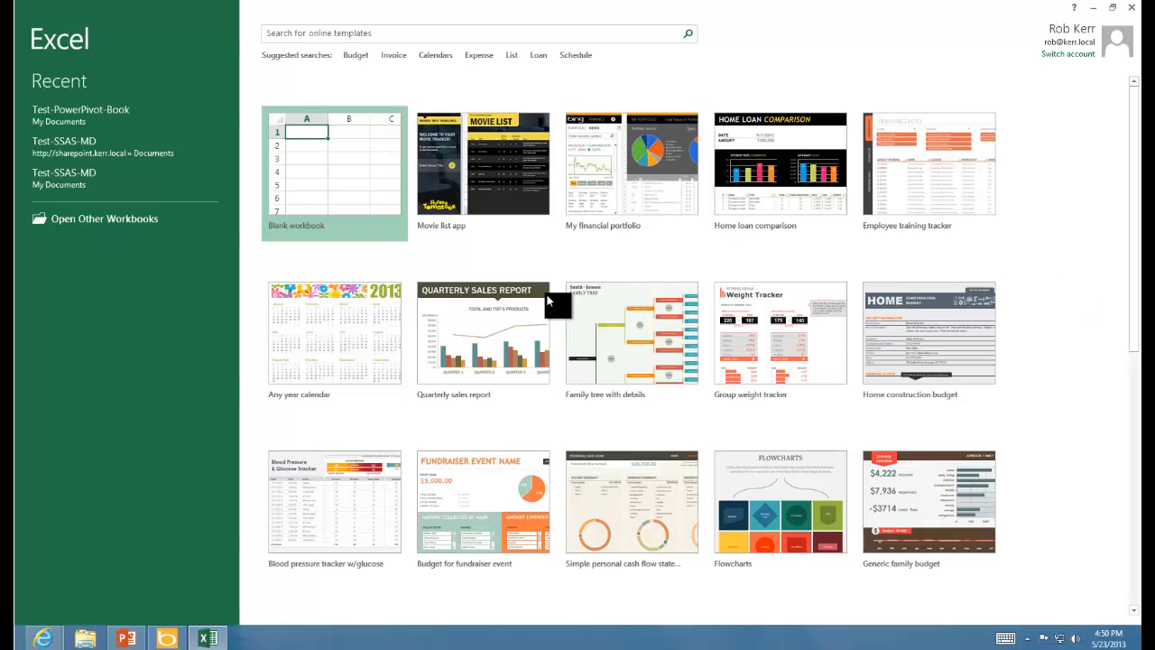
pyautogui.click(334, 167)
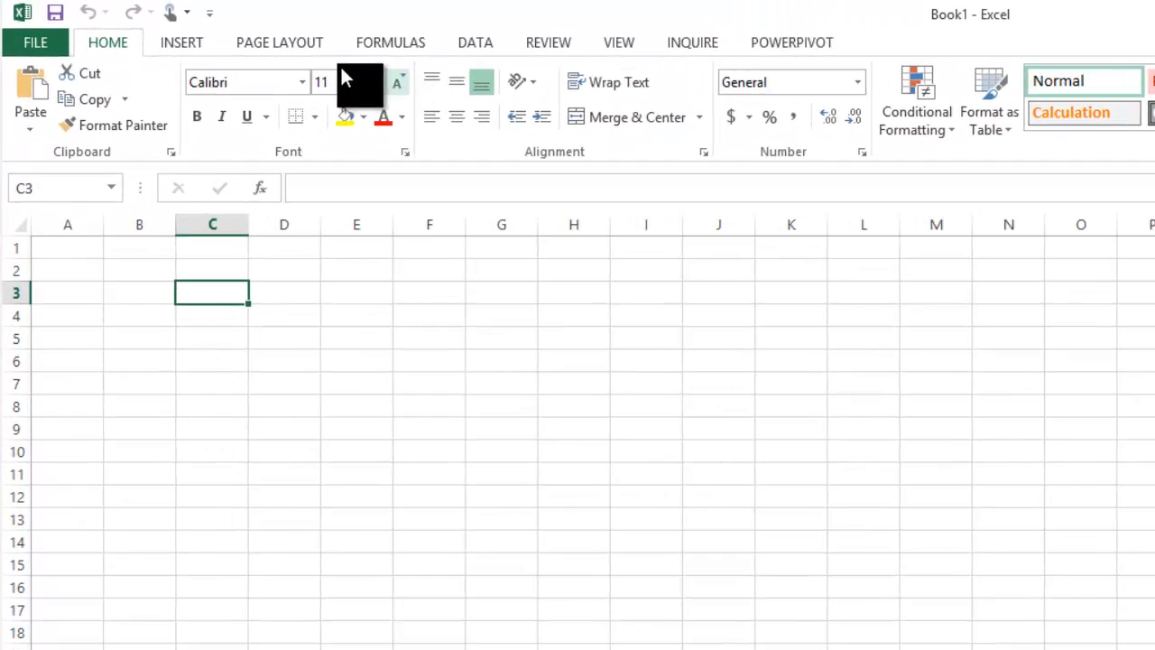
pyautogui.click(181, 43)
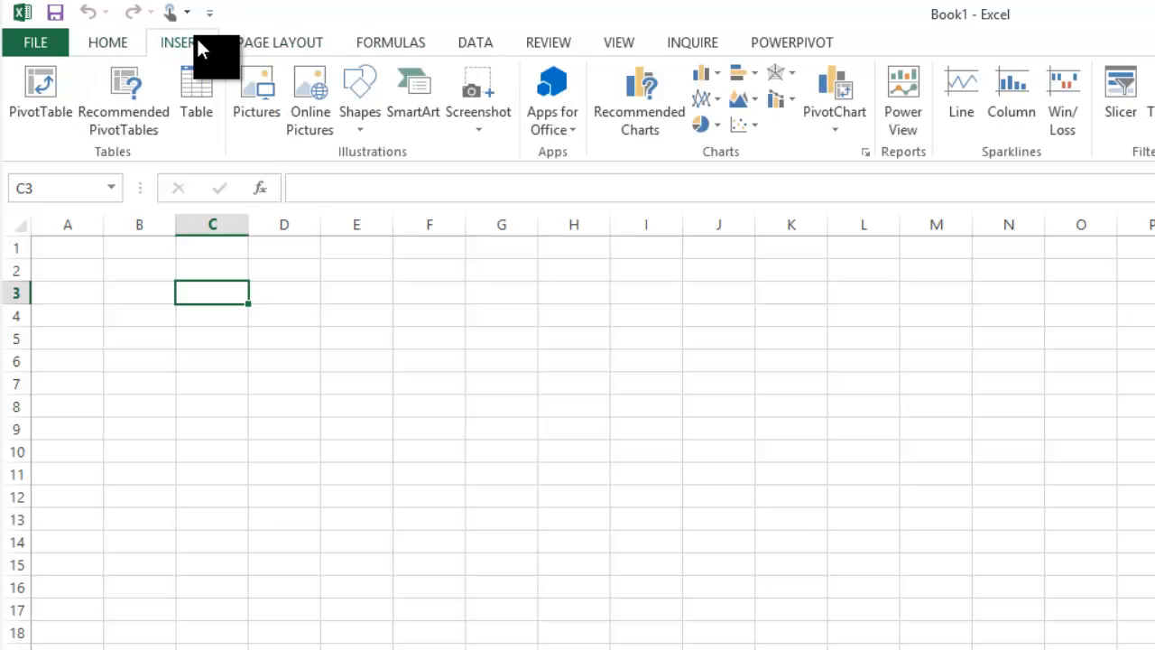
pyautogui.click(475, 42)
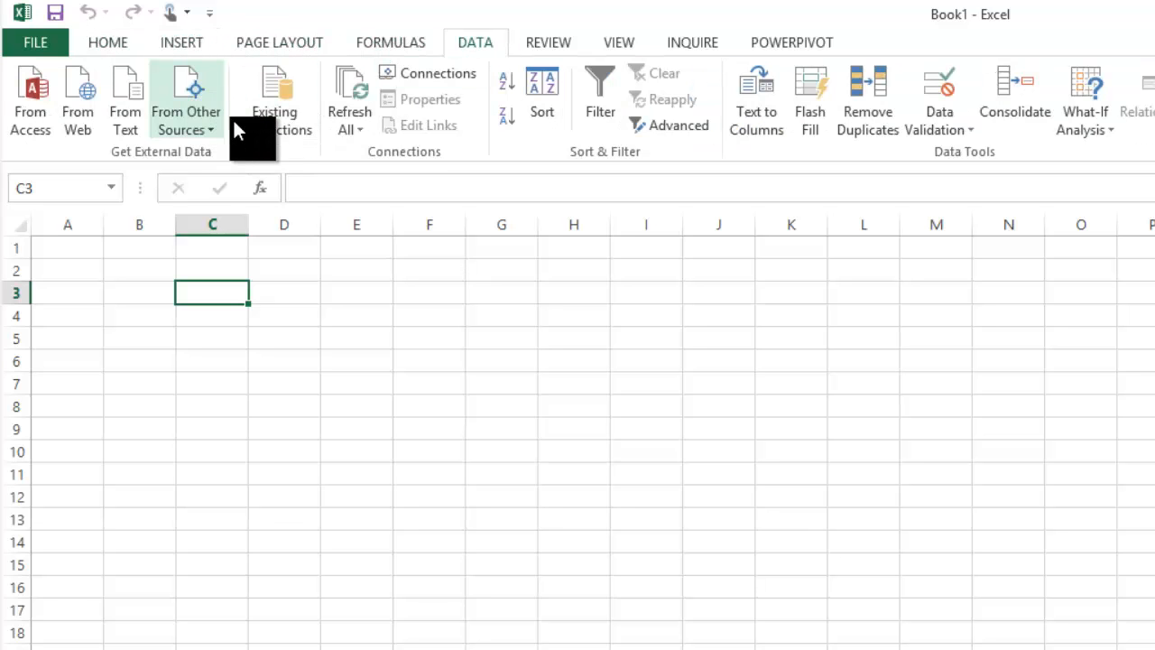
# Step: Connect to spdb2\tabular with Windows Authentication, choose Internet Sales, and save AWSales.odc
pyautogui.click(185, 99)
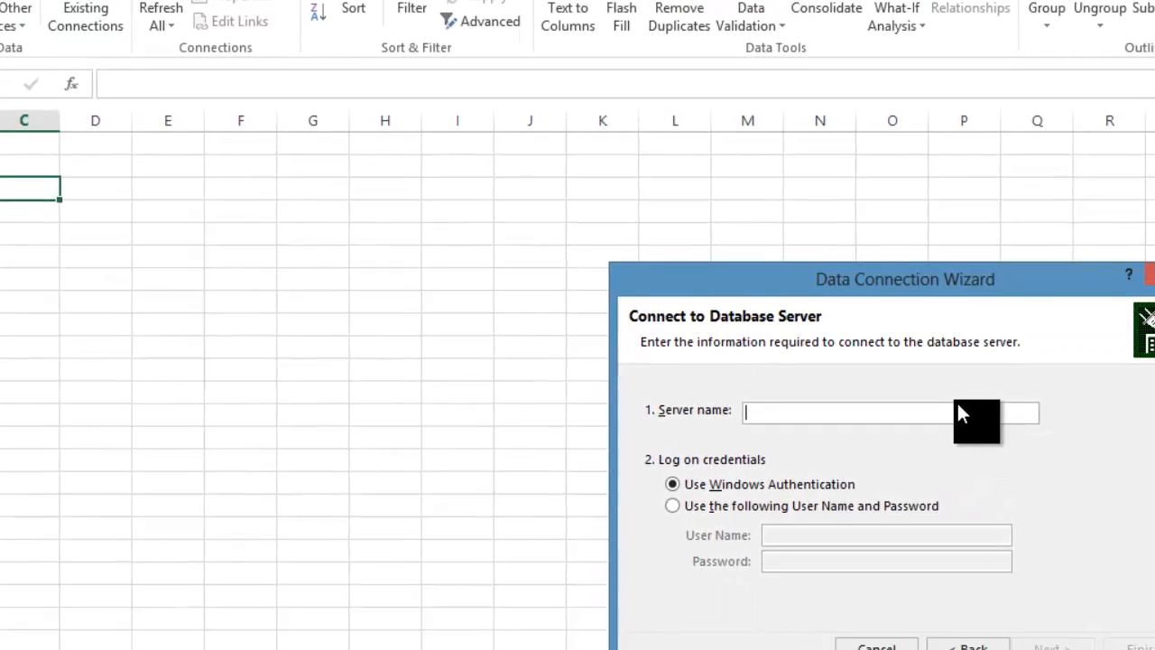
pyautogui.write('spdb2')
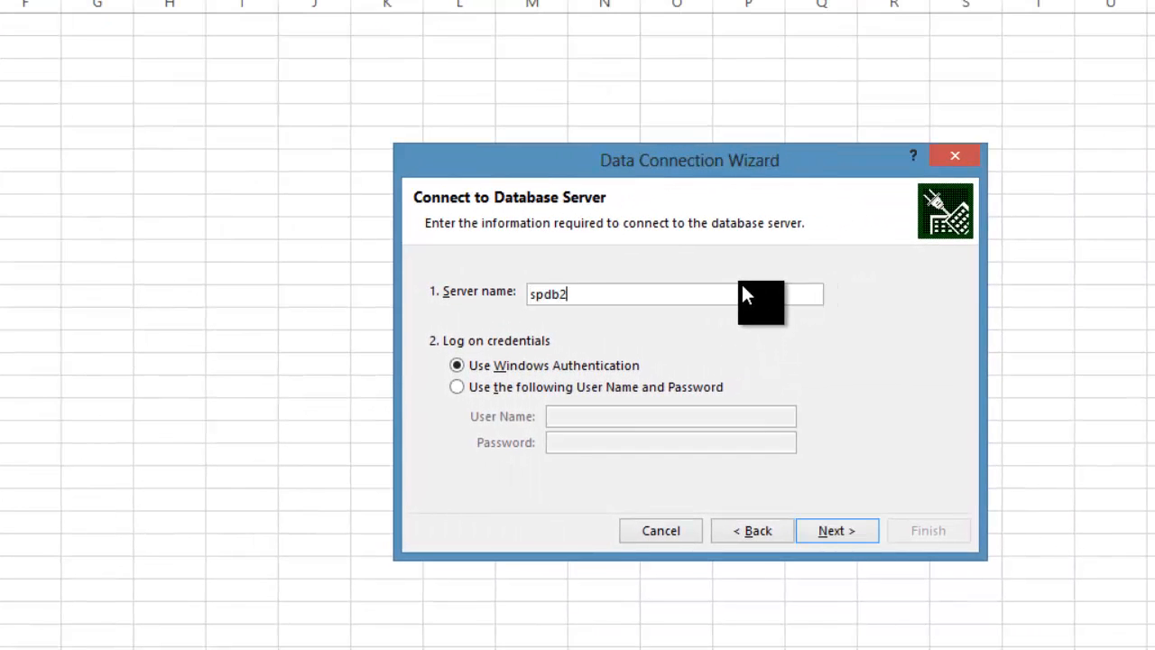
pyautogui.write('\\tabular')
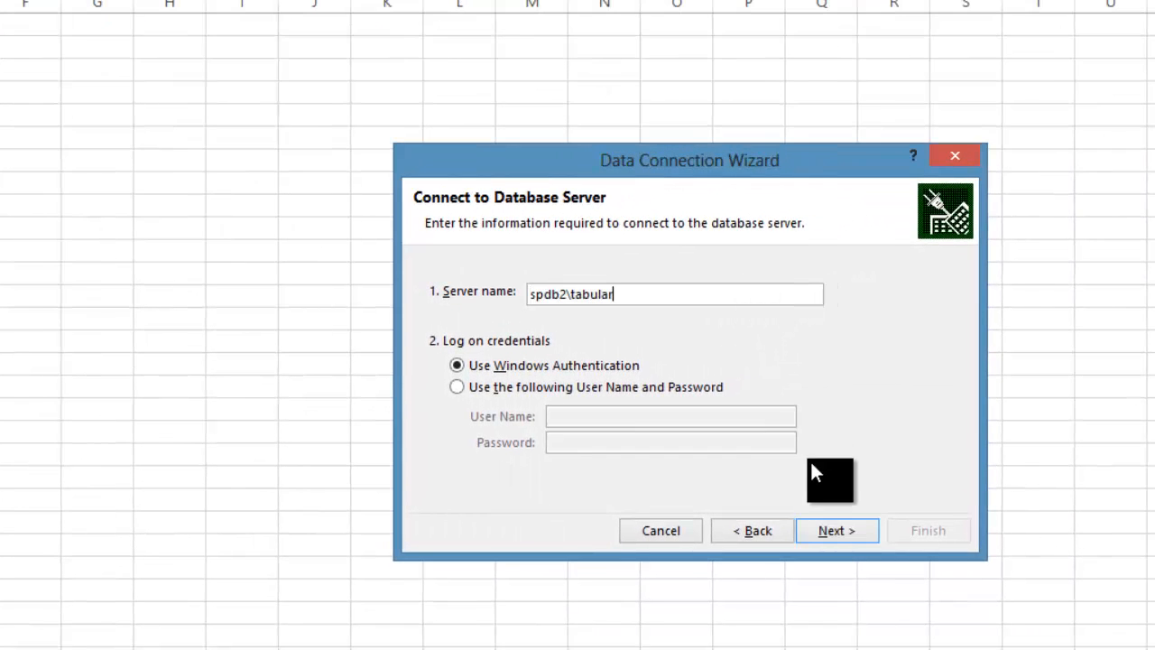
pyautogui.moveTo(501, 390)
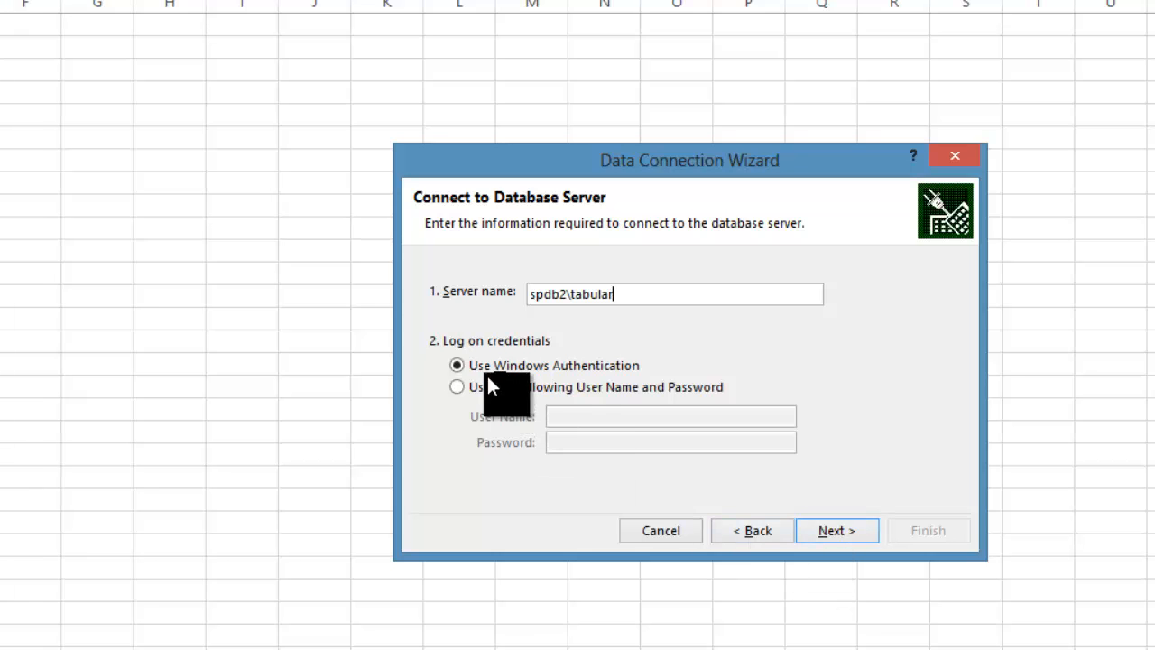
pyautogui.click(835, 530)
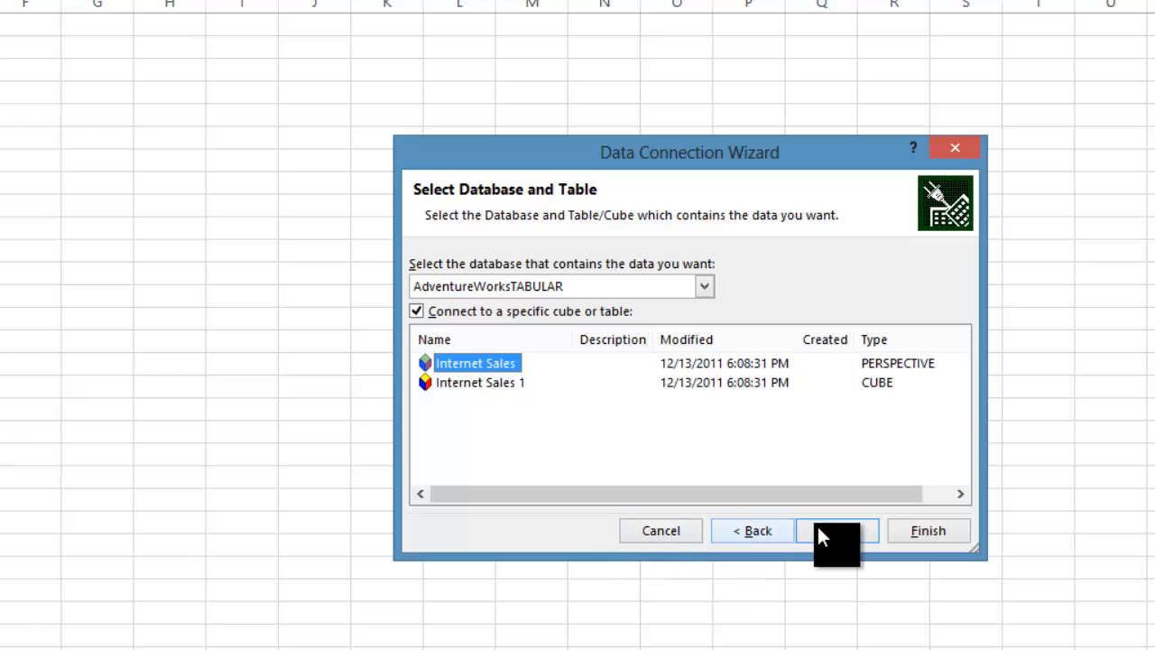
pyautogui.click(836, 529)
pyautogui.write('AWSal')
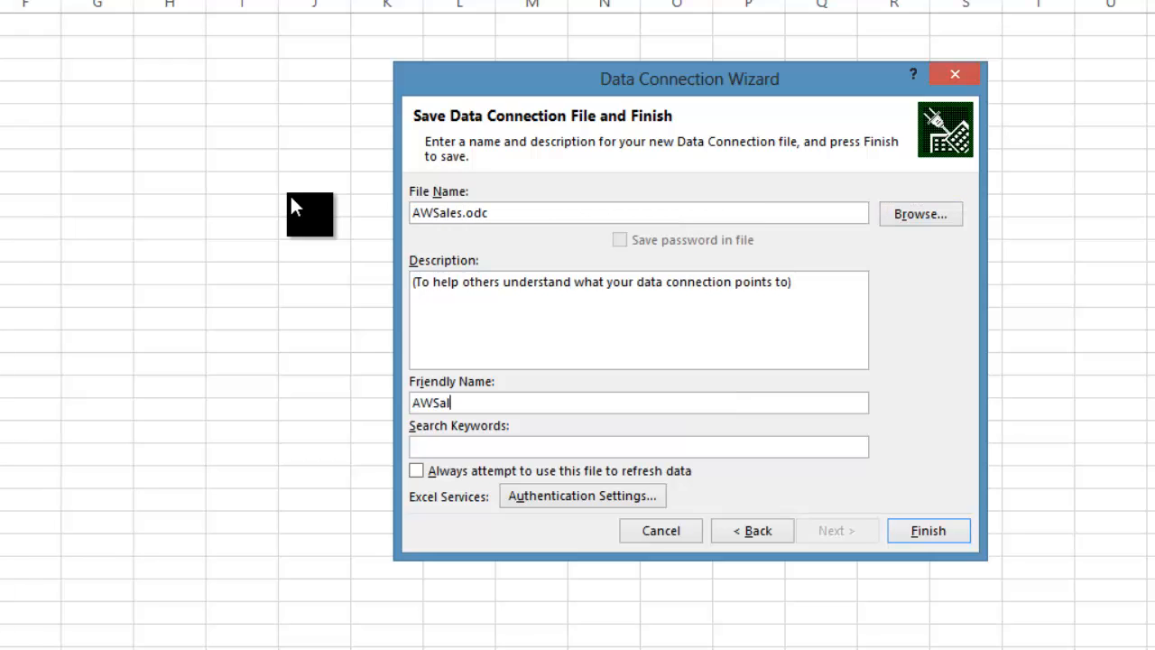
pyautogui.click(928, 530)
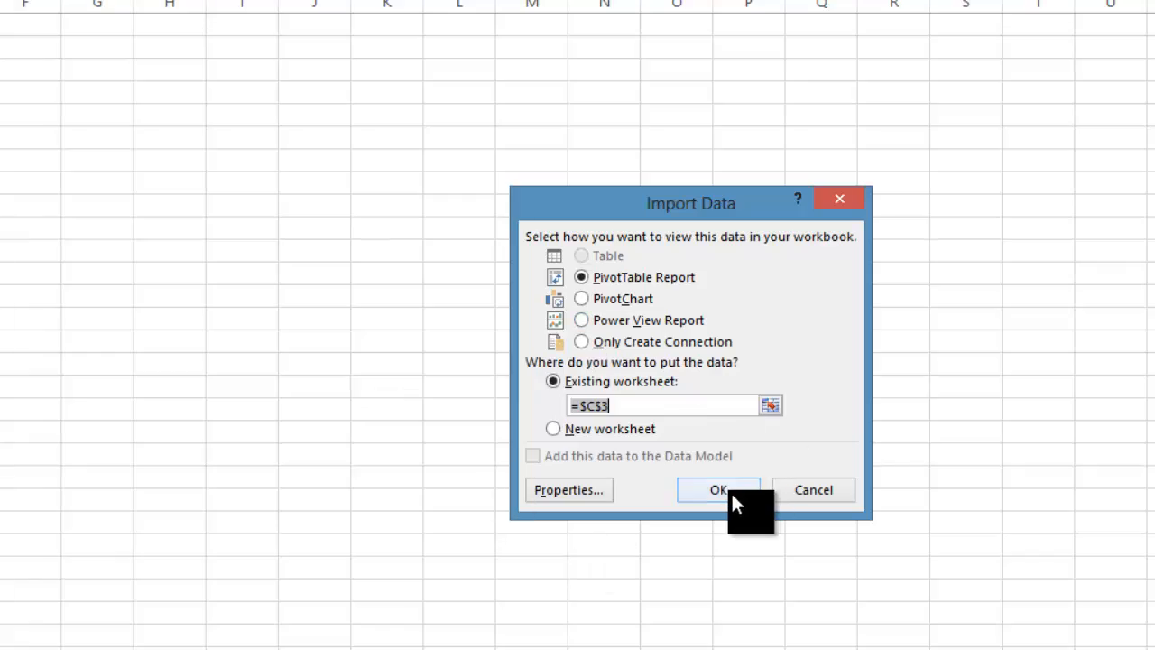
# Step: Import a PivotTable at C3 summing Internet Total Sales by Product Category Name
pyautogui.click(718, 490)
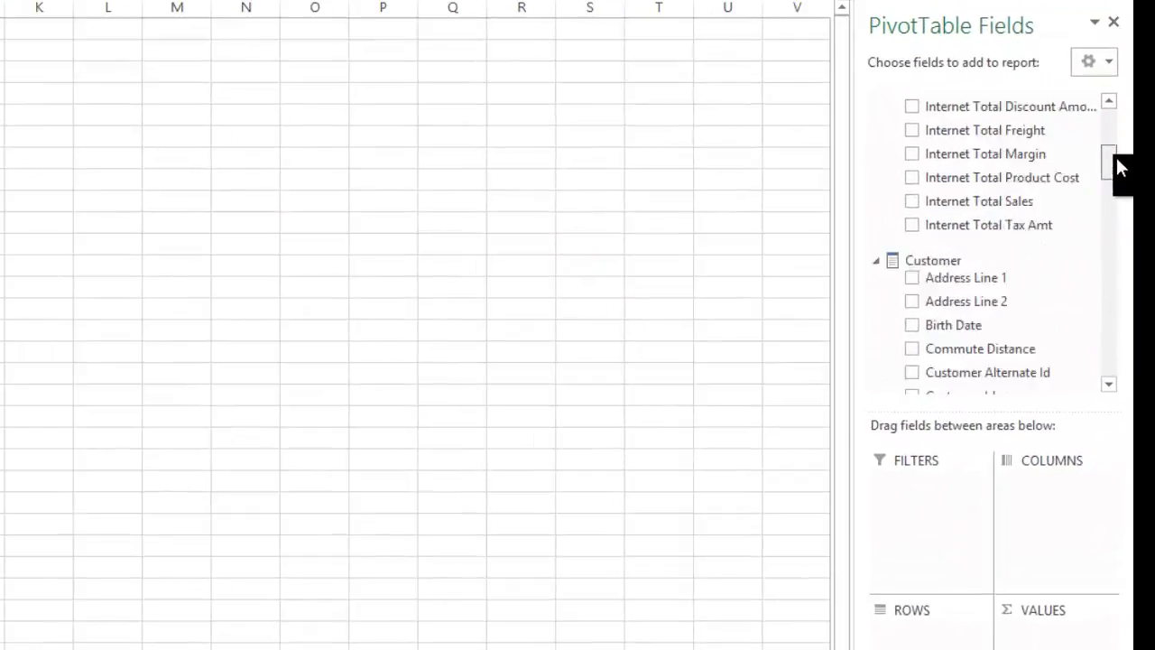
pyautogui.click(912, 201)
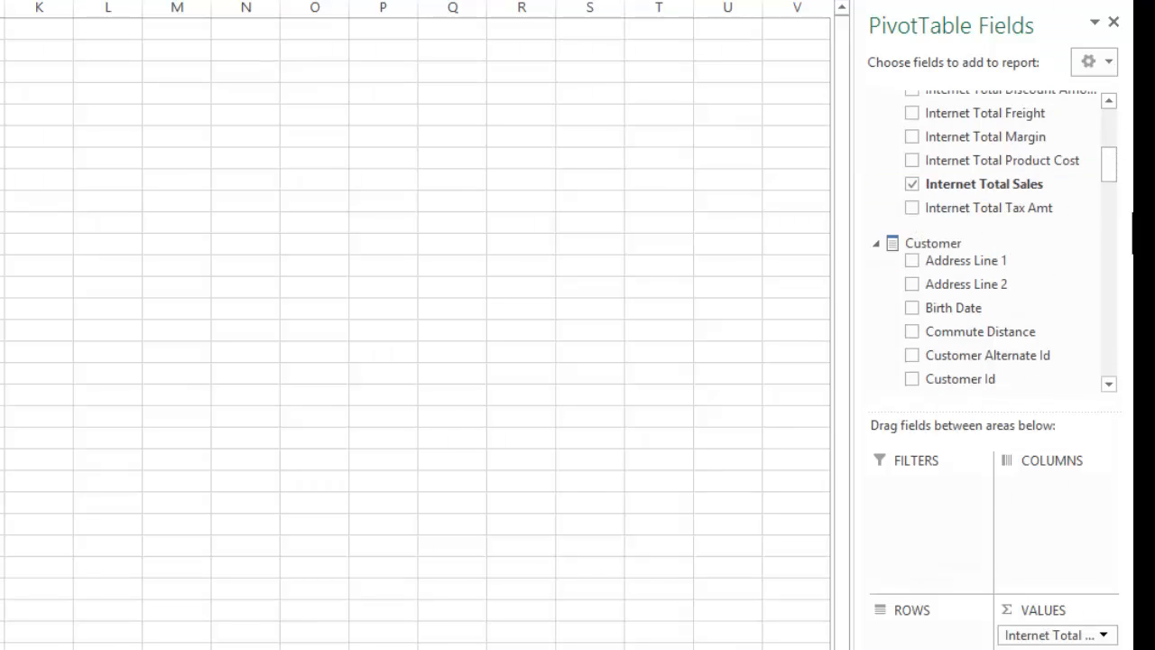
pyautogui.scroll(-3)
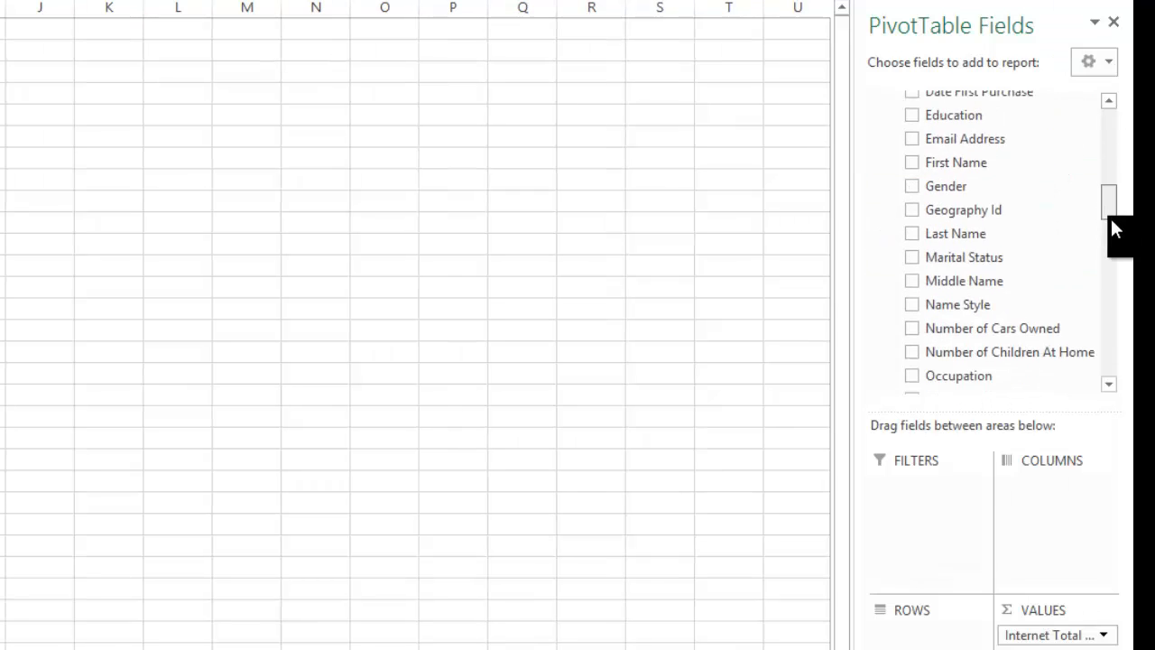
pyautogui.scroll(-3)
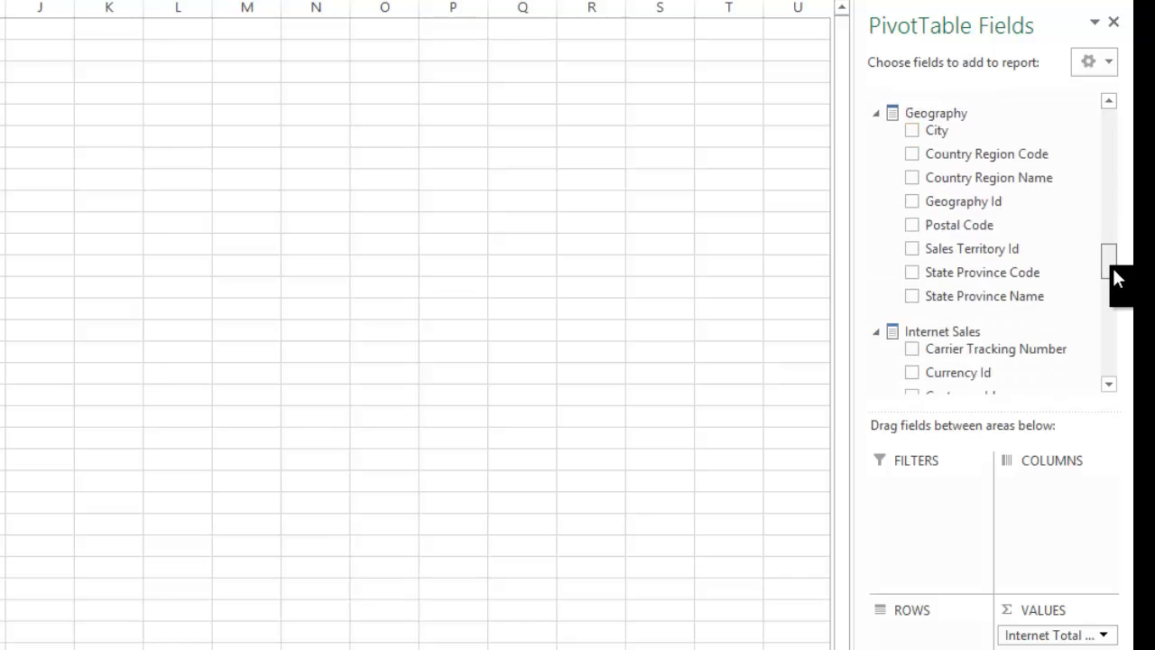
pyautogui.scroll(-3)
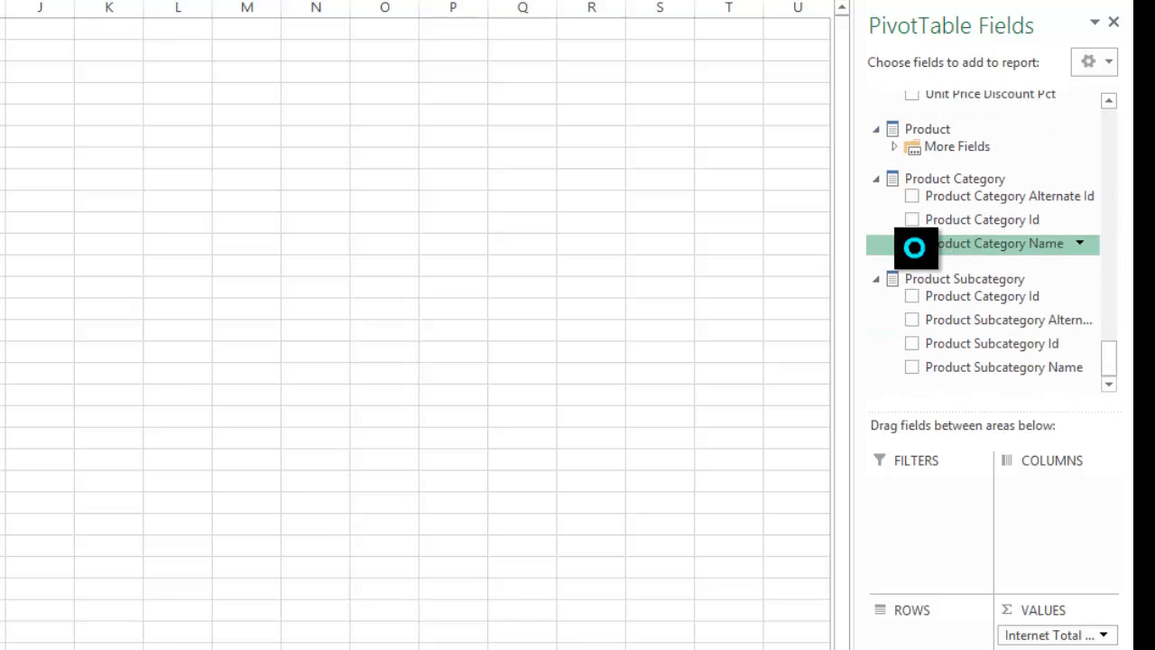
pyautogui.click(911, 243)
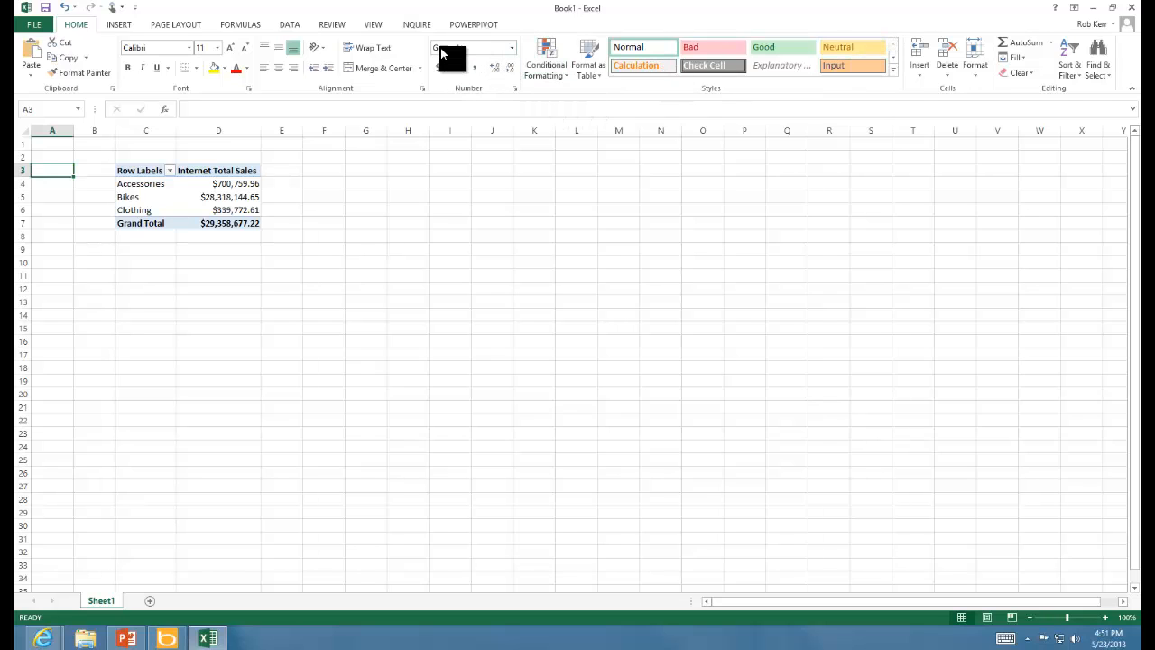
# Step: Switch ribbon tabs and scroll back up to the category sales PivotTable
pyautogui.click(289, 24)
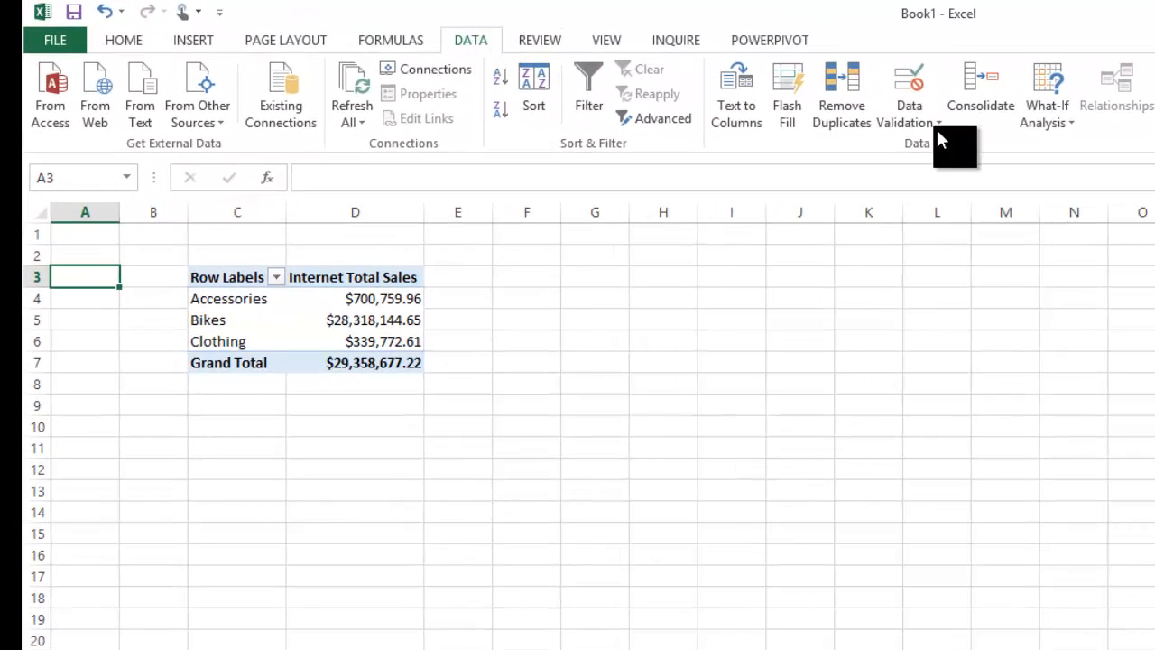
pyautogui.moveTo(595, 131)
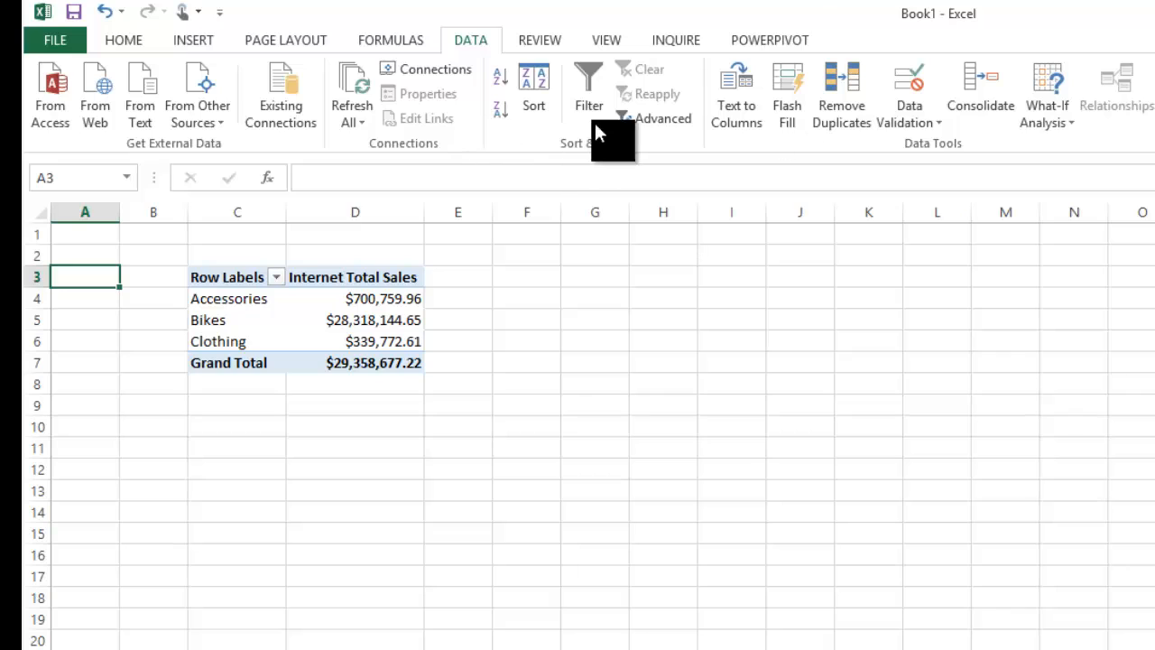
pyautogui.scroll(3)
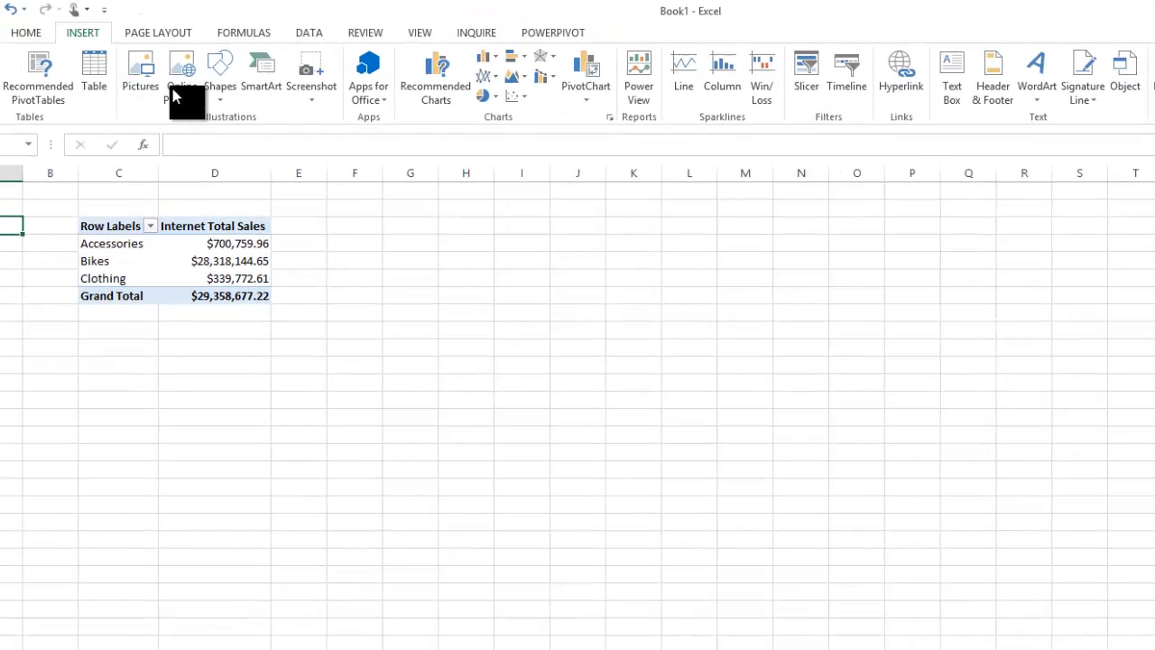
pyautogui.moveTo(900, 72)
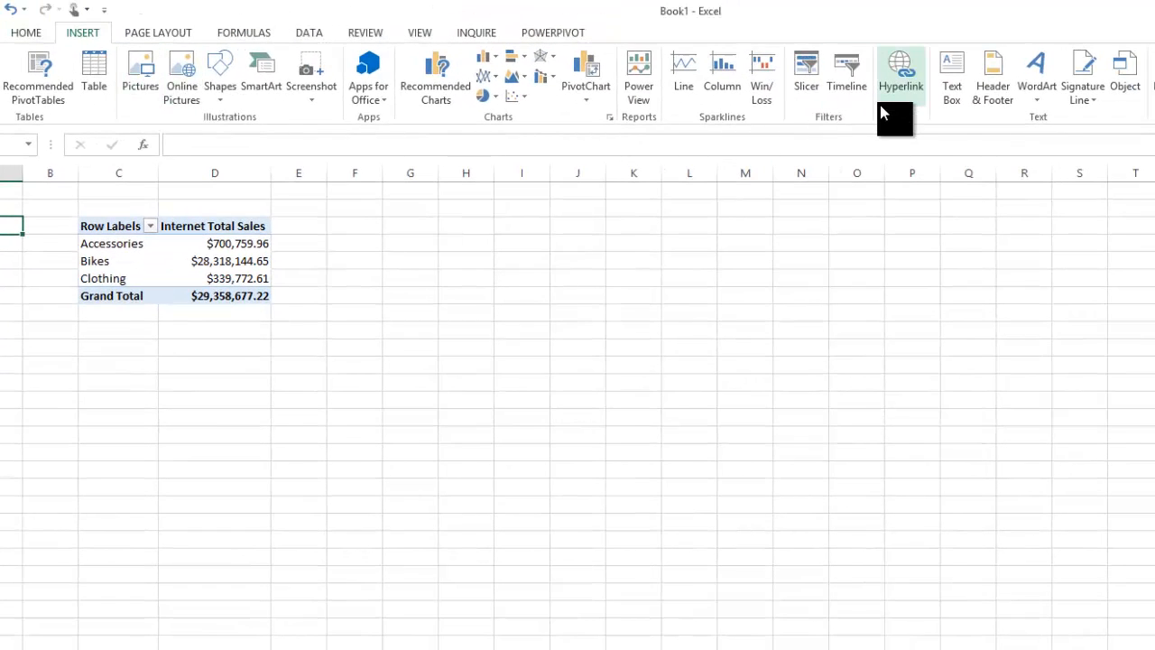
pyautogui.moveTo(806, 74)
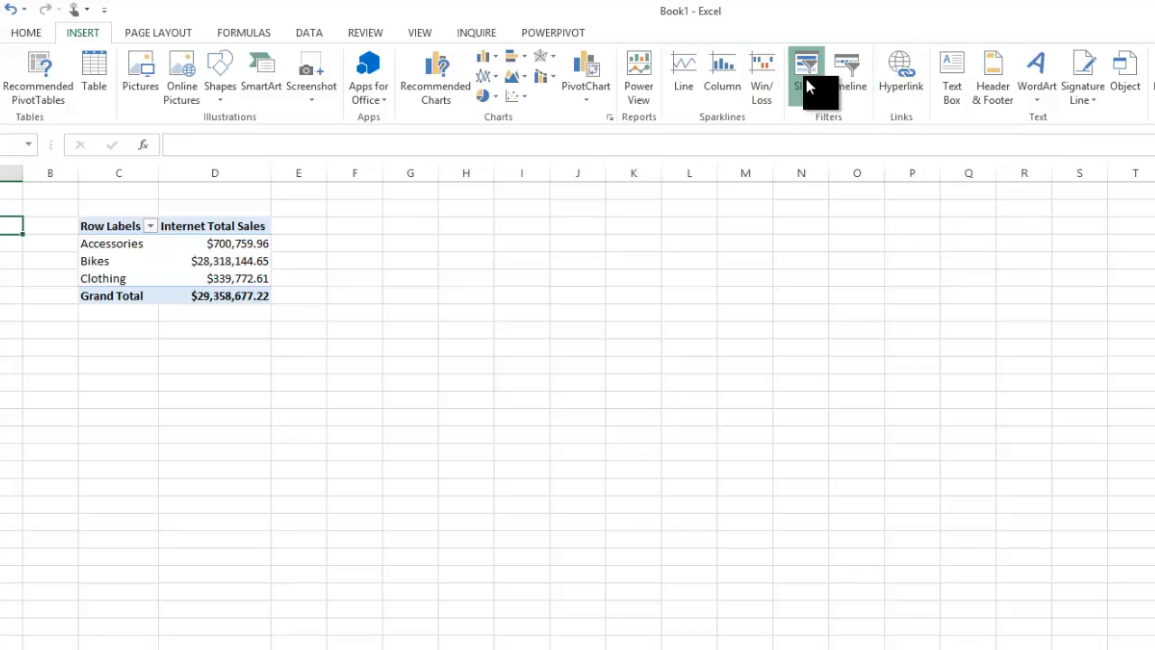
# Step: Insert Calendar Year and Month slicers for the PivotTable
pyautogui.click(805, 77)
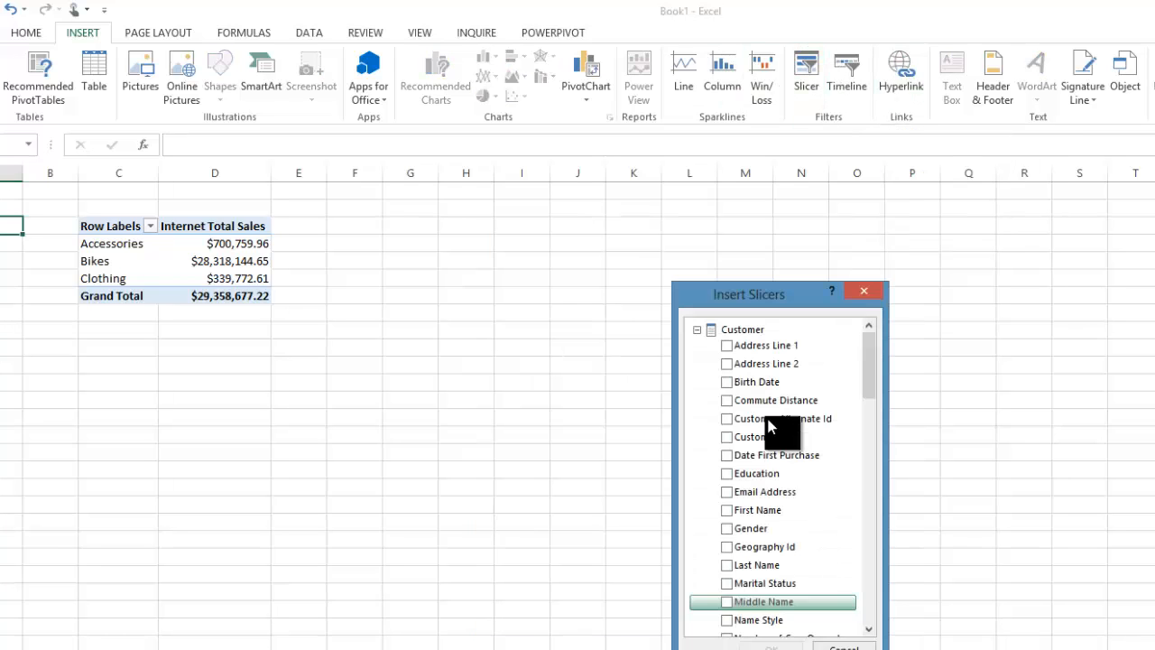
pyautogui.scroll(-3)
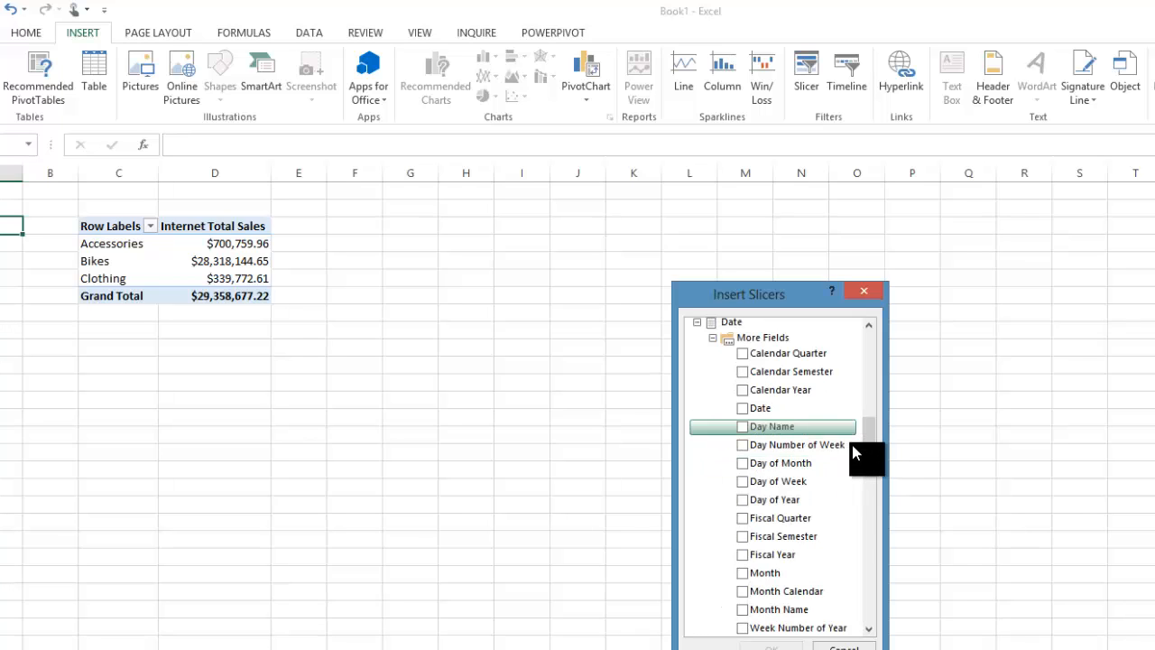
pyautogui.scroll(-3)
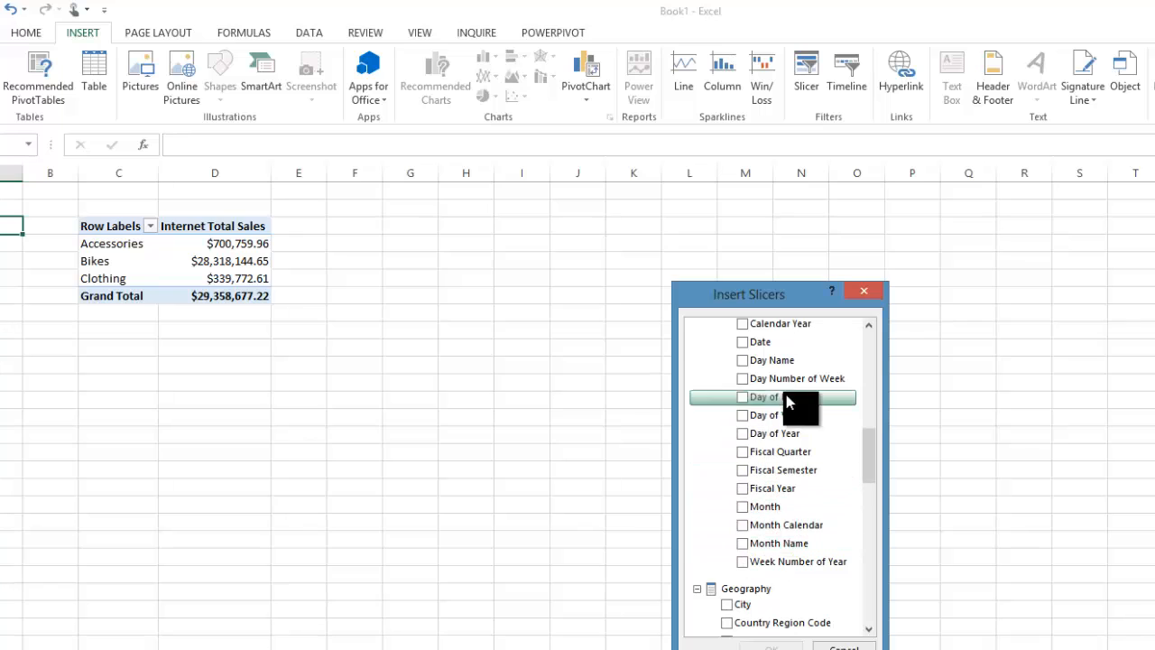
pyautogui.click(742, 323)
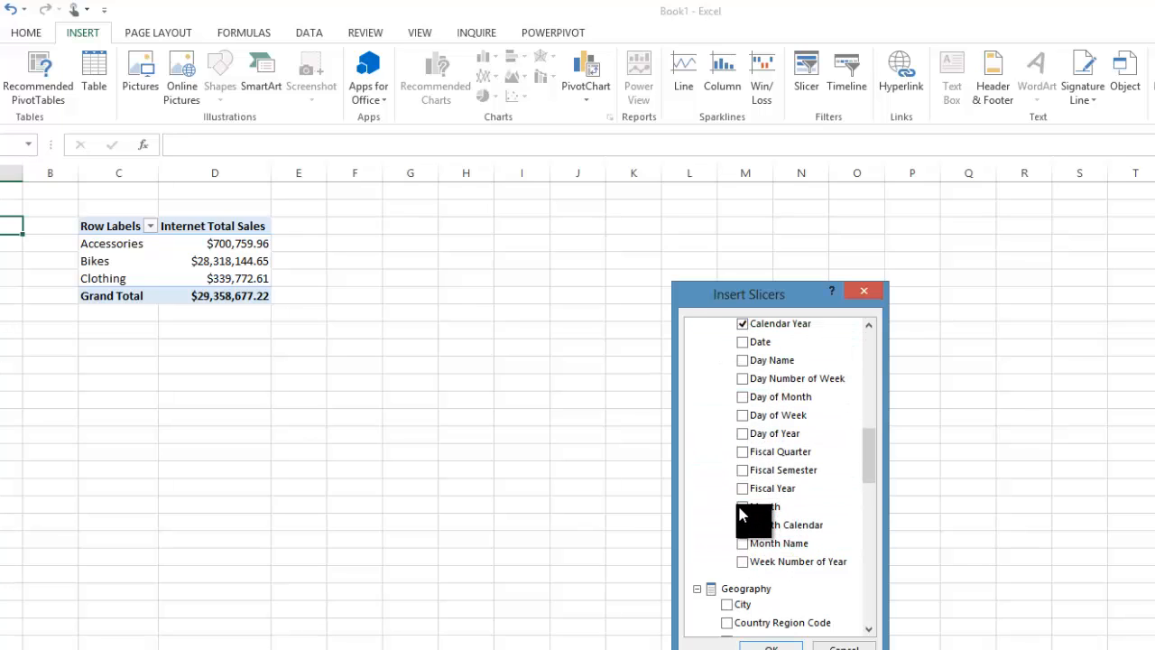
pyautogui.scroll(3)
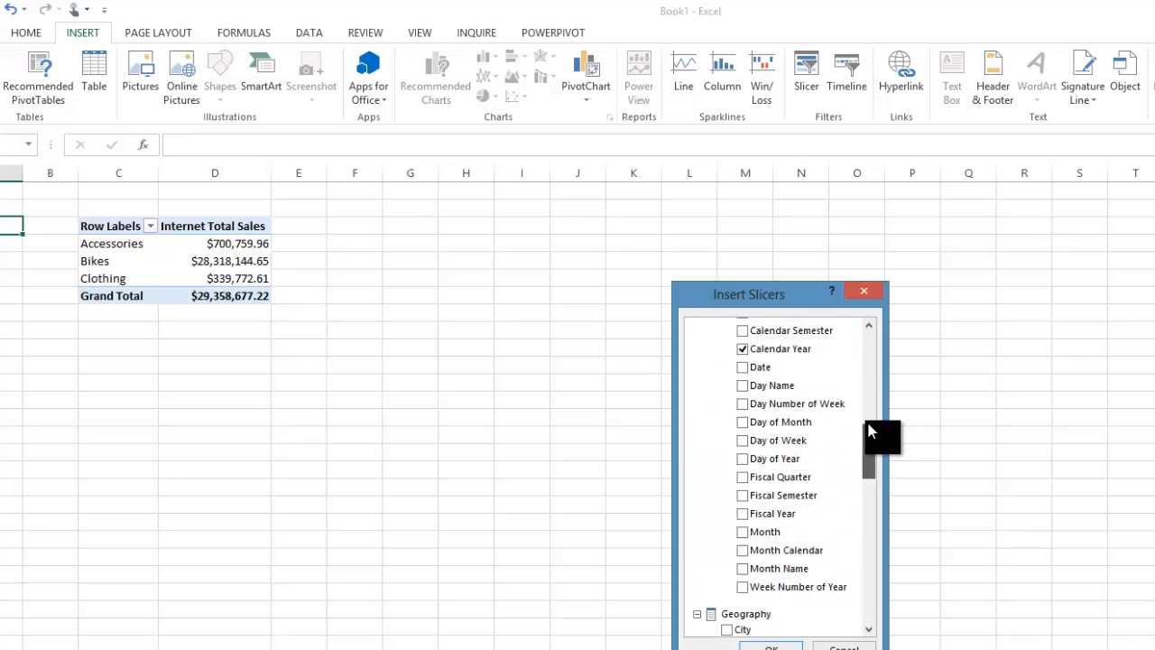
pyautogui.scroll(3)
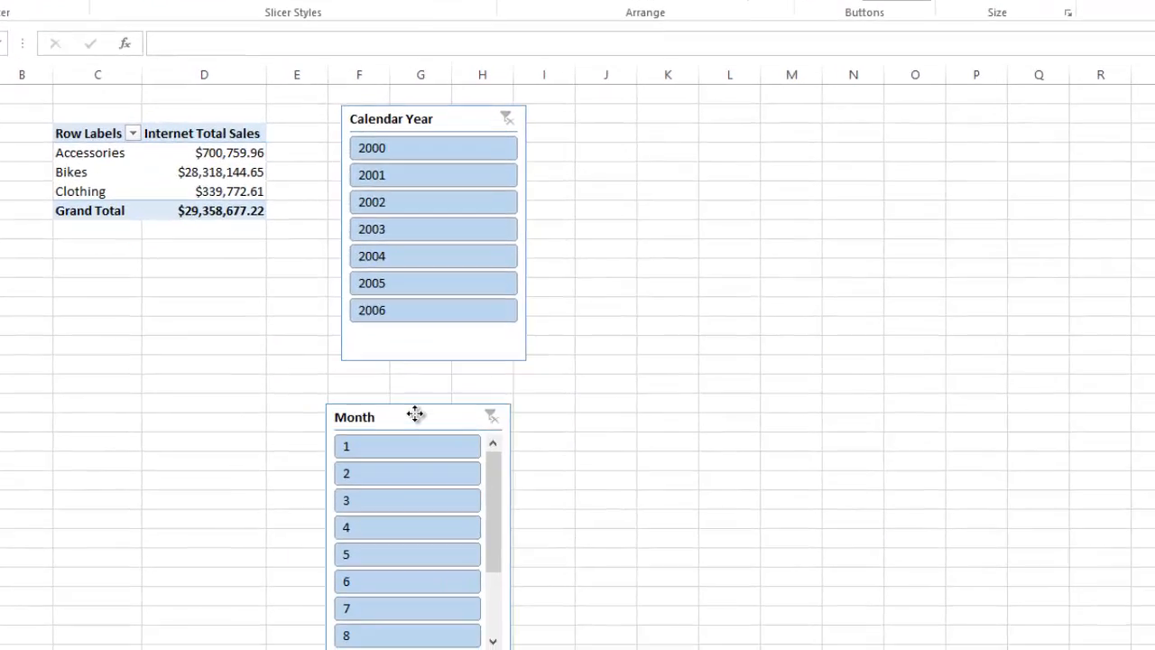
# Step: Link the Calendar Year and Month slicers to PivotTable1 through Report Connections
pyautogui.rightClick(434, 228)
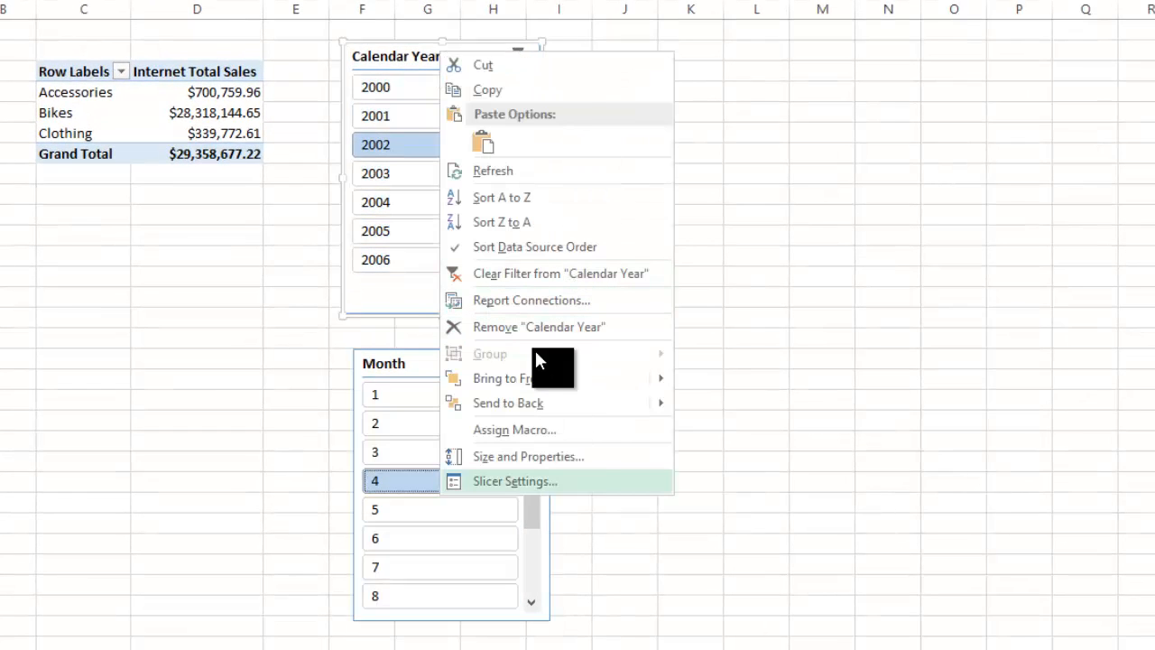
pyautogui.click(531, 299)
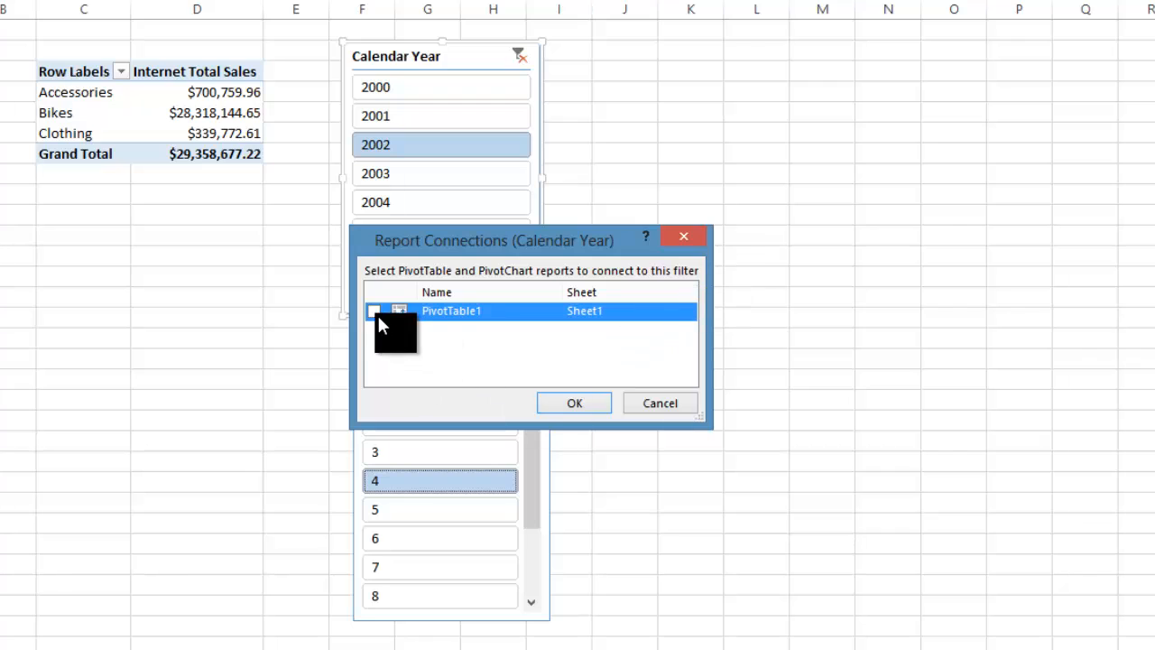
pyautogui.click(374, 311)
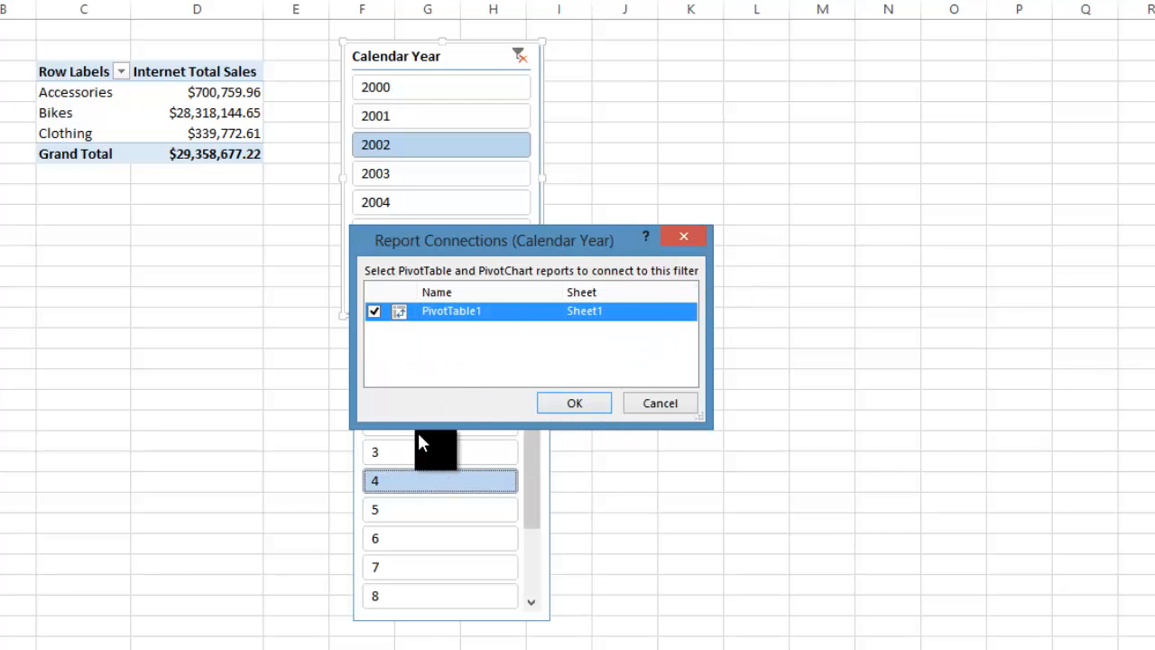
pyautogui.click(574, 403)
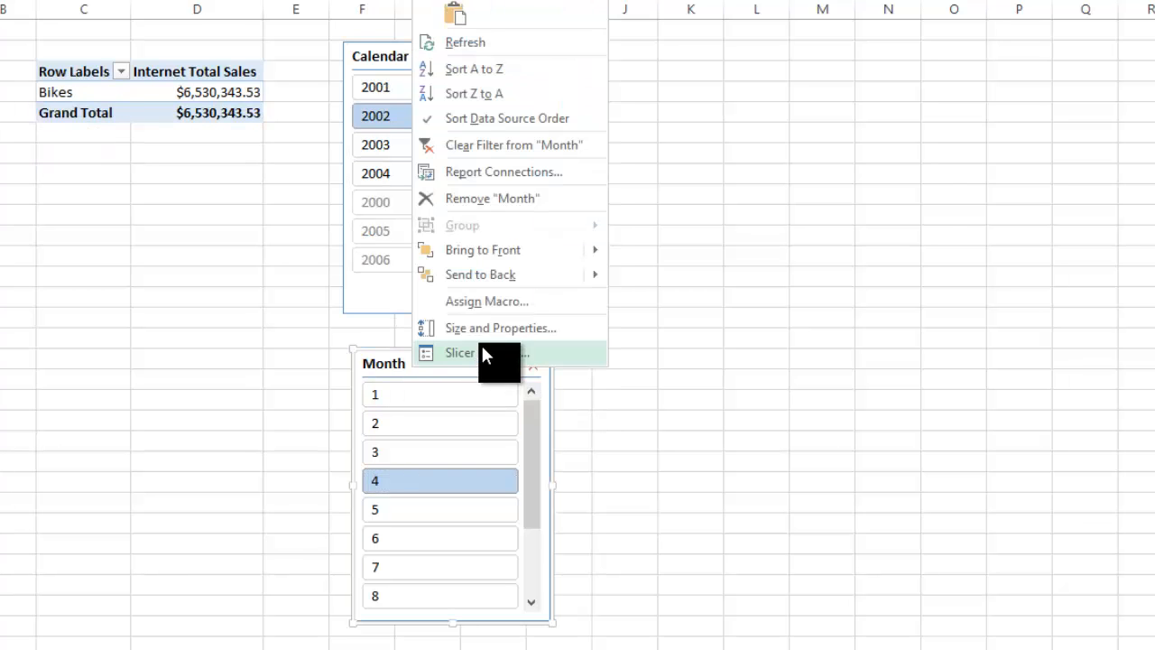
pyautogui.moveTo(483, 197)
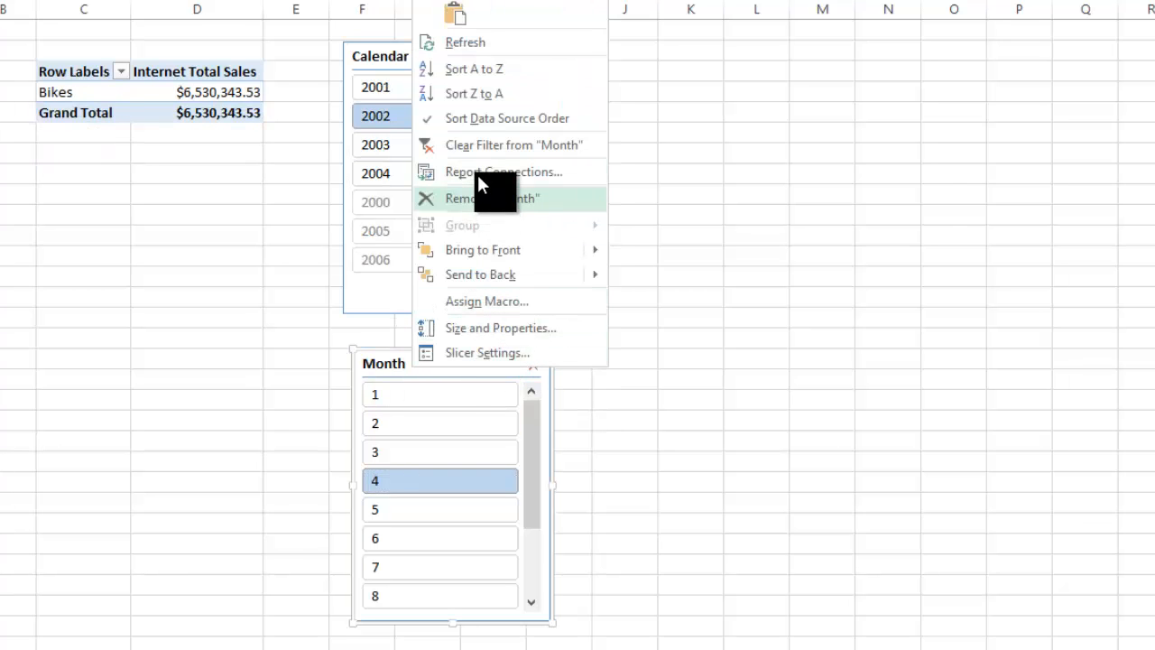
pyautogui.click(503, 171)
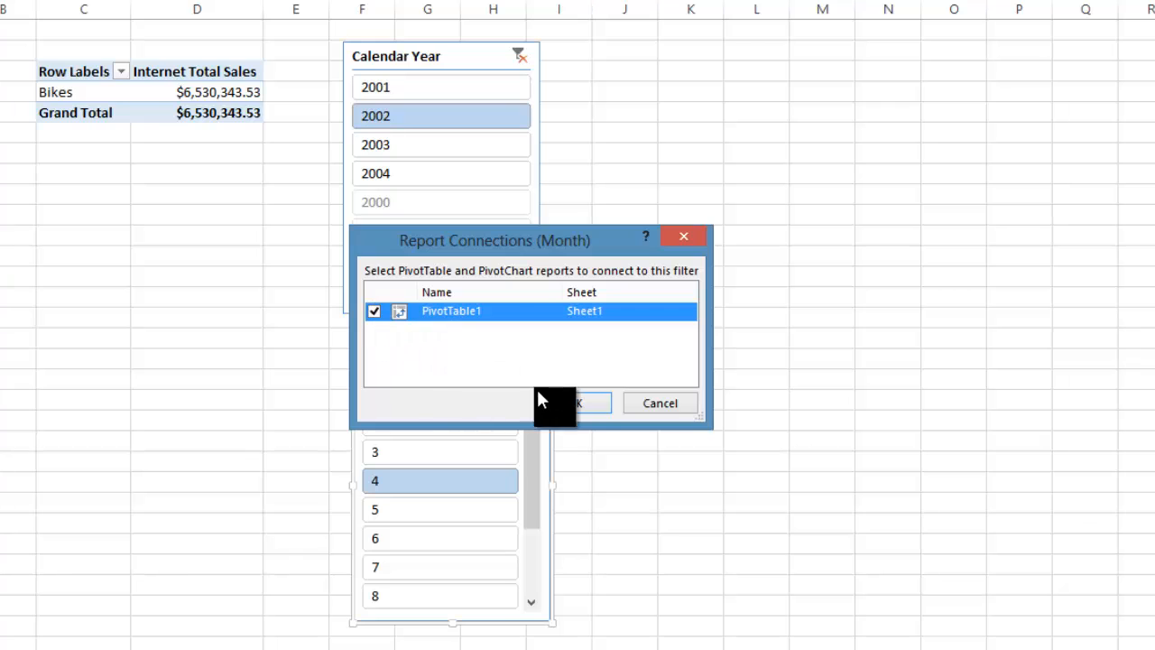
pyautogui.click(578, 403)
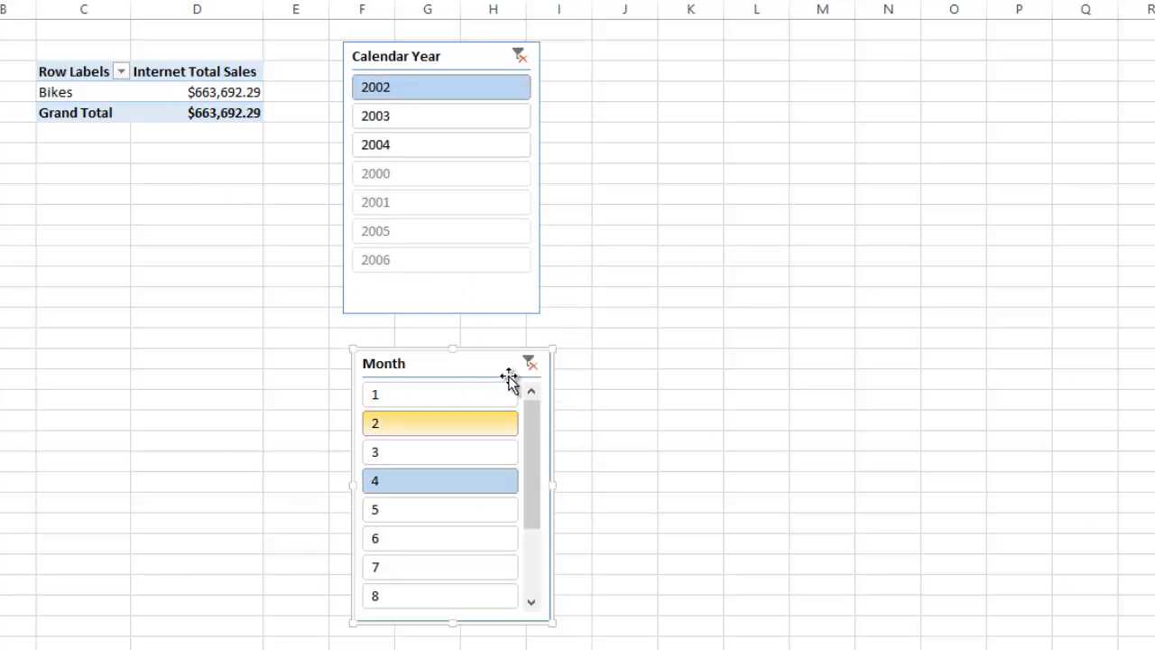
# Step: Test slicer filtering with calendar year 2002, then clear the filters
pyautogui.click(530, 363)
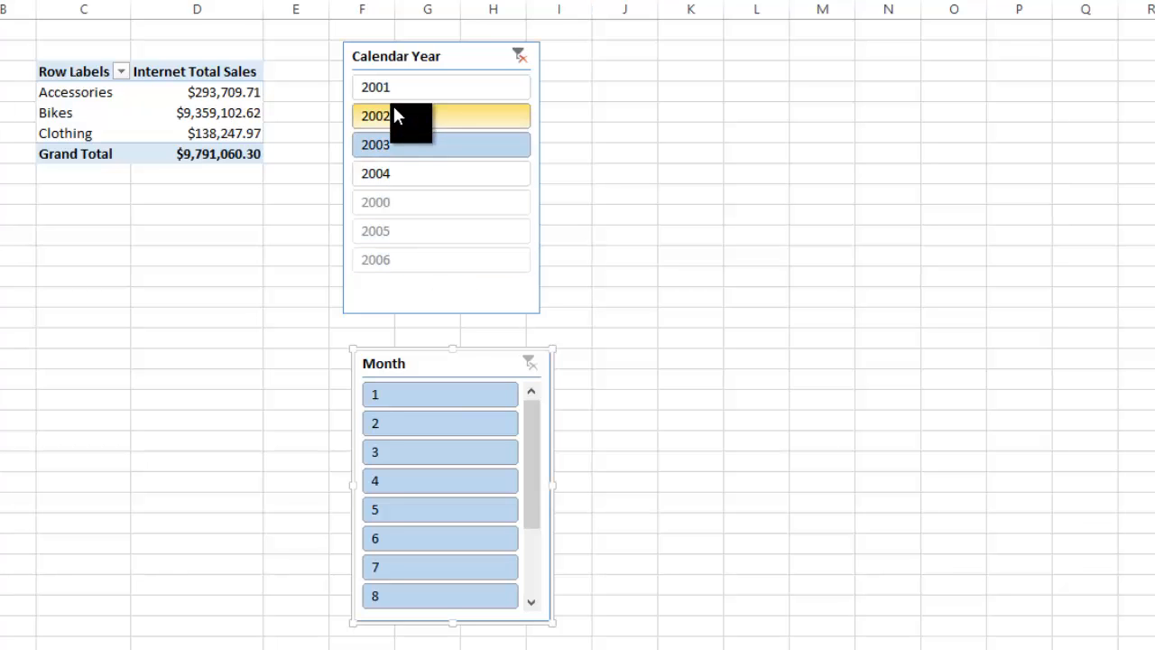
pyautogui.click(441, 115)
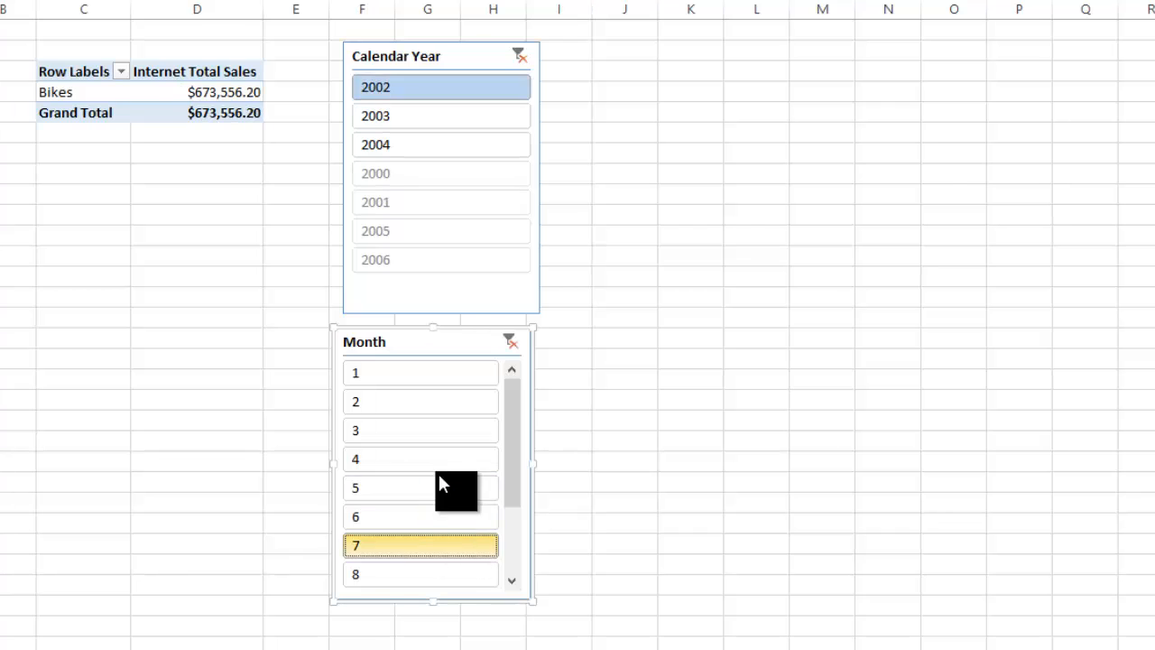
pyautogui.click(510, 341)
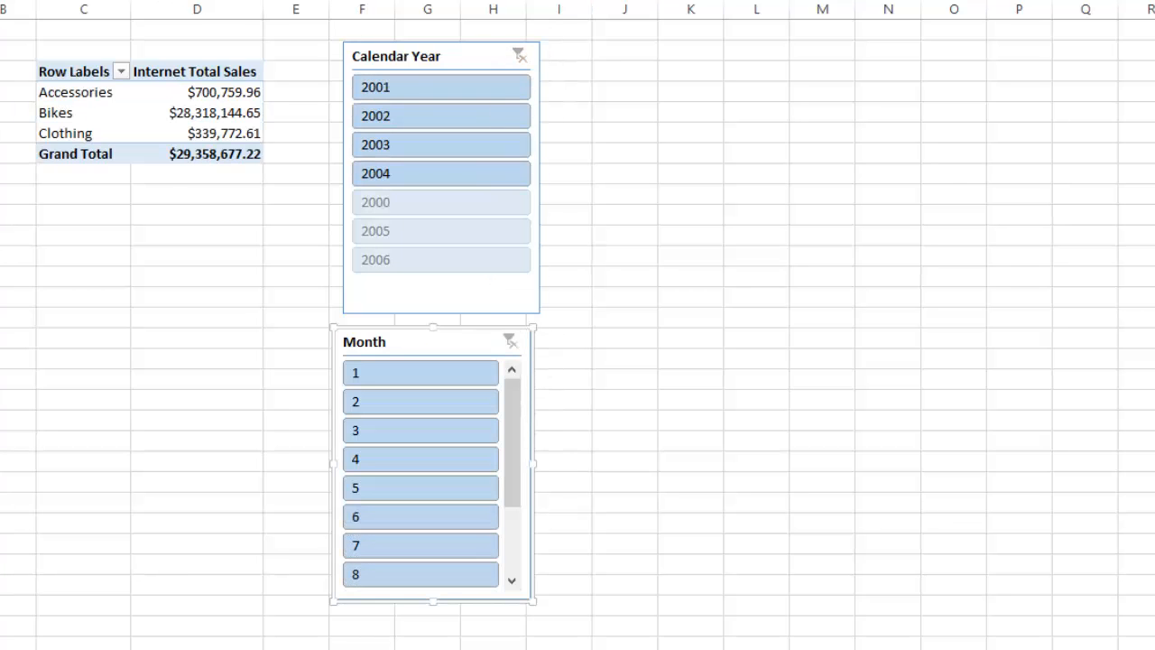
# Step: Save the workbook in Documents as 'Sample Book 1'
pyautogui.press('ctrl+s')
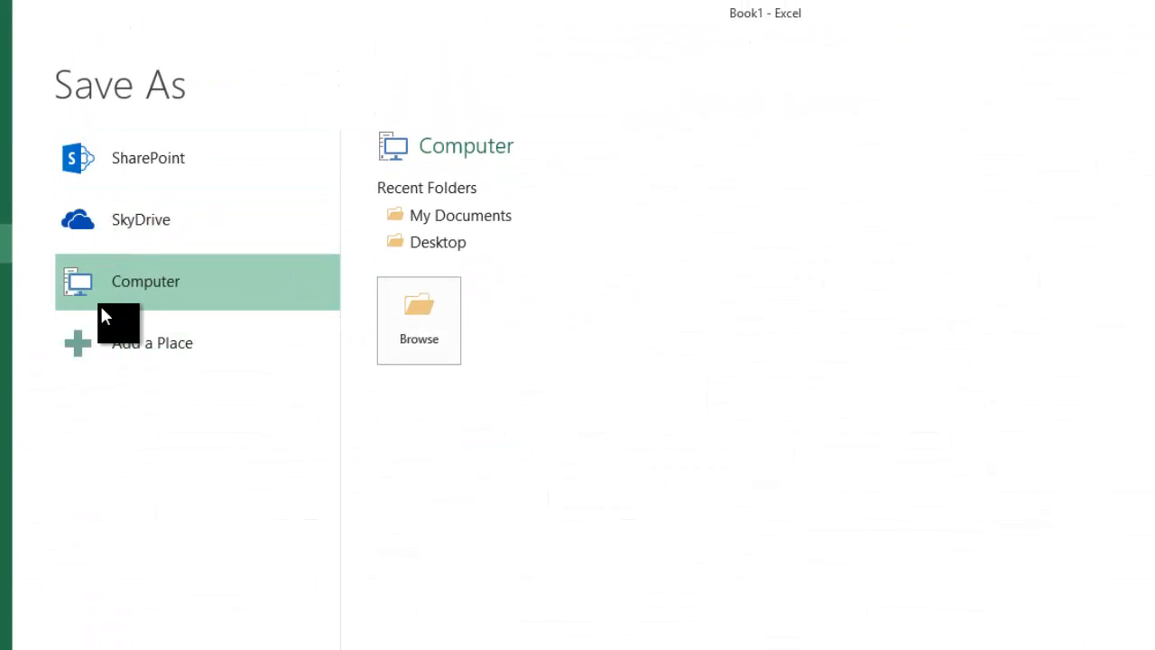
pyautogui.click(419, 320)
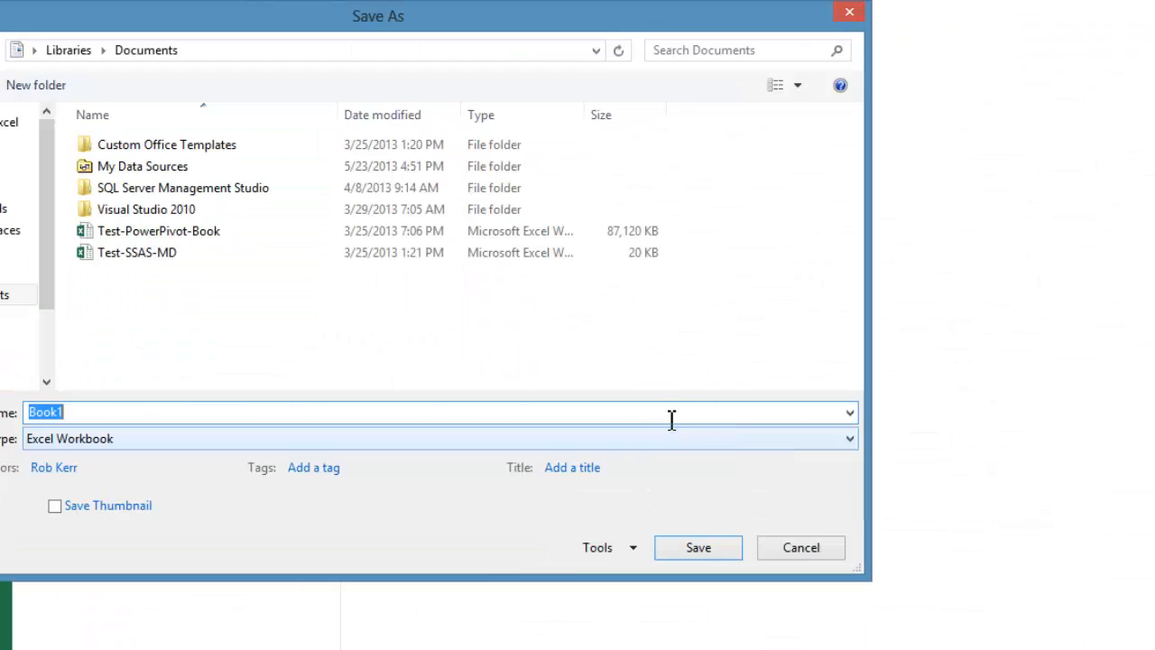
pyautogui.moveTo(247, 474)
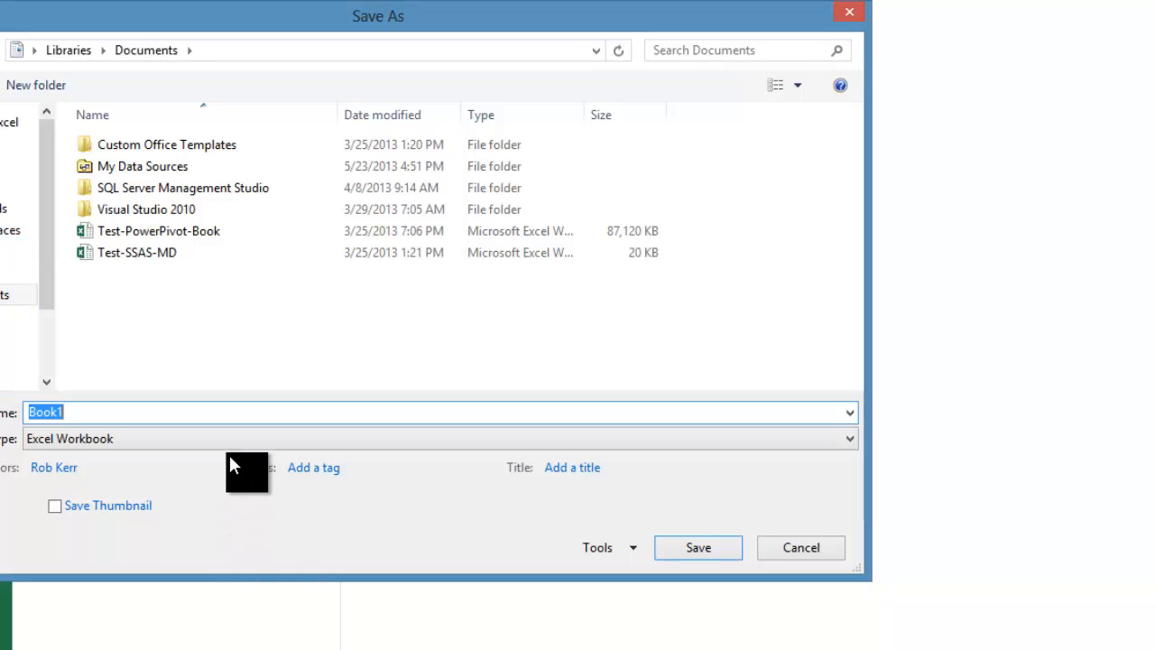
pyautogui.write('Sample')
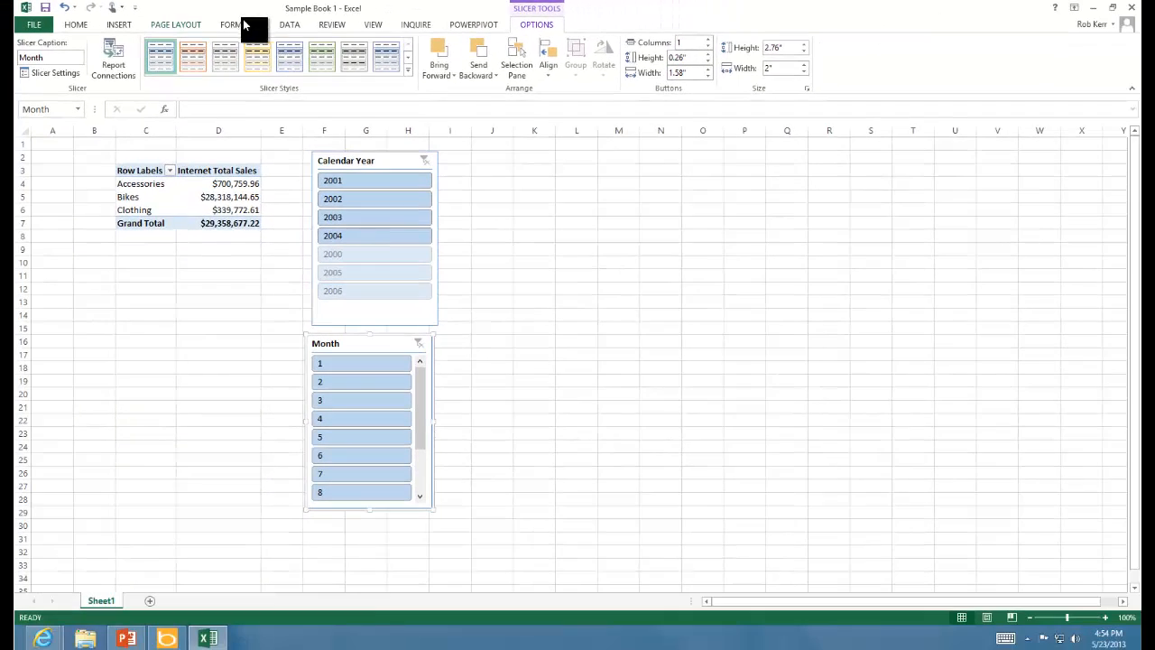
# Step: Open the AWSales connection's properties and export its connection file
pyautogui.click(290, 24)
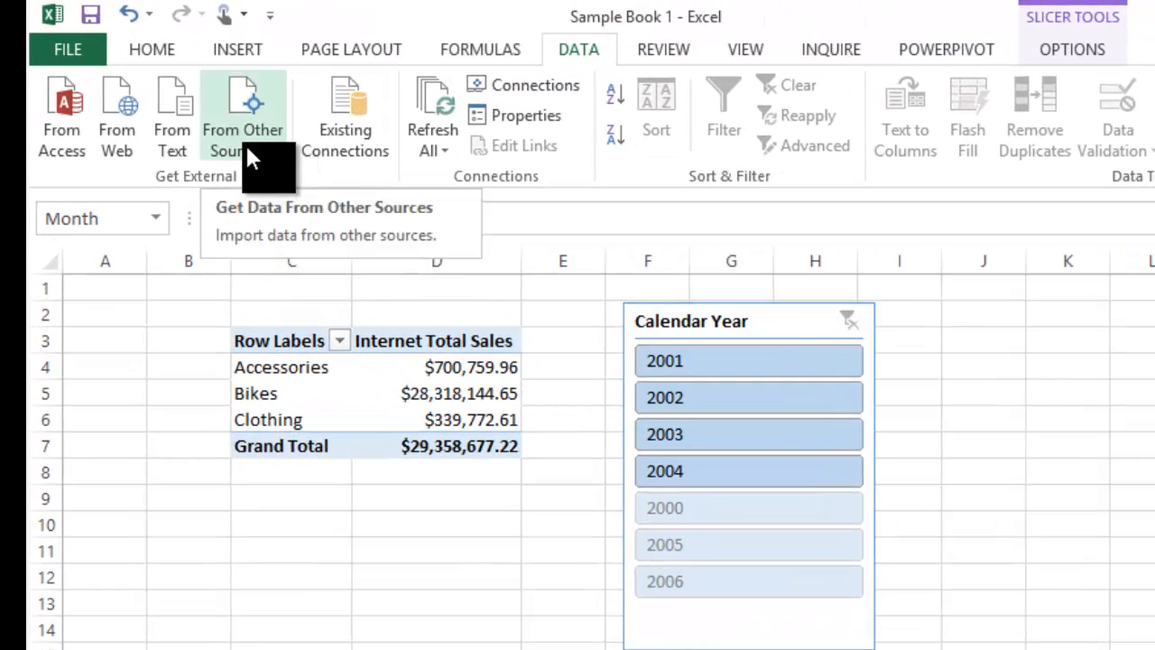
pyautogui.moveTo(476, 116)
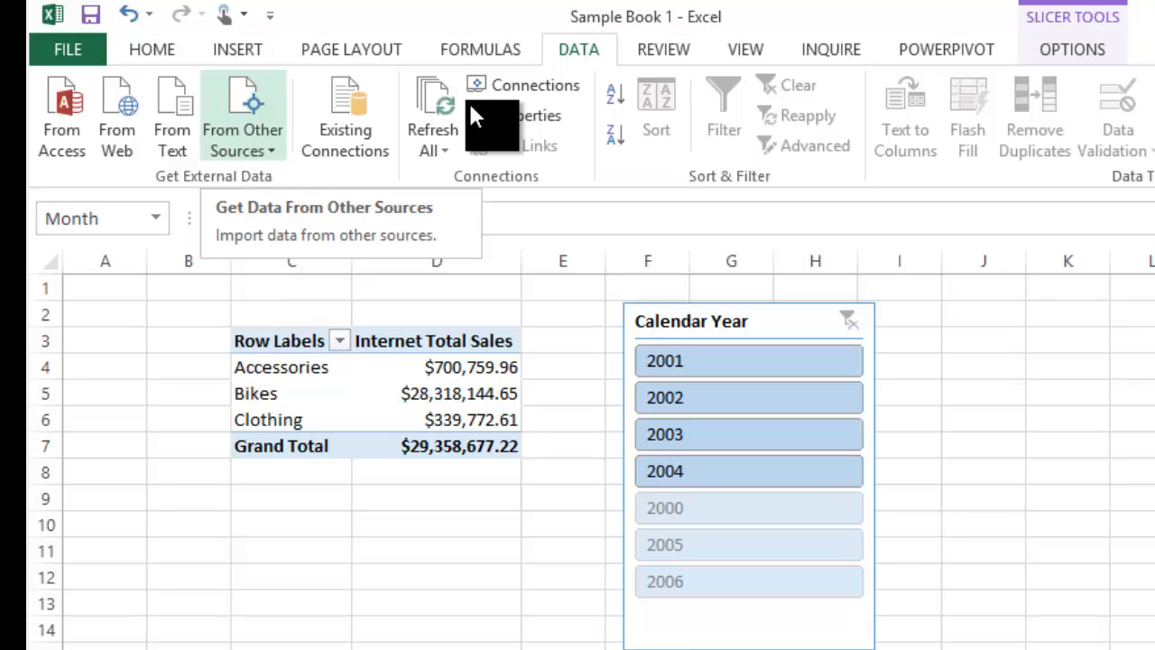
pyautogui.click(524, 84)
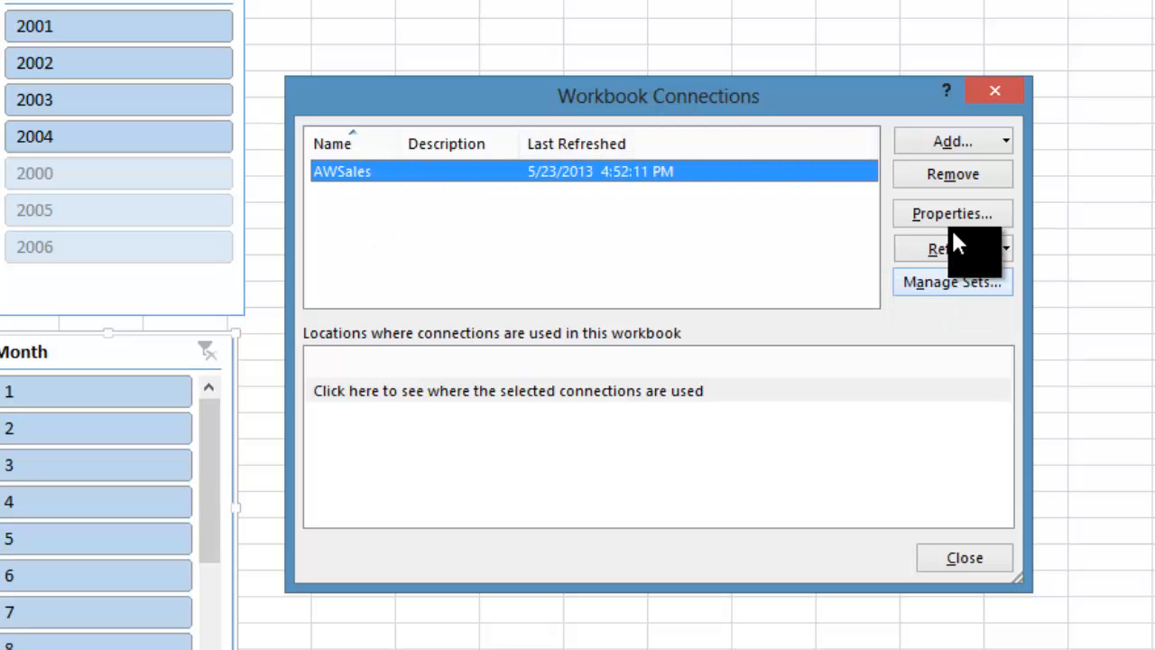
pyautogui.click(951, 213)
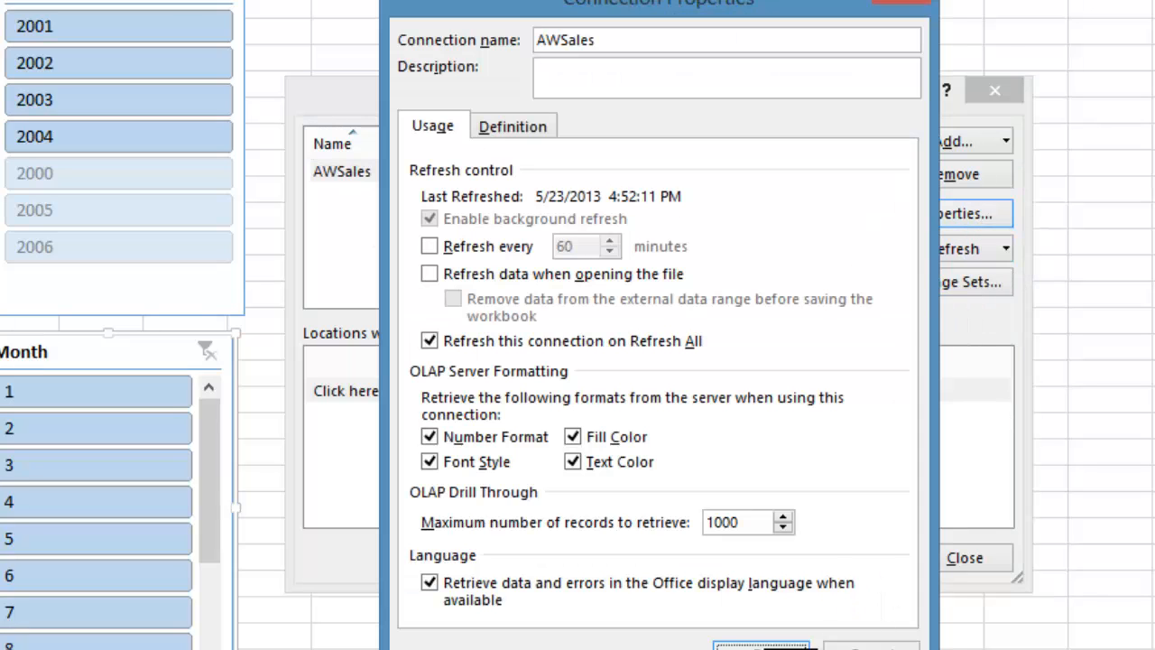
pyautogui.click(512, 125)
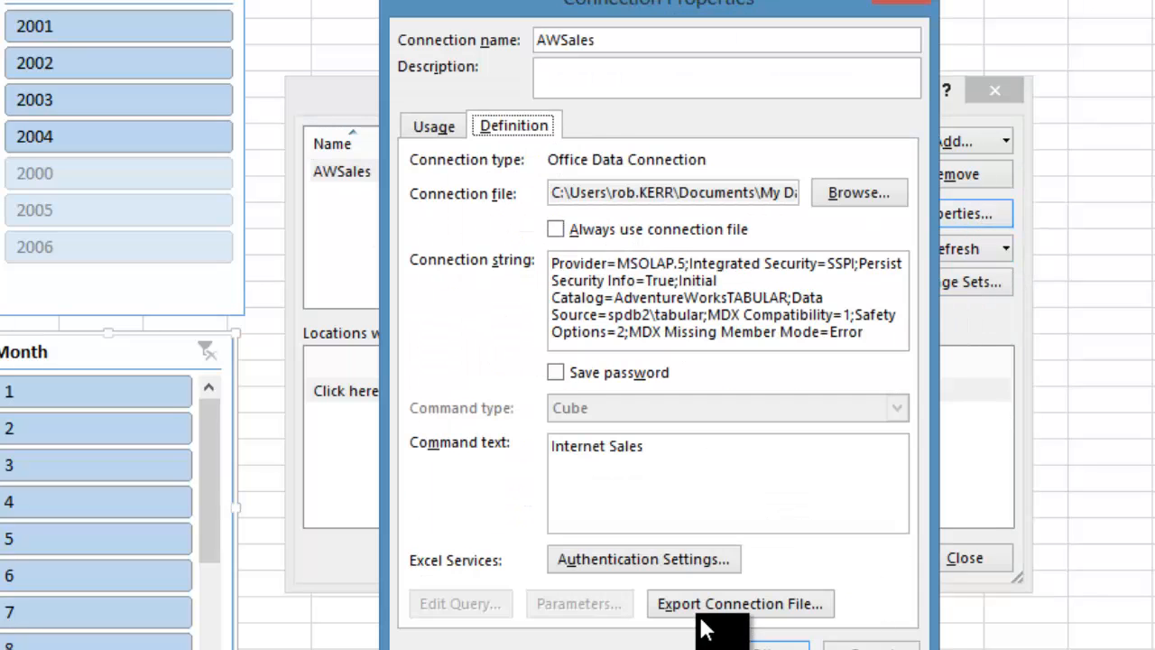
pyautogui.click(739, 603)
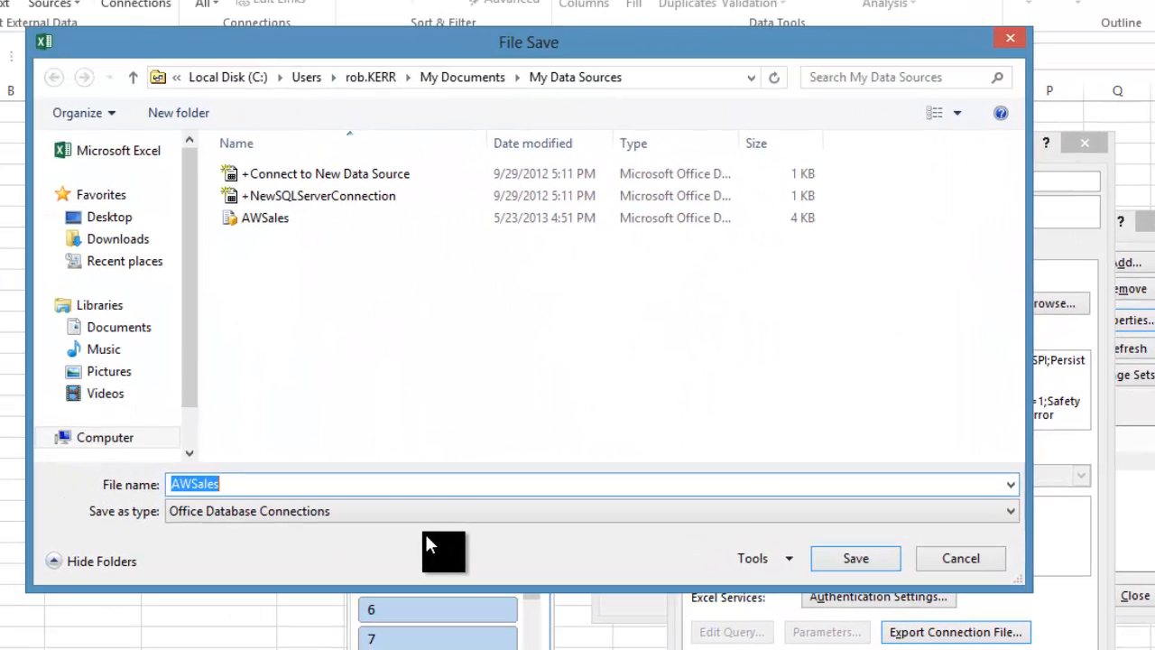
pyautogui.write('http://sharepoin')
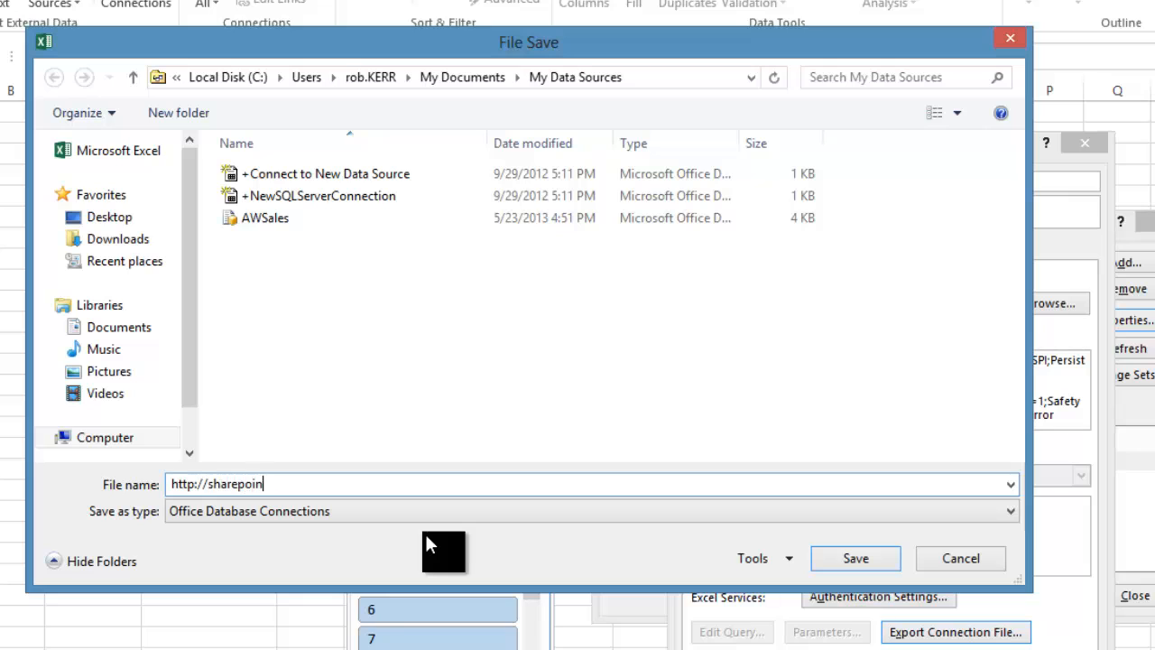
pyautogui.write('t.kerr.lo')
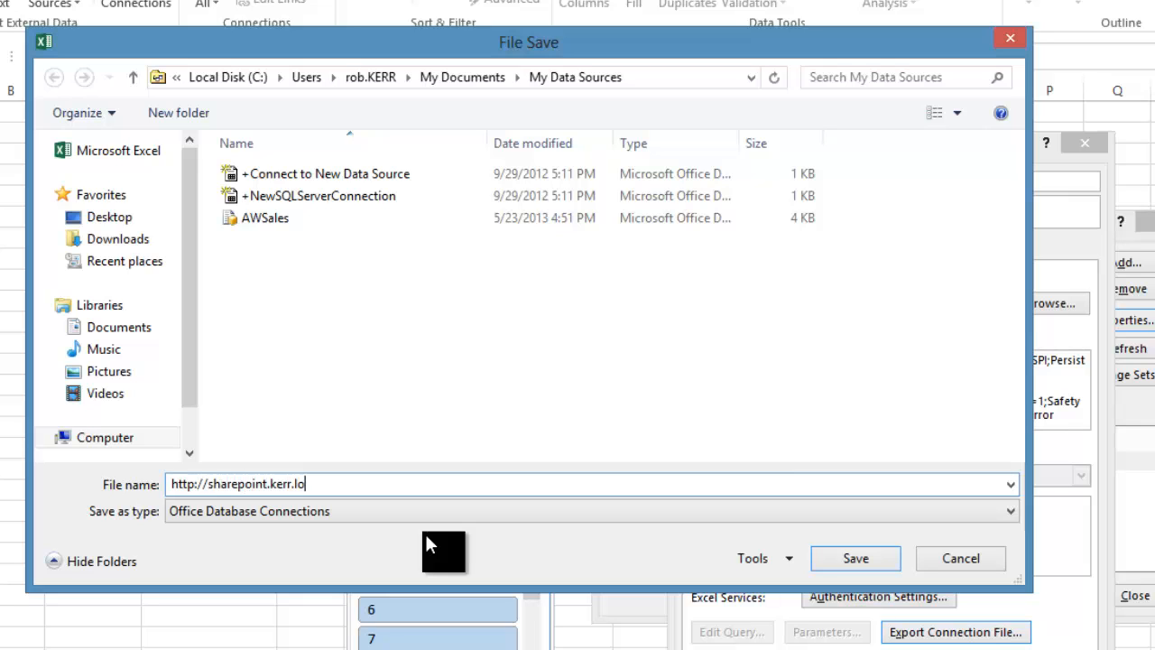
pyautogui.write('cal')
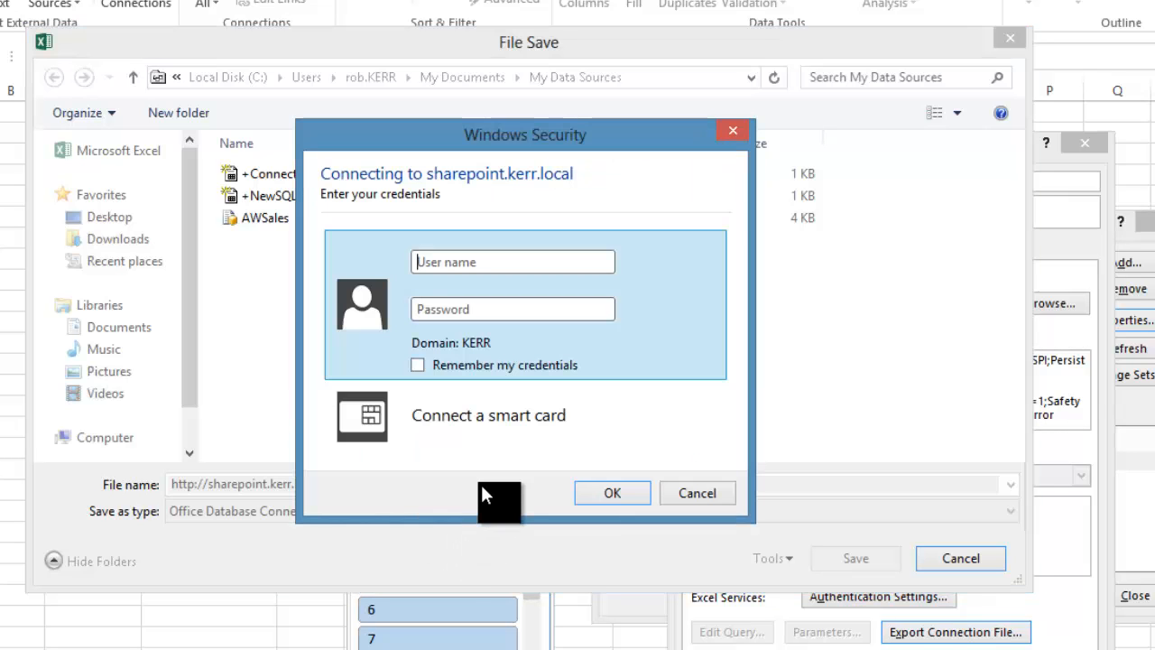
pyautogui.click(697, 493)
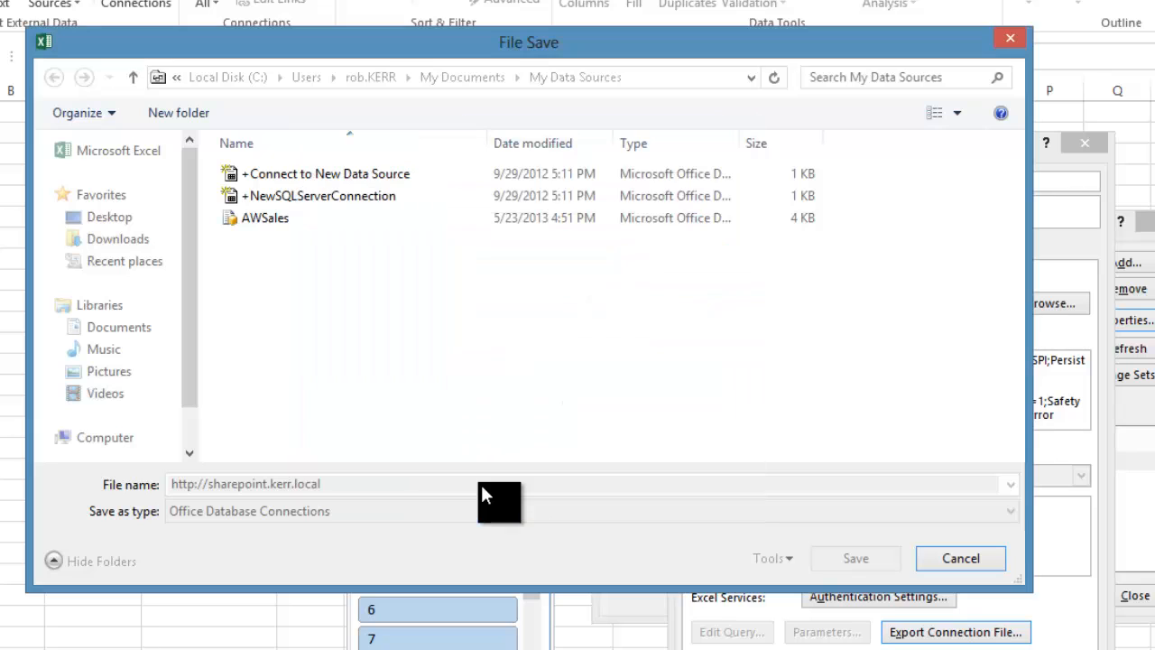
pyautogui.moveTo(559, 528)
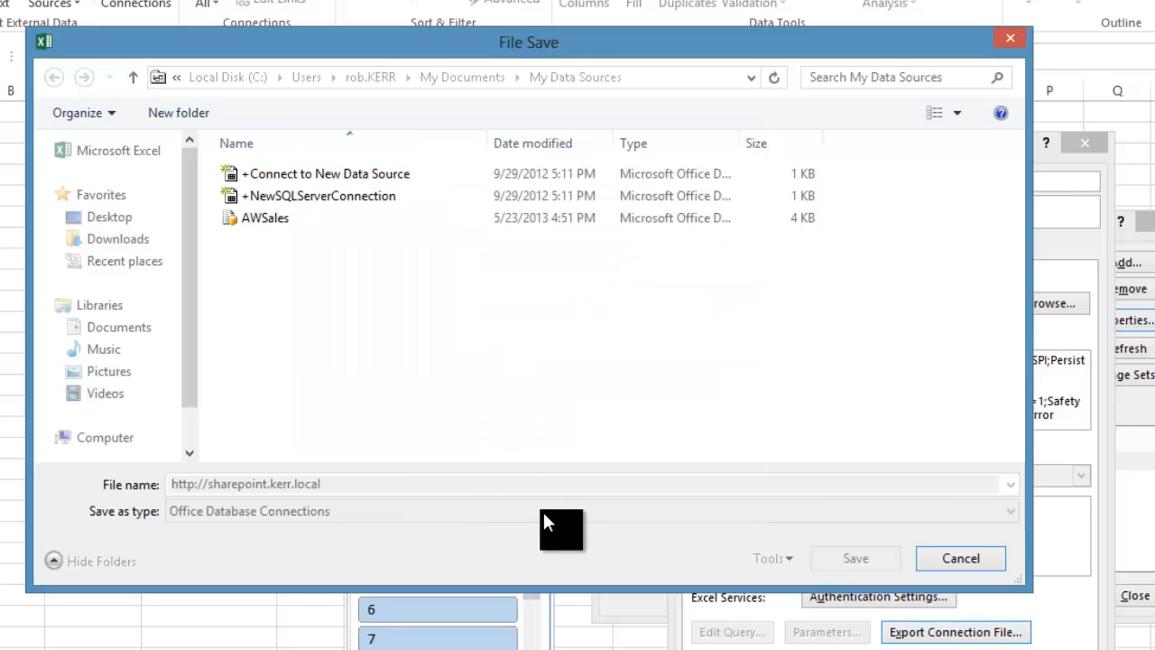
pyautogui.click(855, 558)
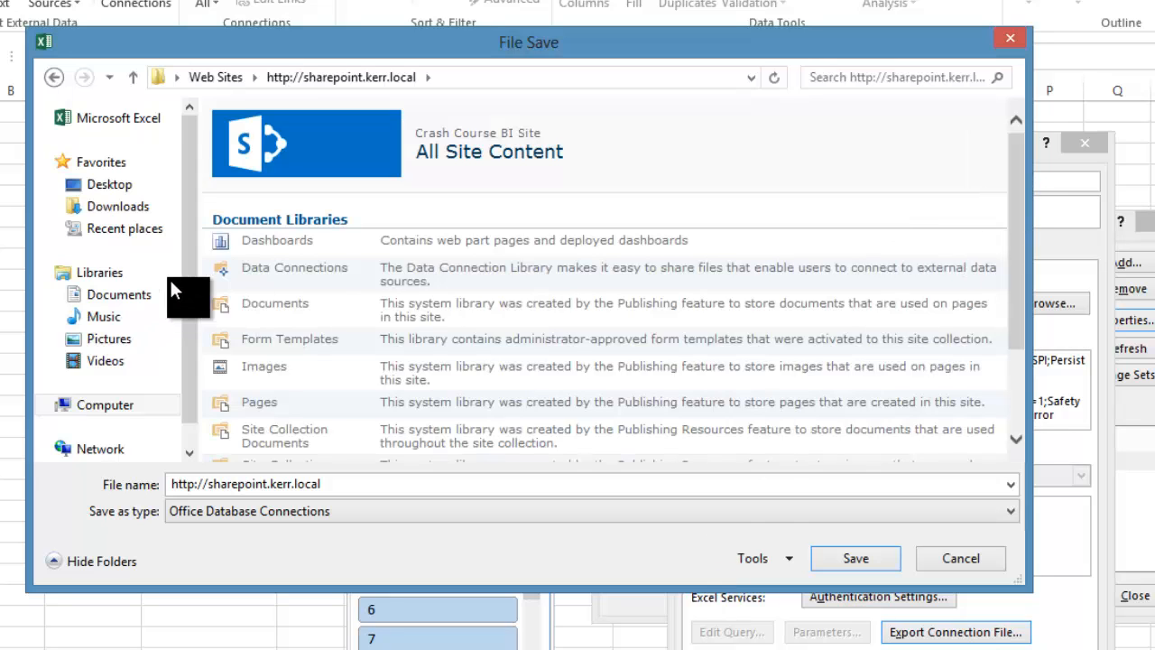
# Step: Open the Data Connections library and name the connection file AWTest
pyautogui.doubleClick(294, 267)
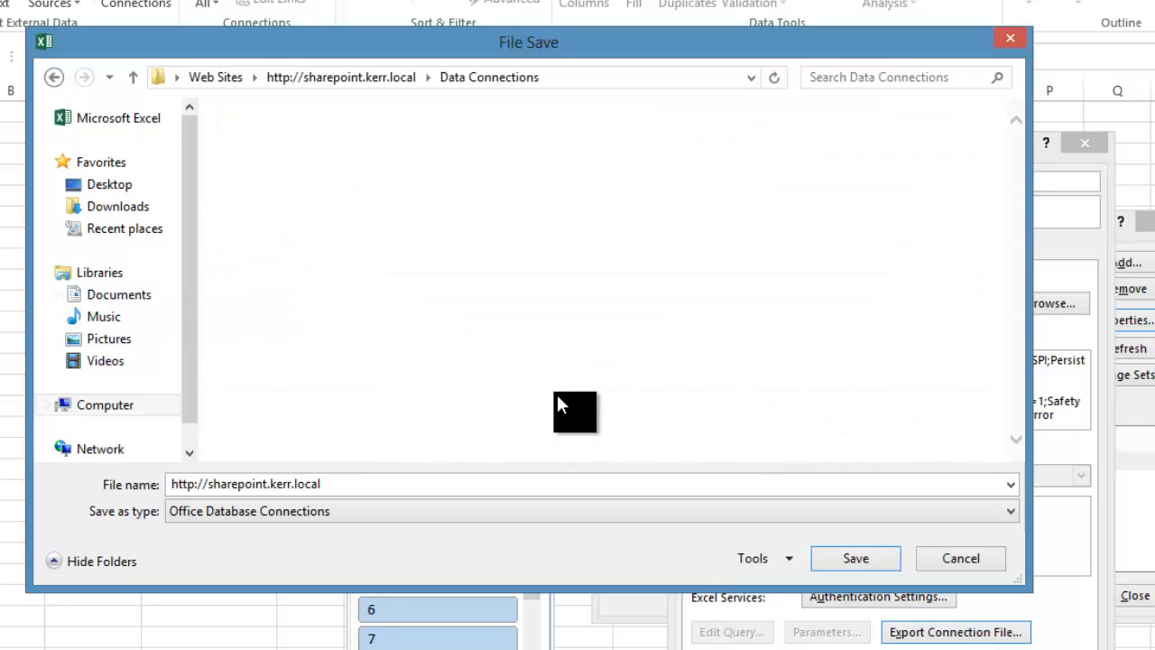
pyautogui.moveTo(533, 317)
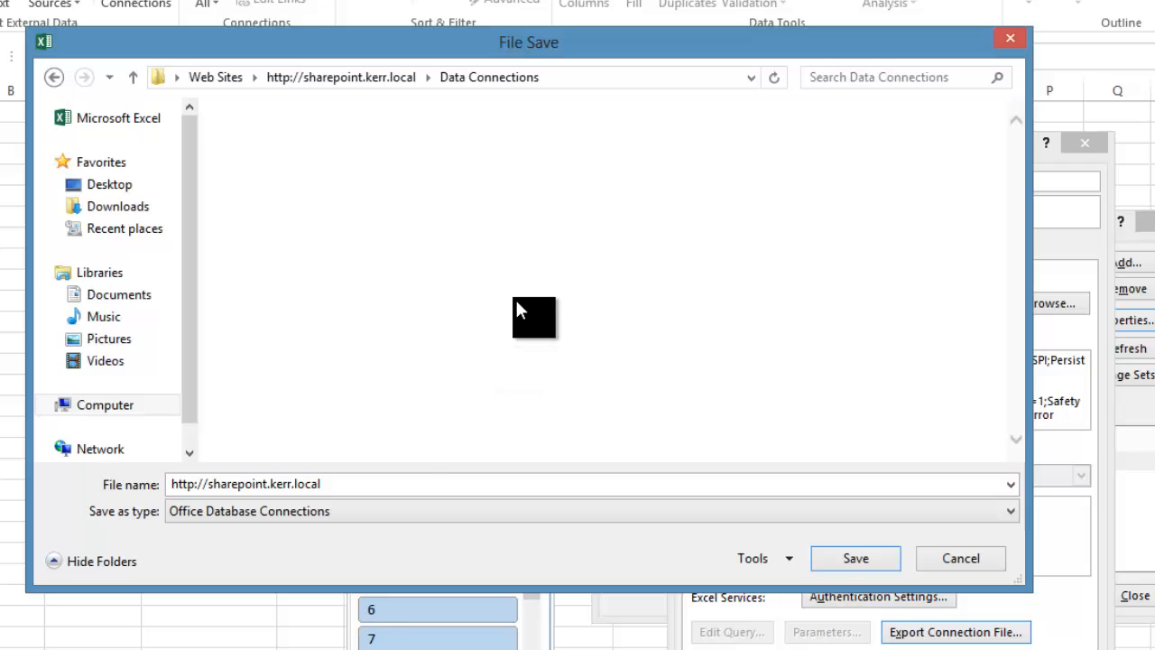
pyautogui.write('AW')
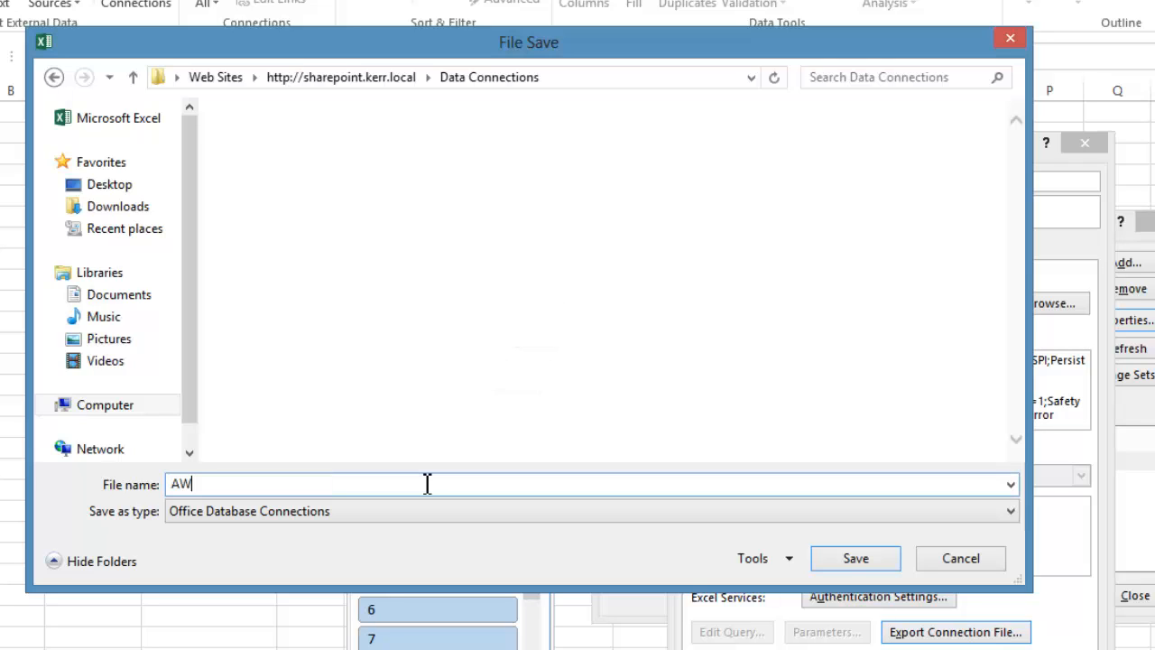
pyautogui.write('Test')
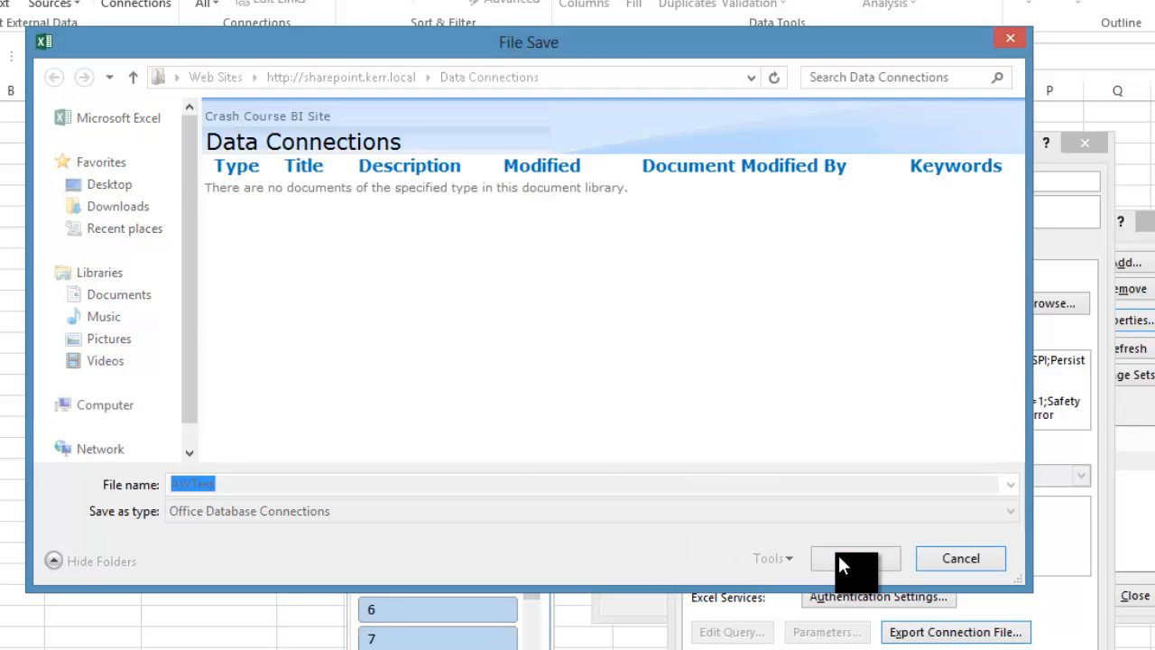
# Step: Save AWTest as an Office Data Connection File titled 'AWSales ODC', closing Connection Properties
pyautogui.click(849, 558)
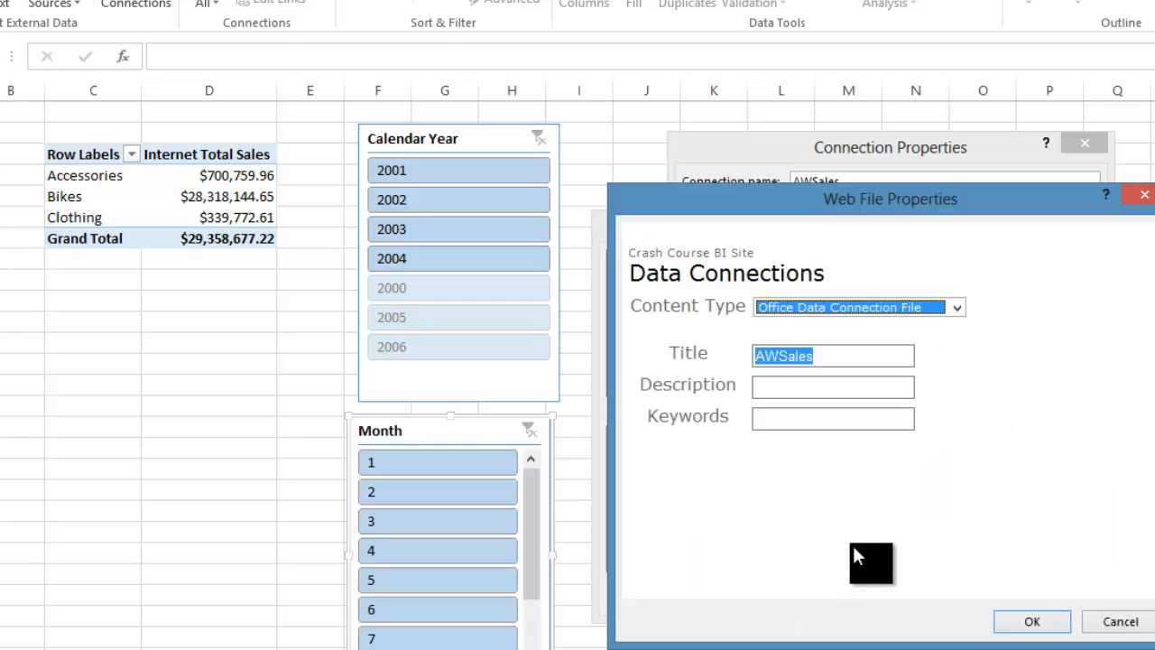
pyautogui.click(956, 307)
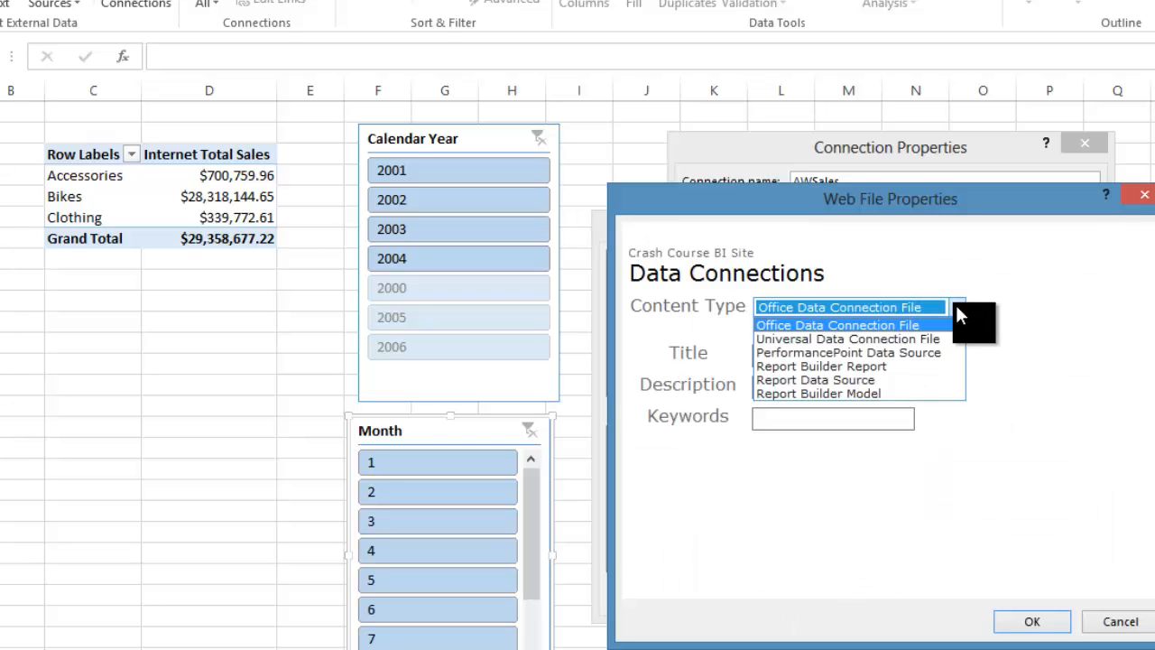
pyautogui.click(838, 325)
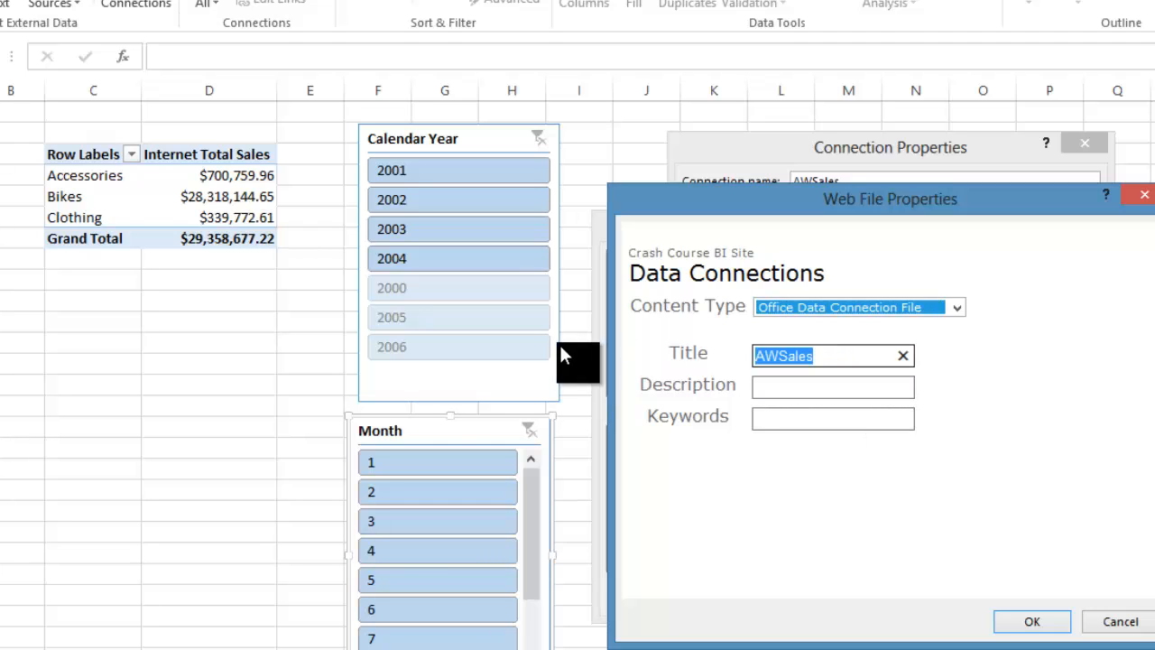
pyautogui.write('AWSales')
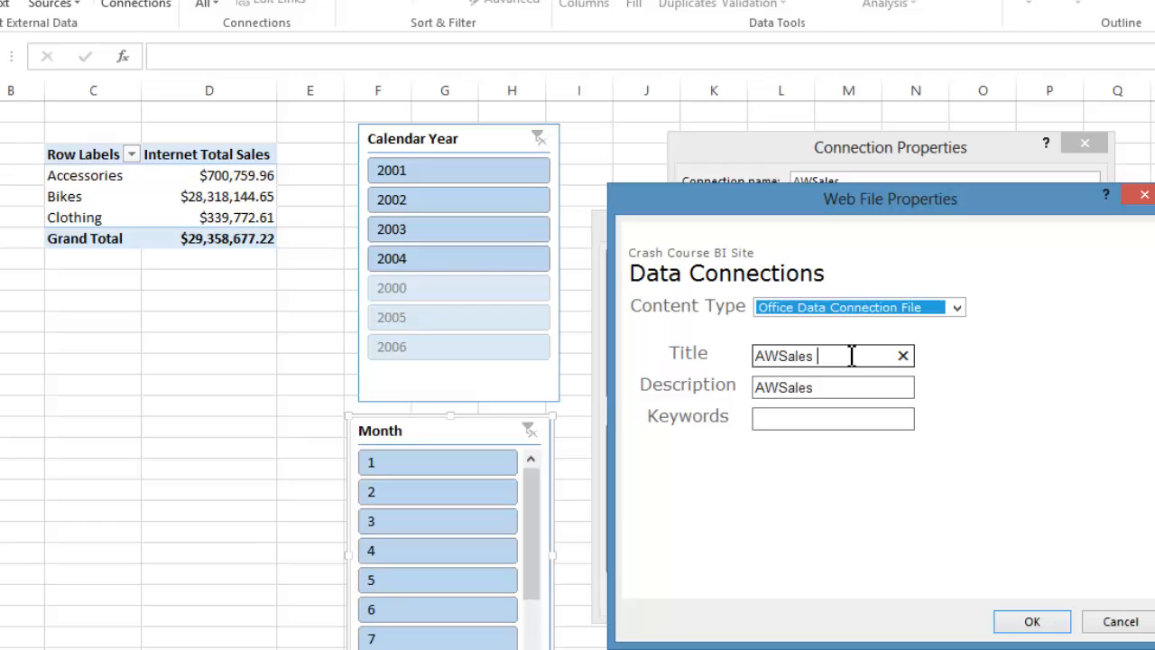
pyautogui.write('ODC')
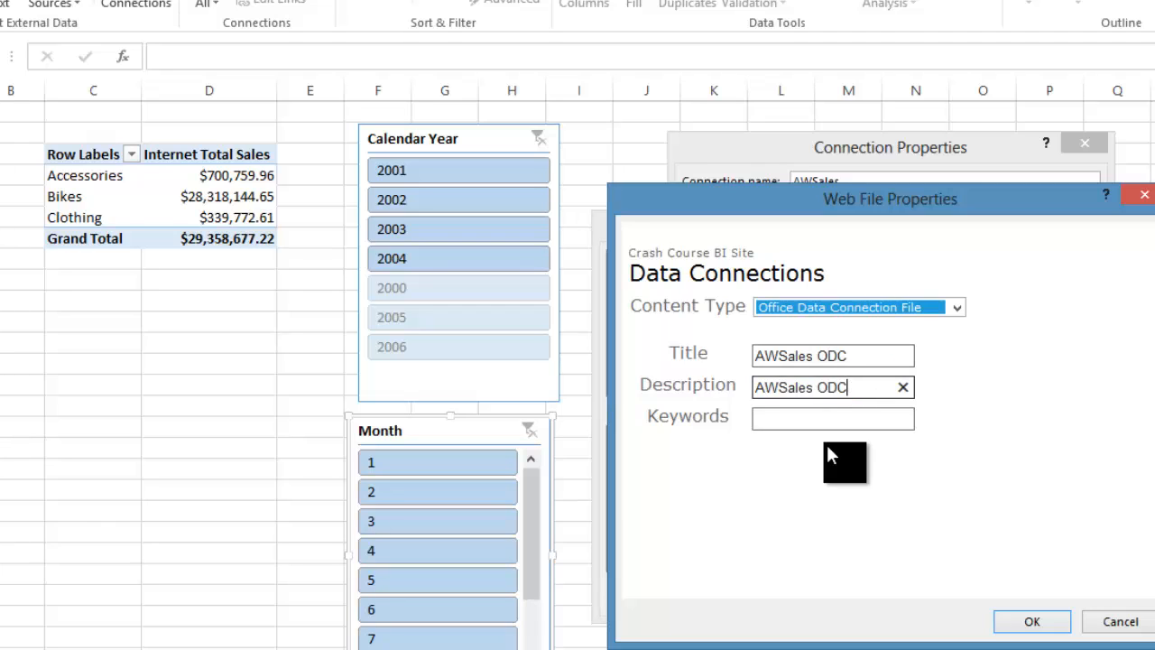
pyautogui.click(1032, 621)
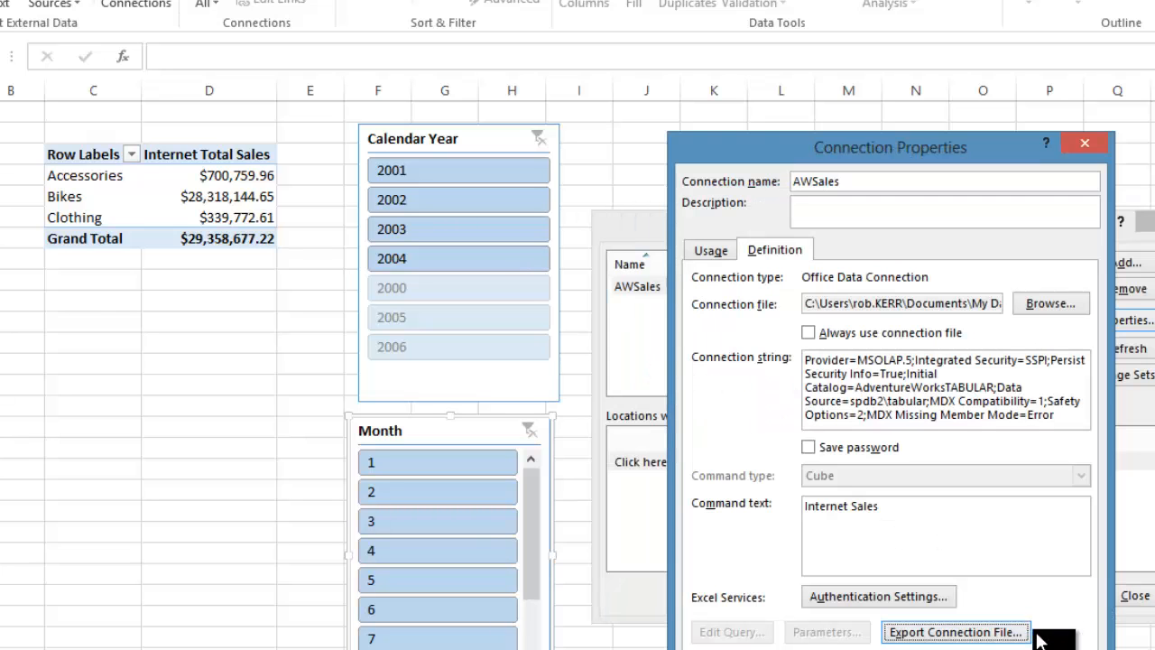
pyautogui.click(956, 631)
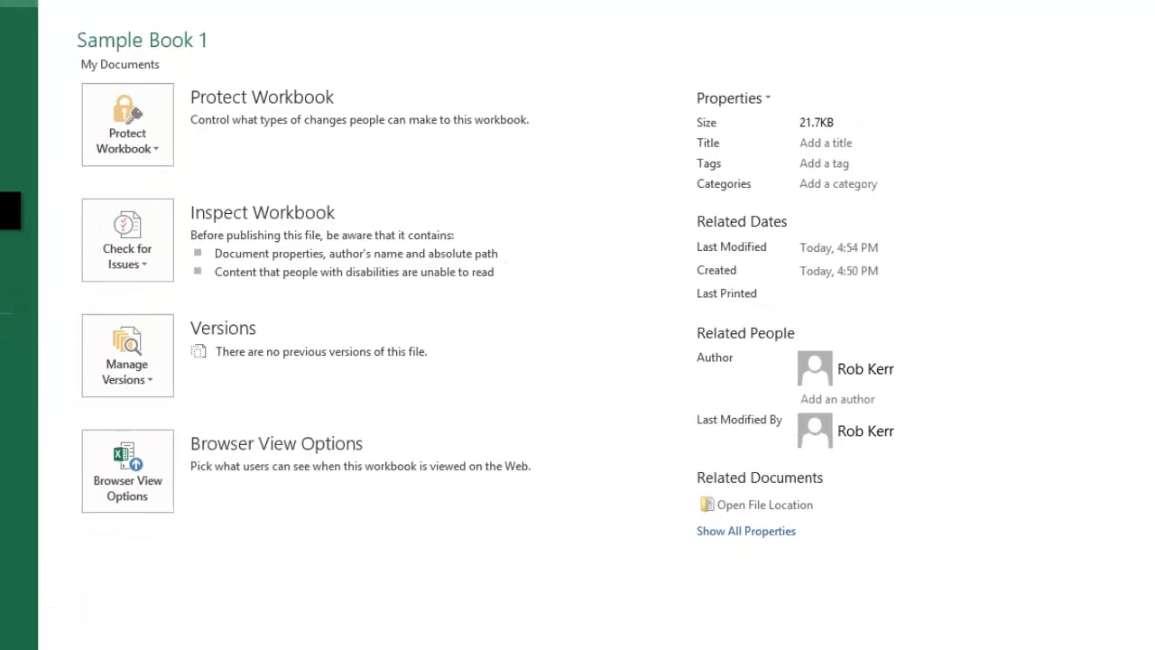
# Step: Name the workbook 'AWTest Excel Document' in the SharePoint Documents library
pyautogui.click(37, 149)
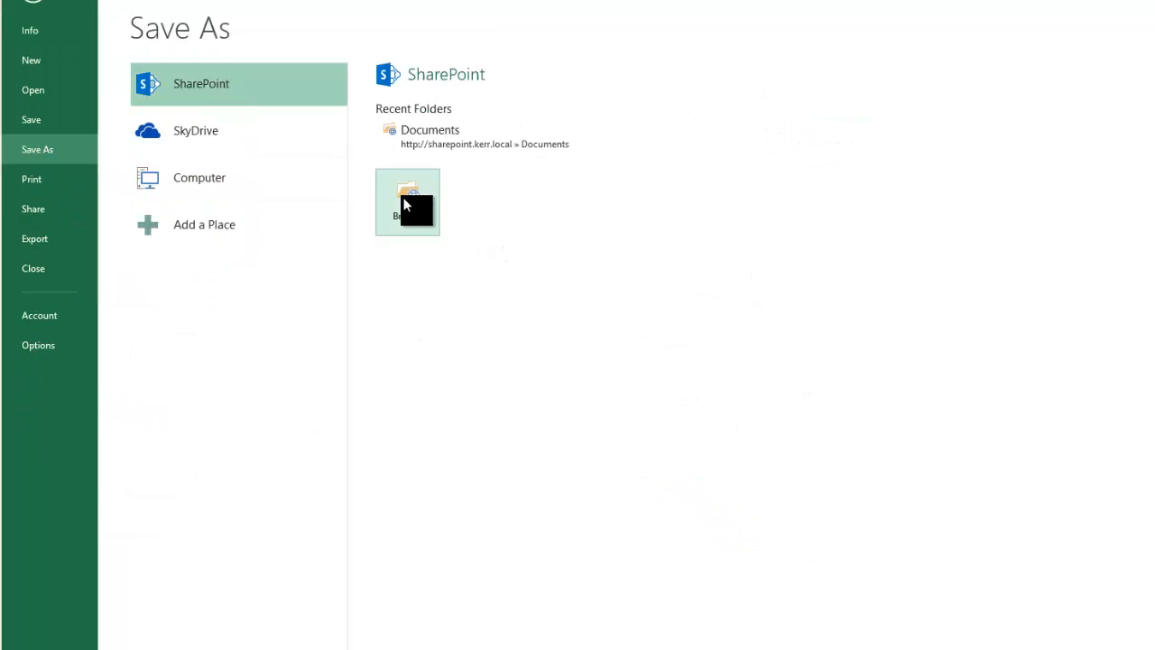
pyautogui.click(408, 201)
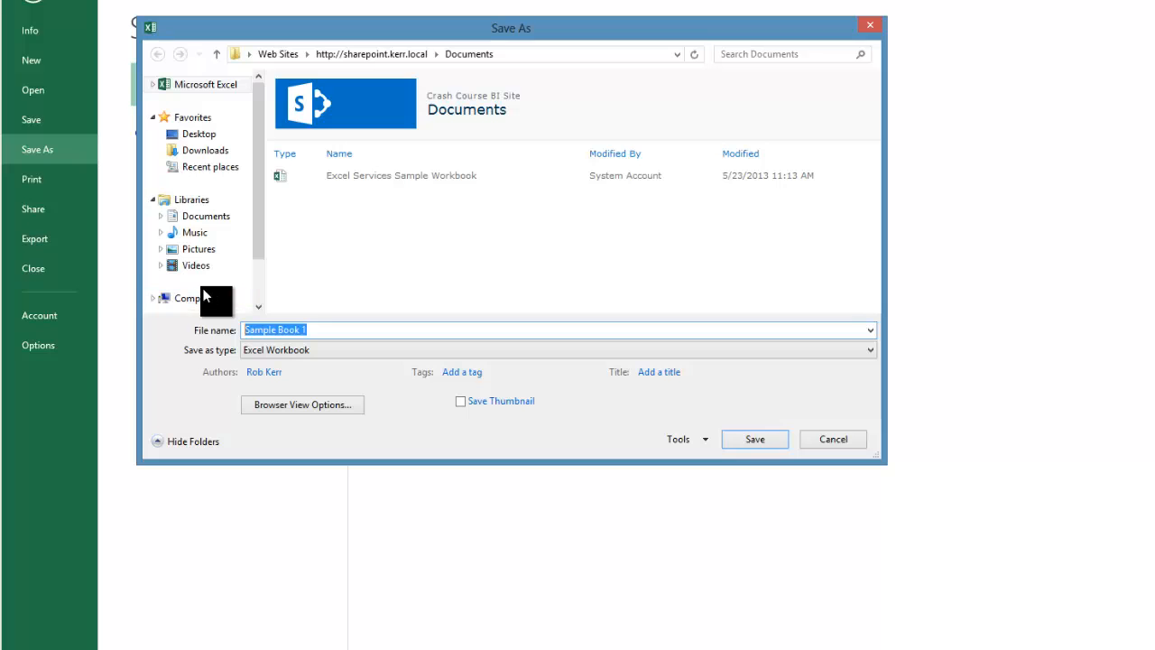
pyautogui.write('AW')
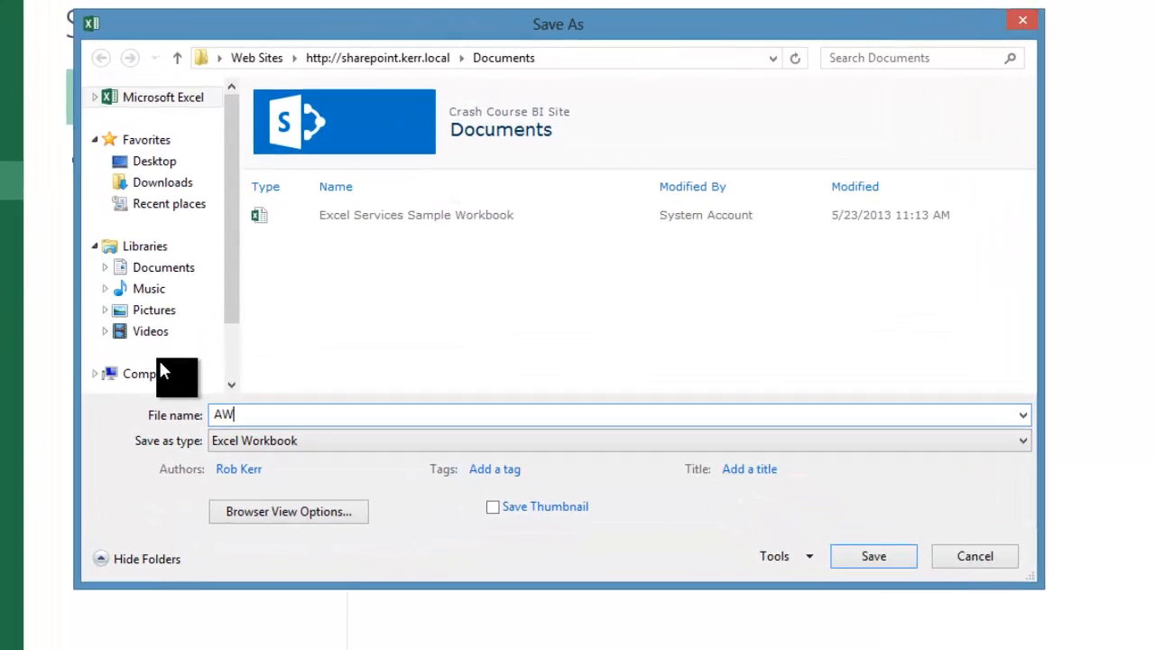
pyautogui.write('Test')
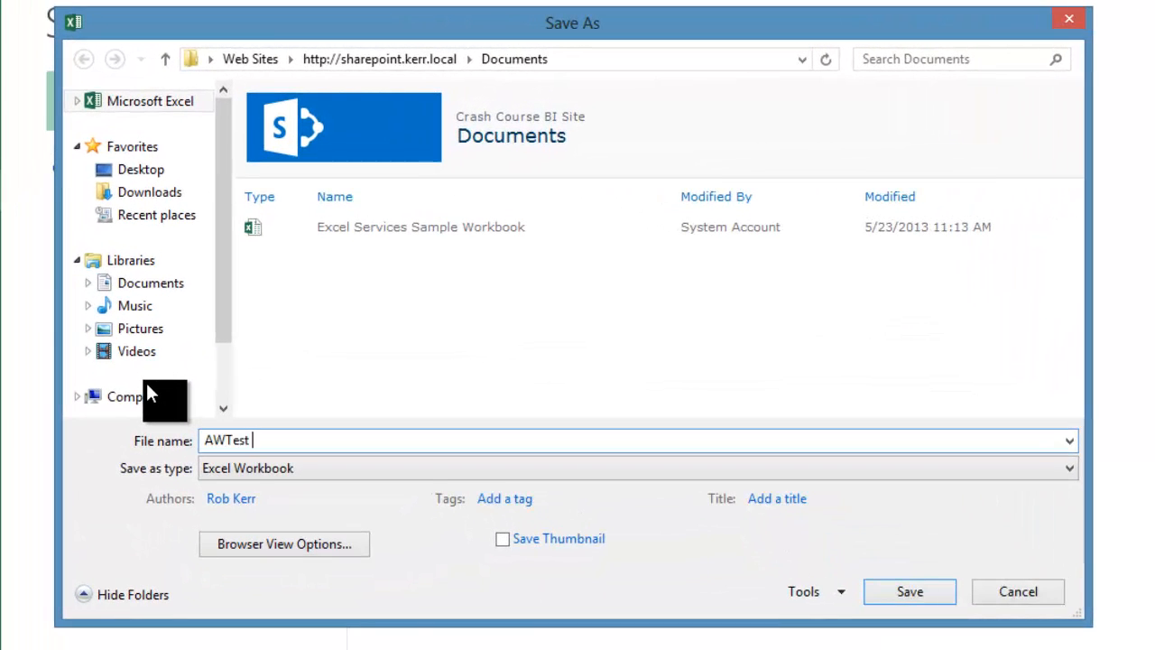
pyautogui.write('Document')
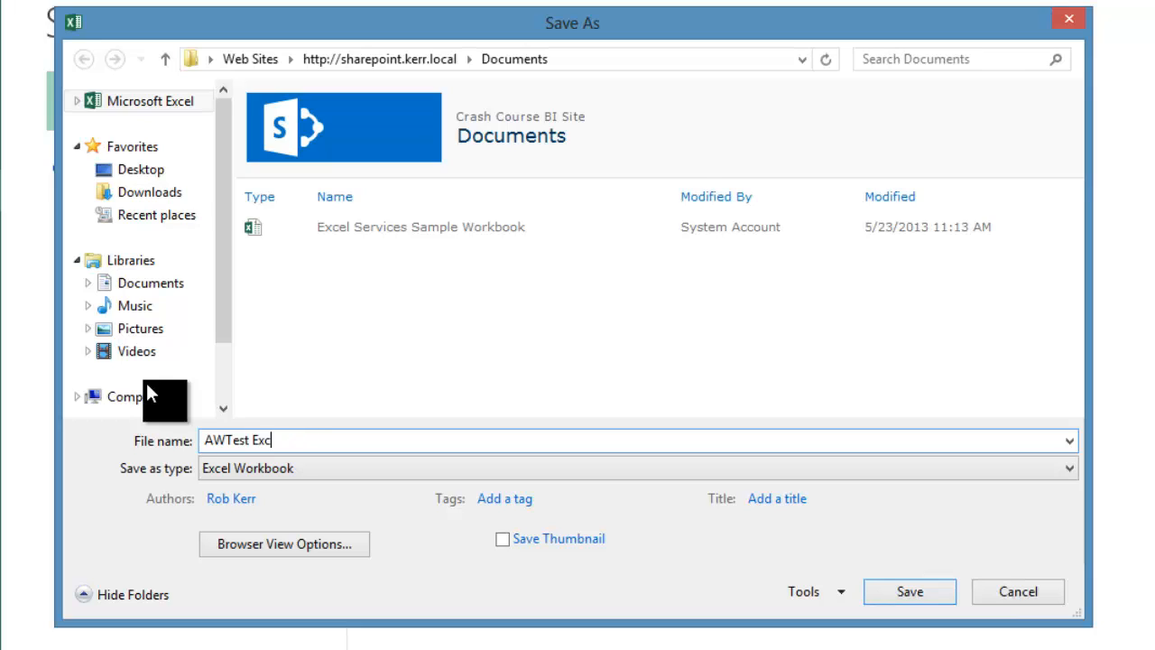
pyautogui.write('el Document')
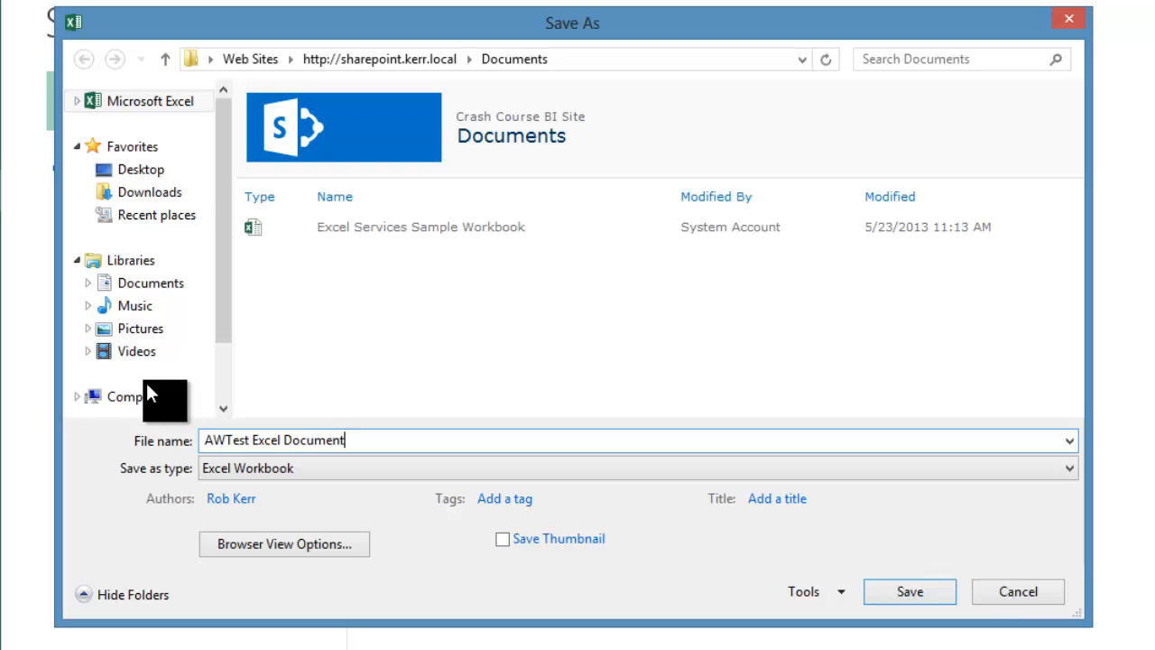
pyautogui.moveTo(244, 555)
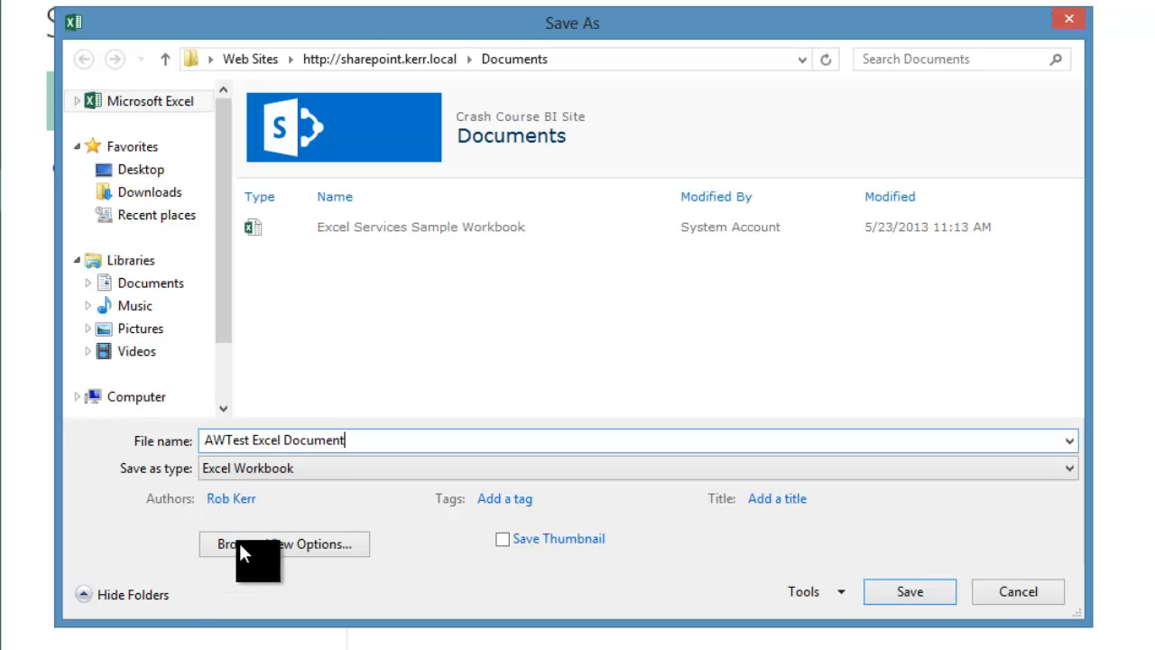
# Step: Review the Show and Parameters tabs of Browser View Options without changes
pyautogui.click(284, 544)
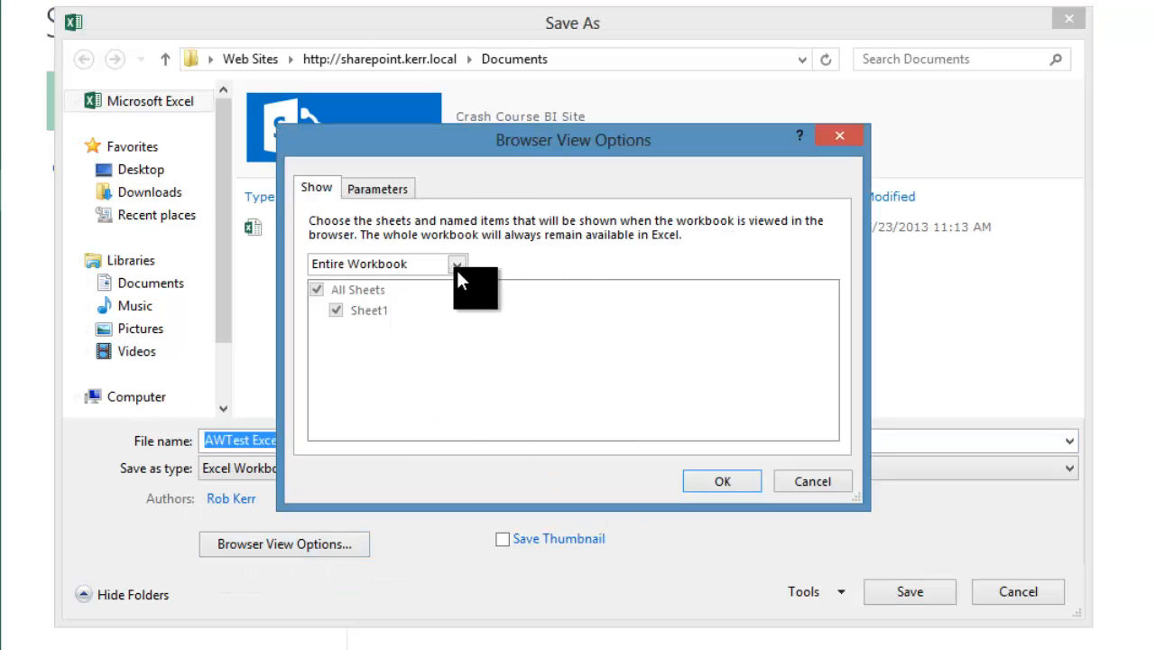
pyautogui.click(377, 188)
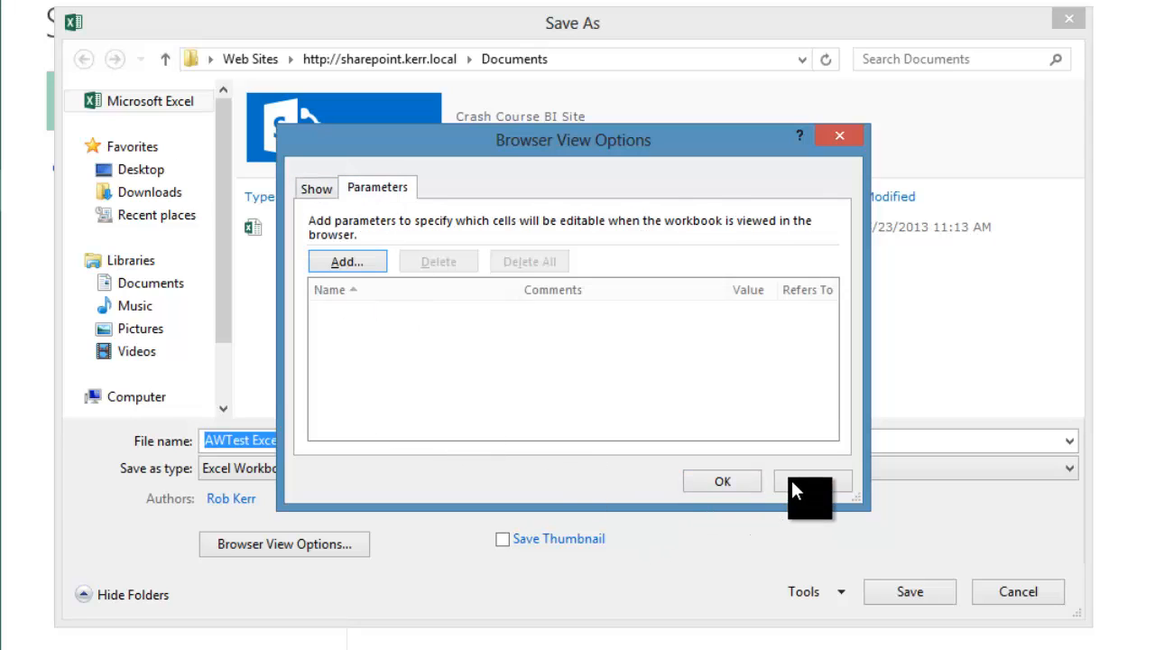
pyautogui.click(721, 480)
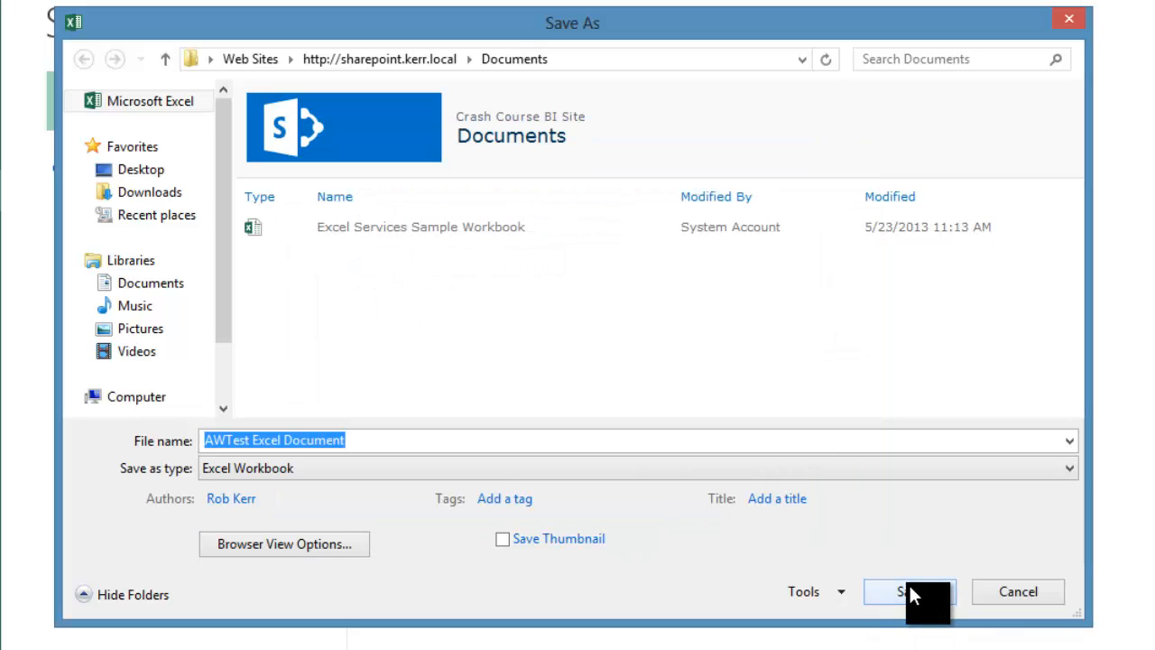
# Step: Save AWTest Excel Document to SharePoint, choosing the Document content type
pyautogui.click(910, 591)
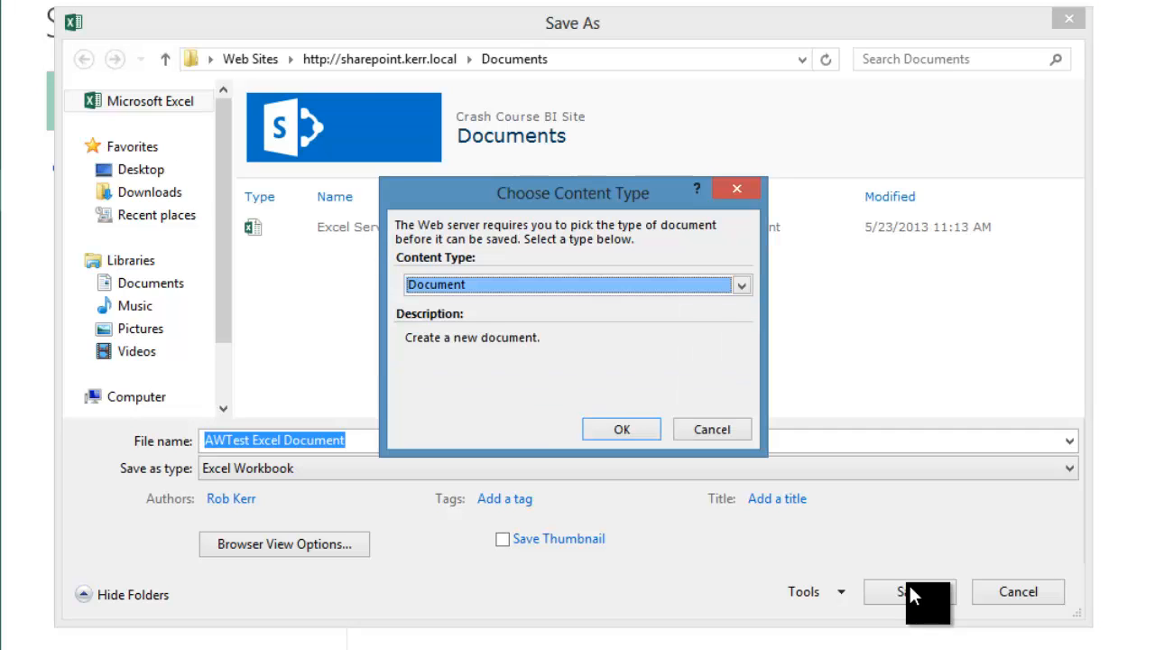
pyautogui.moveTo(735, 302)
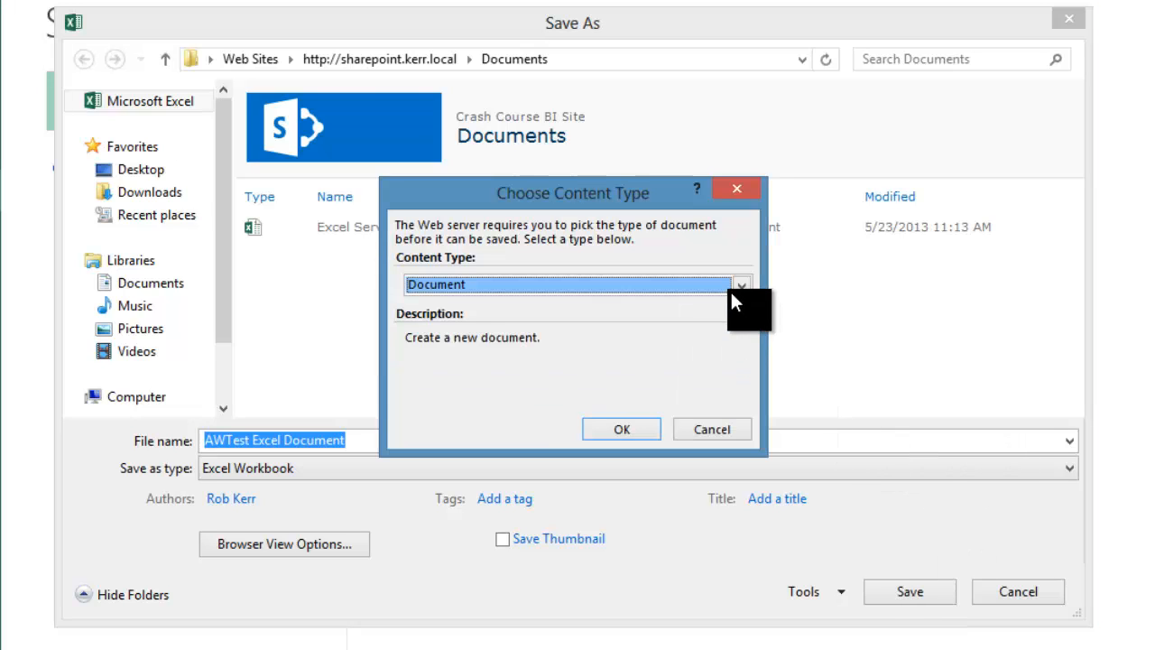
pyautogui.click(741, 284)
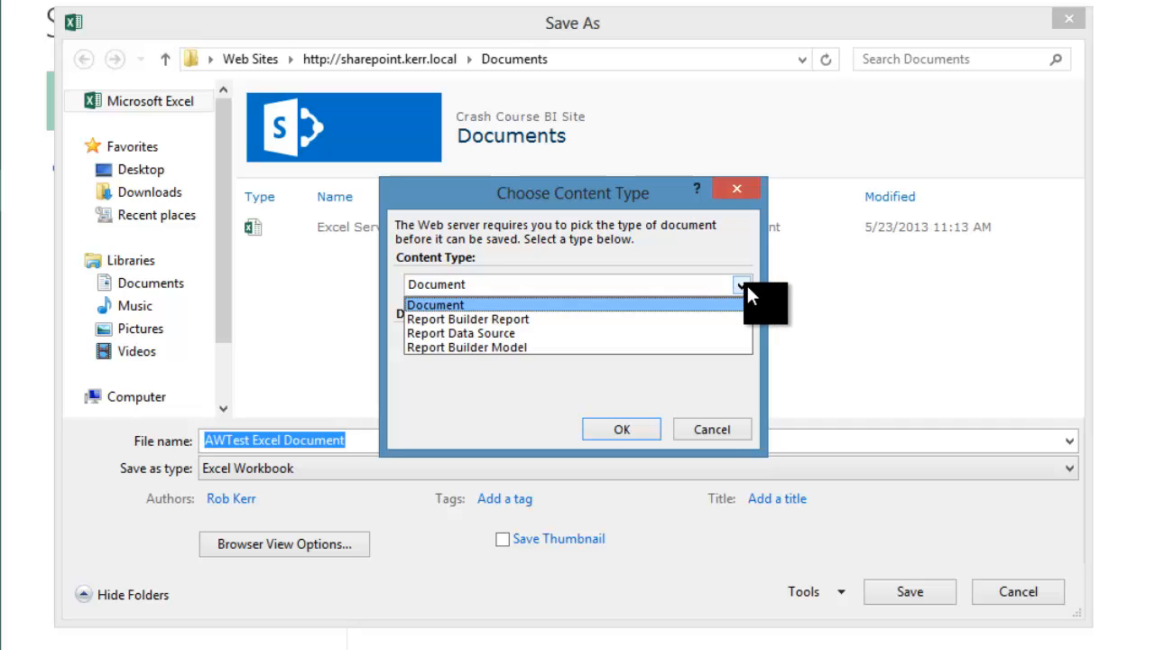
pyautogui.click(621, 429)
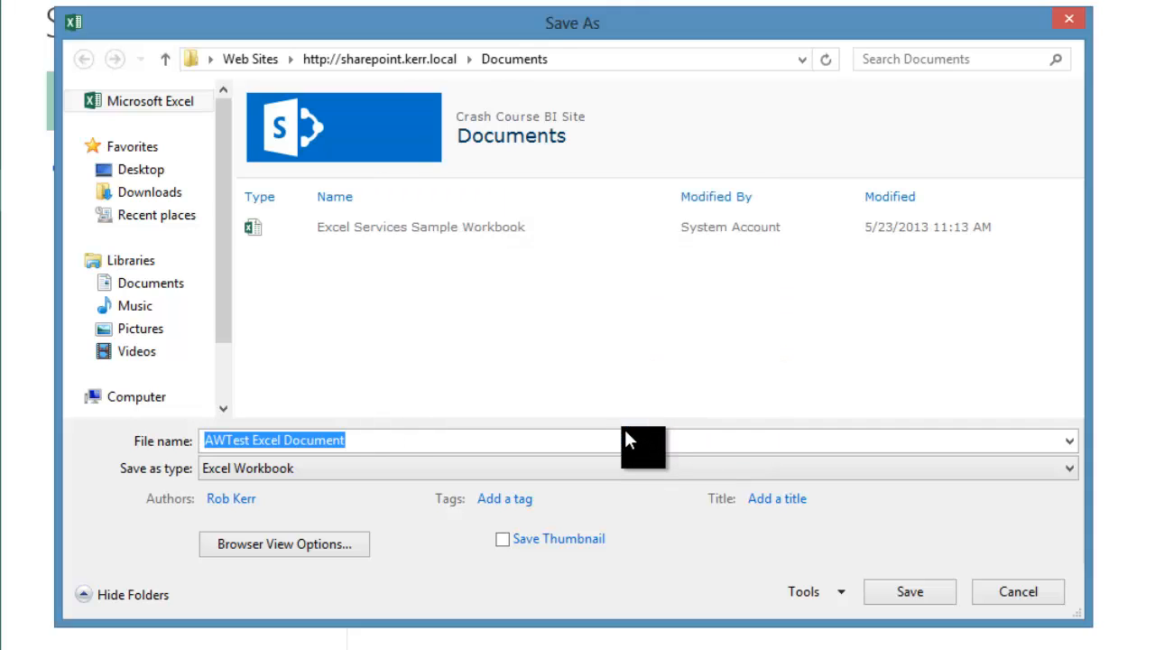
pyautogui.click(909, 591)
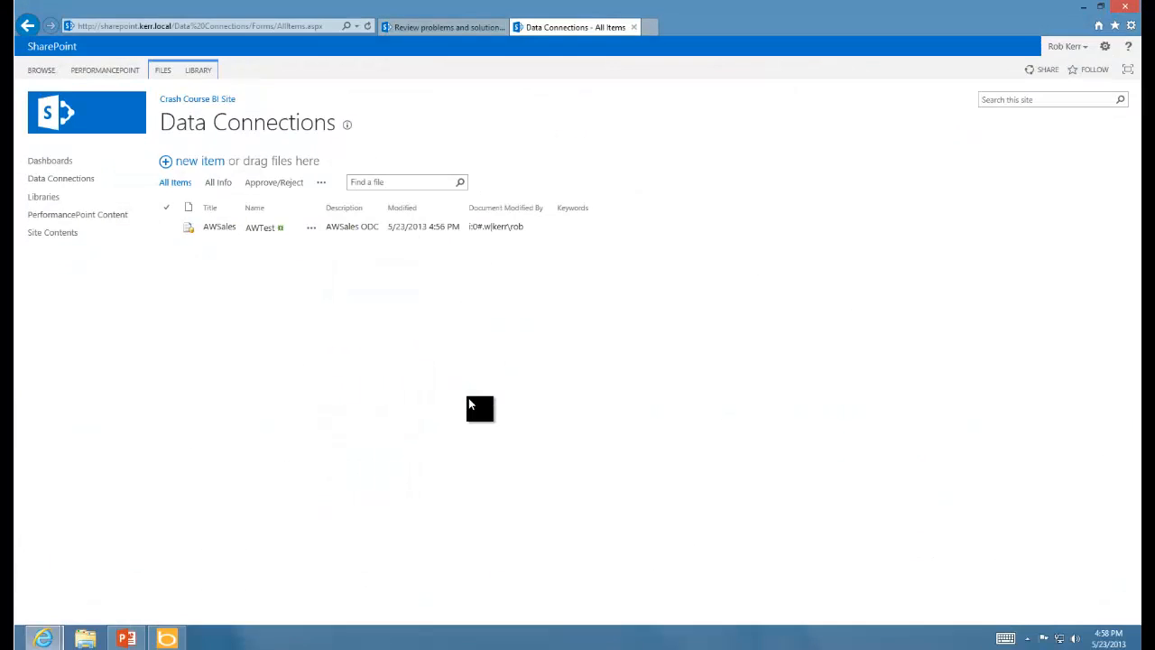
pyautogui.moveTo(218, 239)
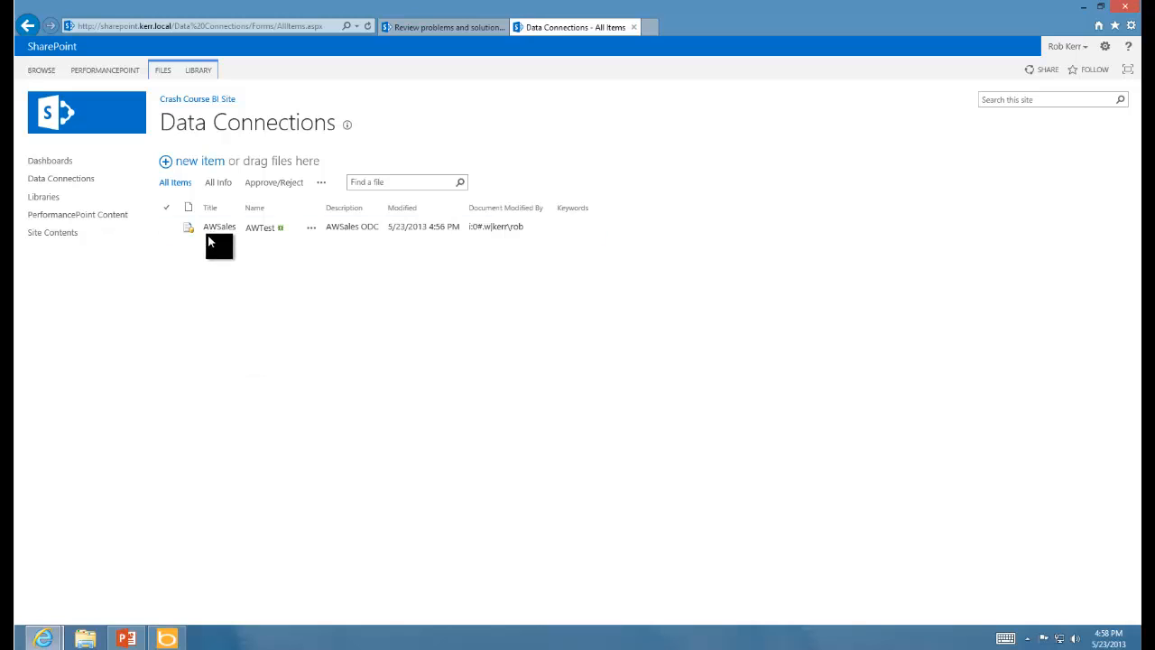
pyautogui.moveTo(53, 233)
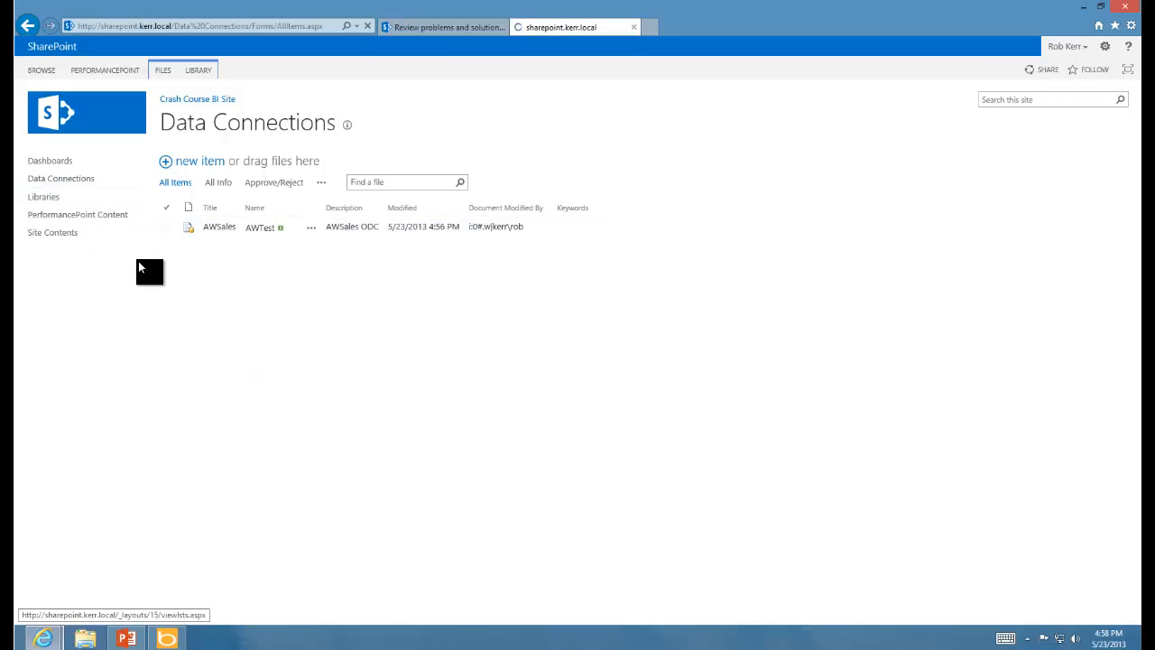
# Step: Go from Data Connections to Documents and open AWTest Excel Document in the browser
pyautogui.click(52, 233)
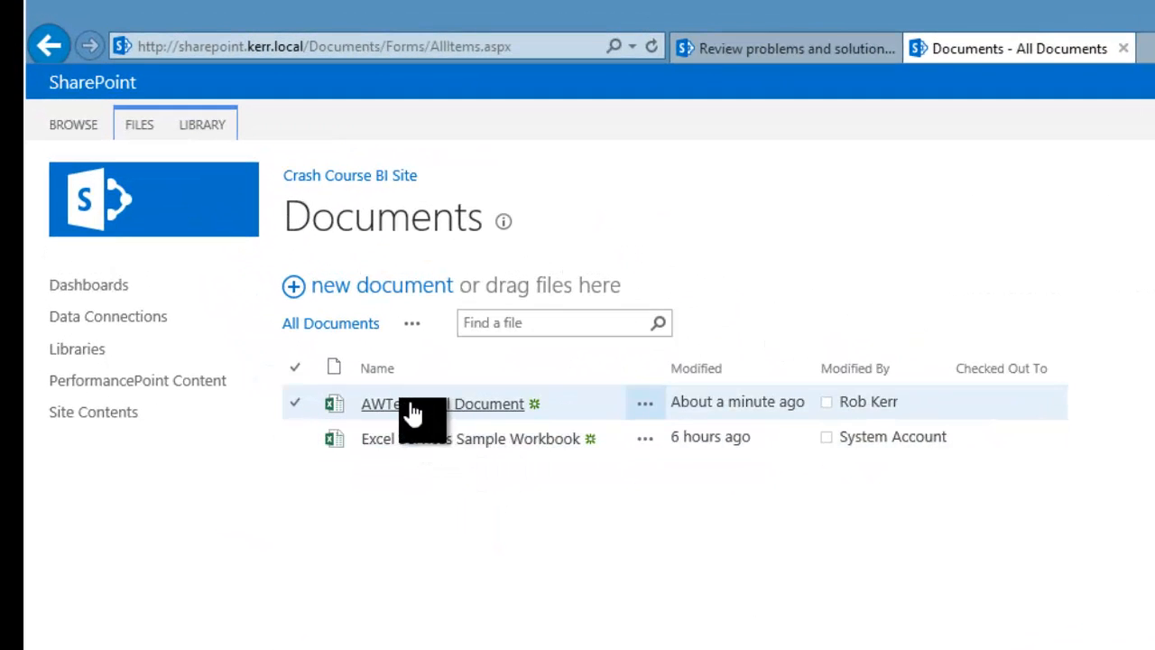
pyautogui.click(424, 403)
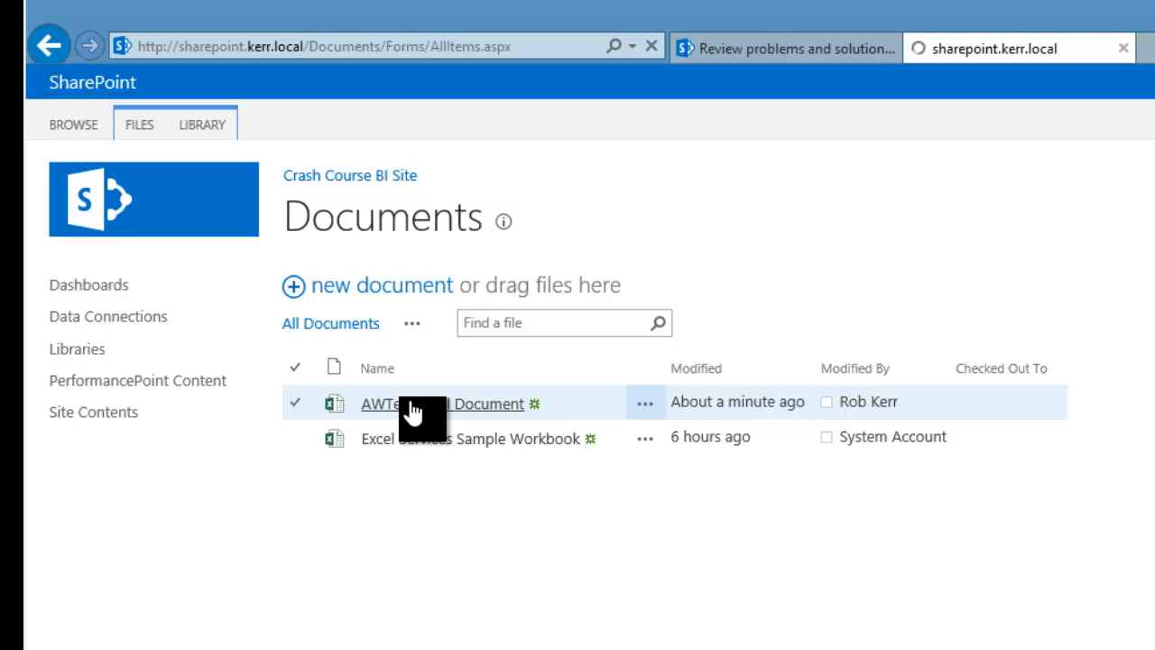
pyautogui.click(415, 403)
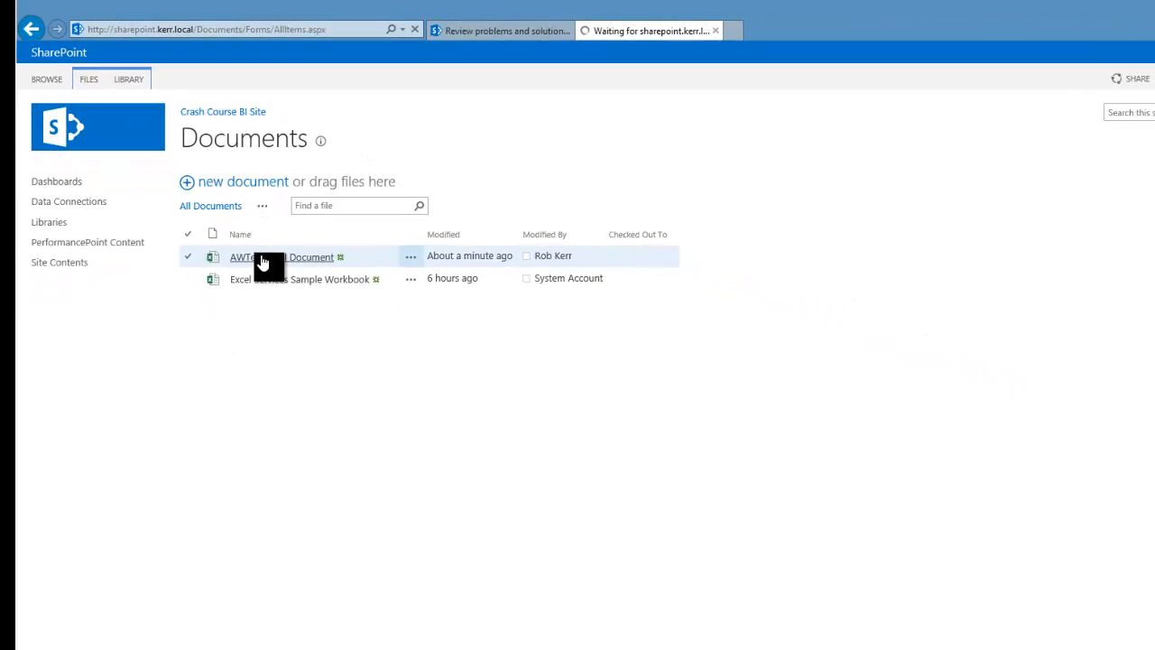
pyautogui.click(270, 257)
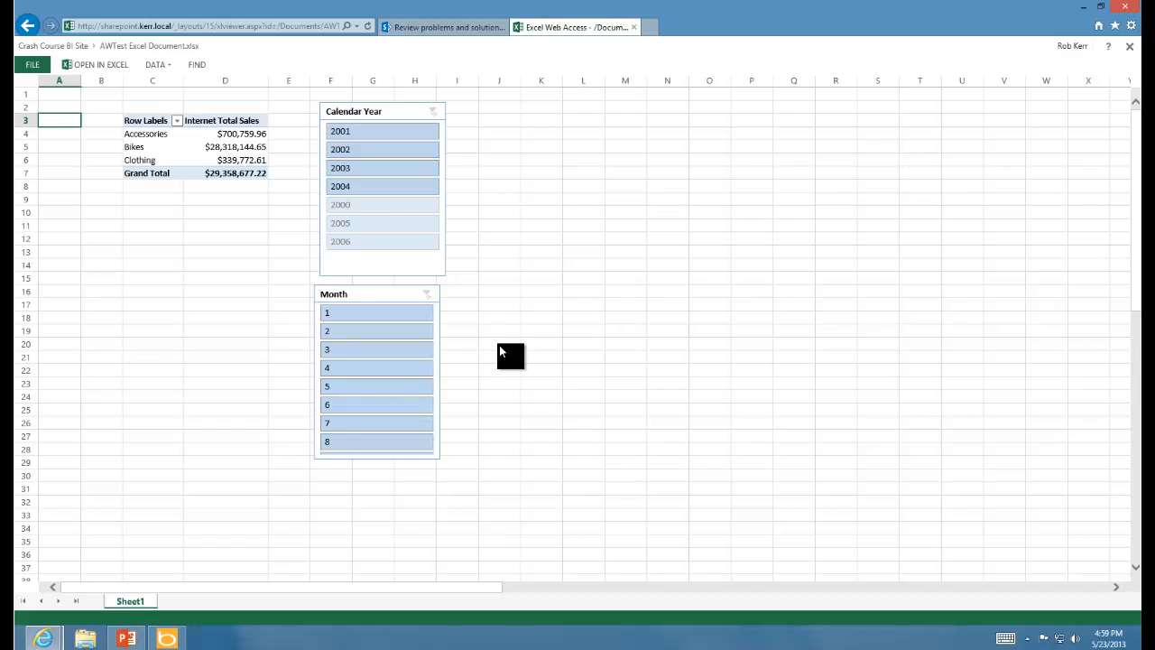
pyautogui.moveTo(517, 319)
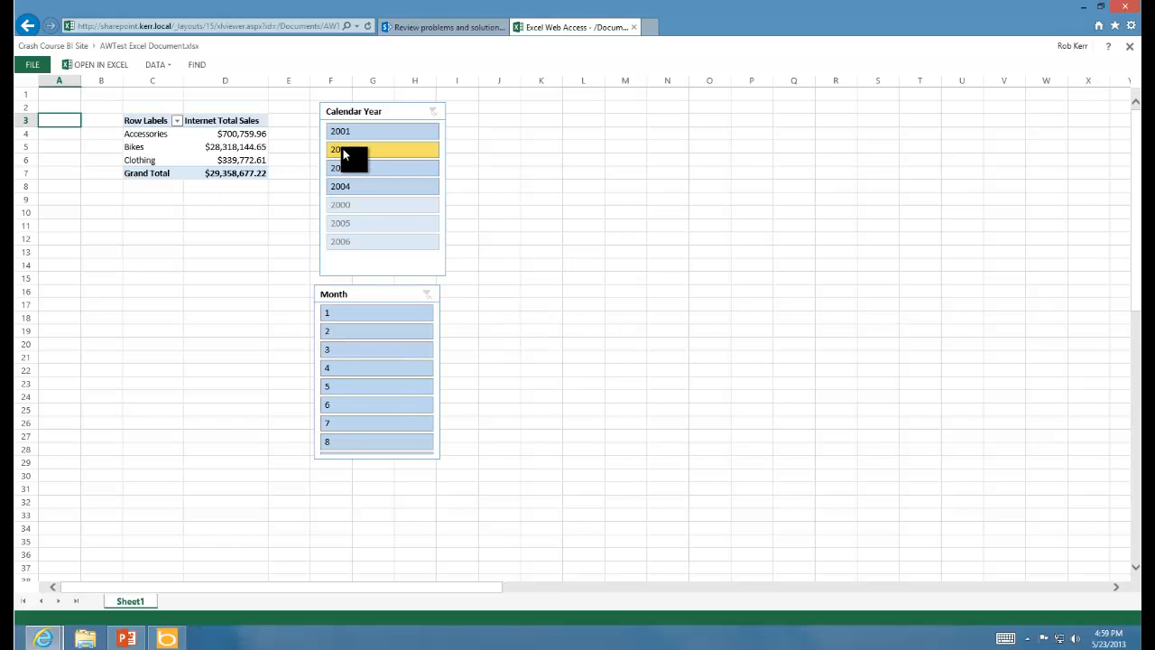
# Step: Select 2002 in the Calendar Year slicer to filter the web PivotTable
pyautogui.click(381, 149)
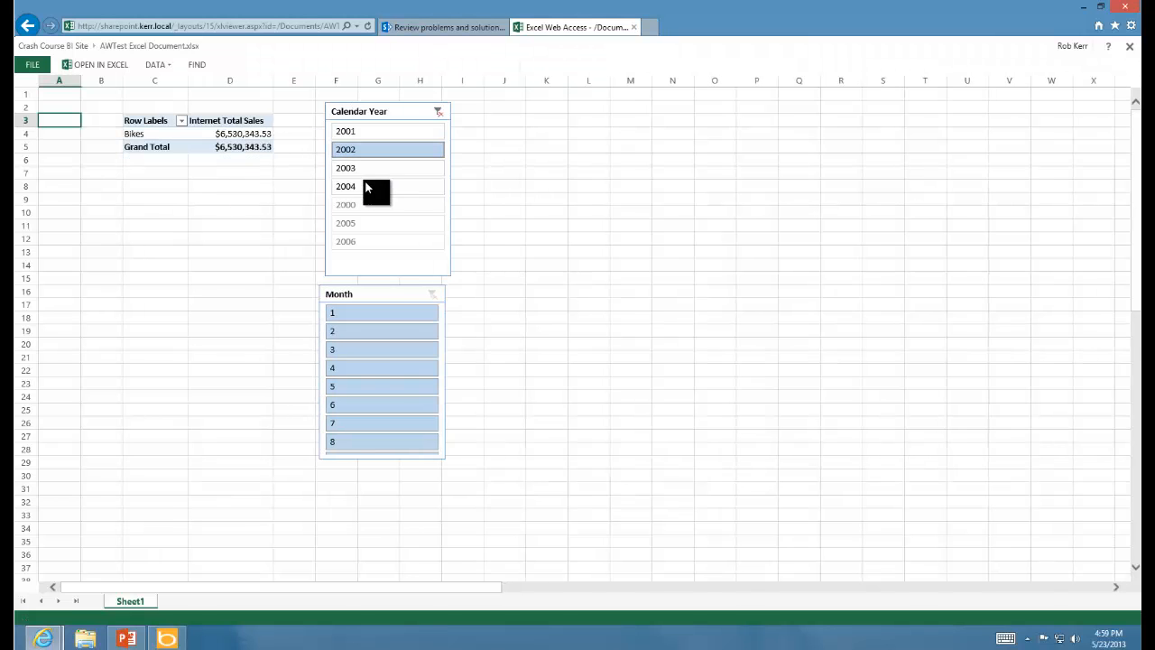
pyautogui.click(346, 186)
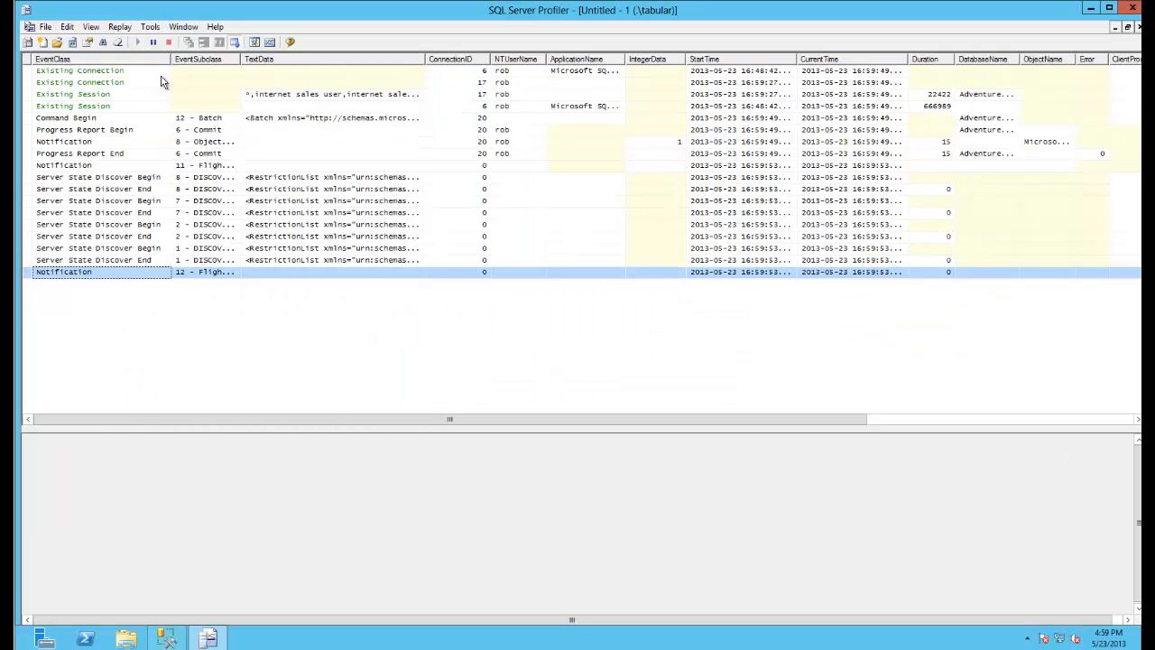
# Step: Switch to SQL Server Profiler to view the MDX query events
pyautogui.click(219, 42)
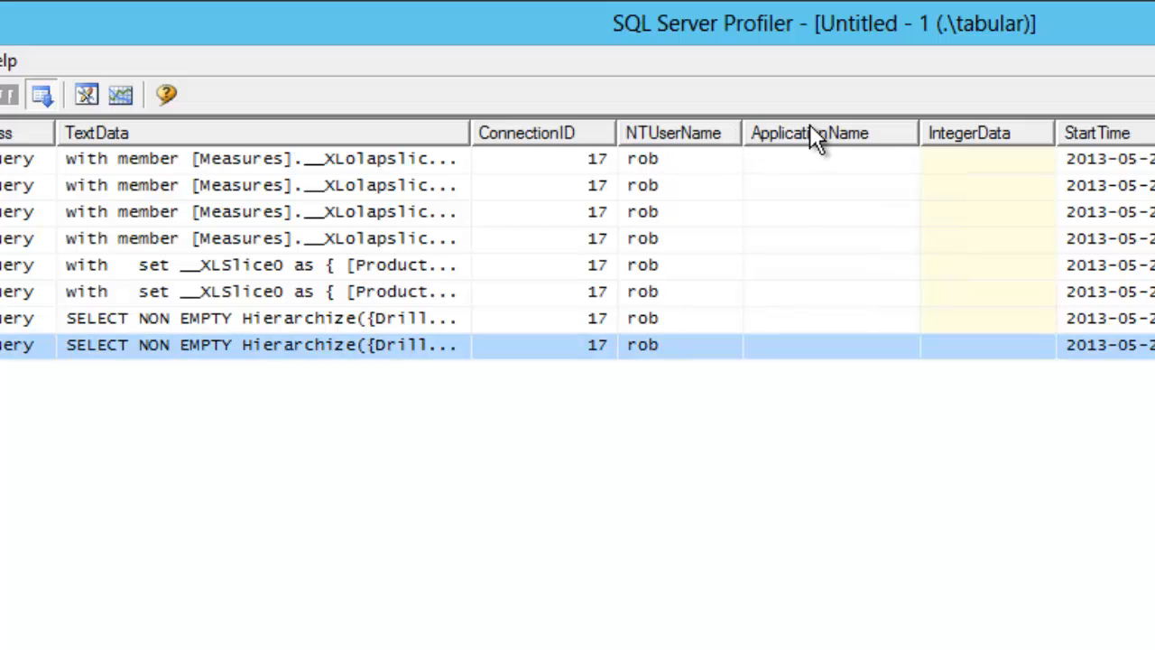
pyautogui.moveTo(672, 291)
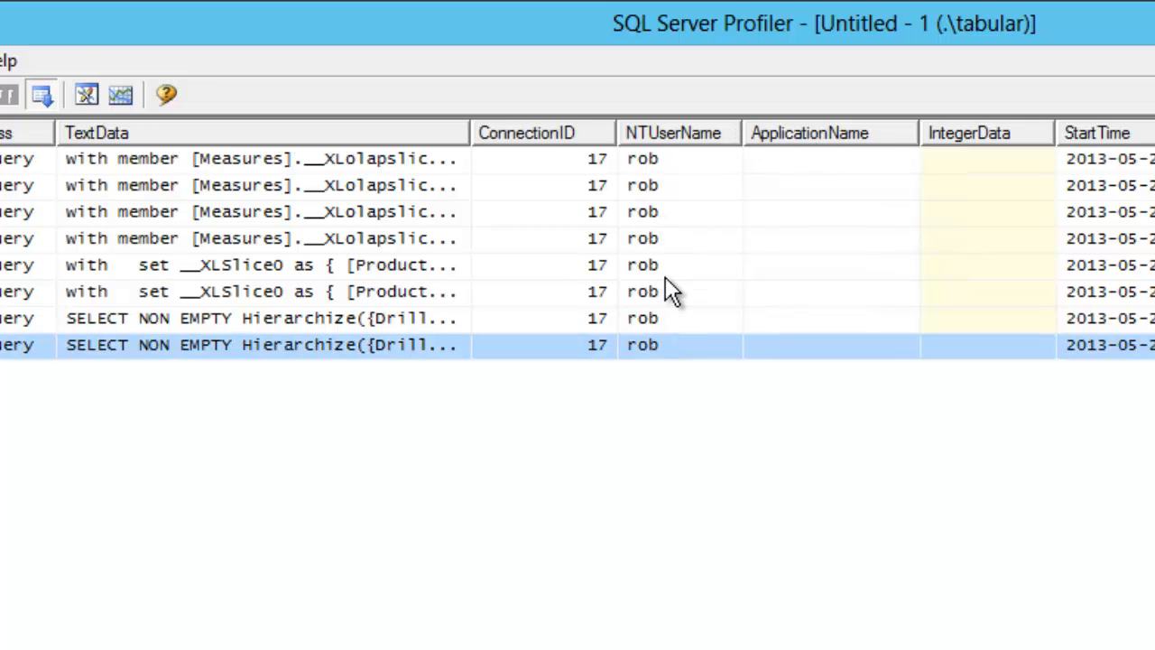
pyautogui.moveTo(664, 298)
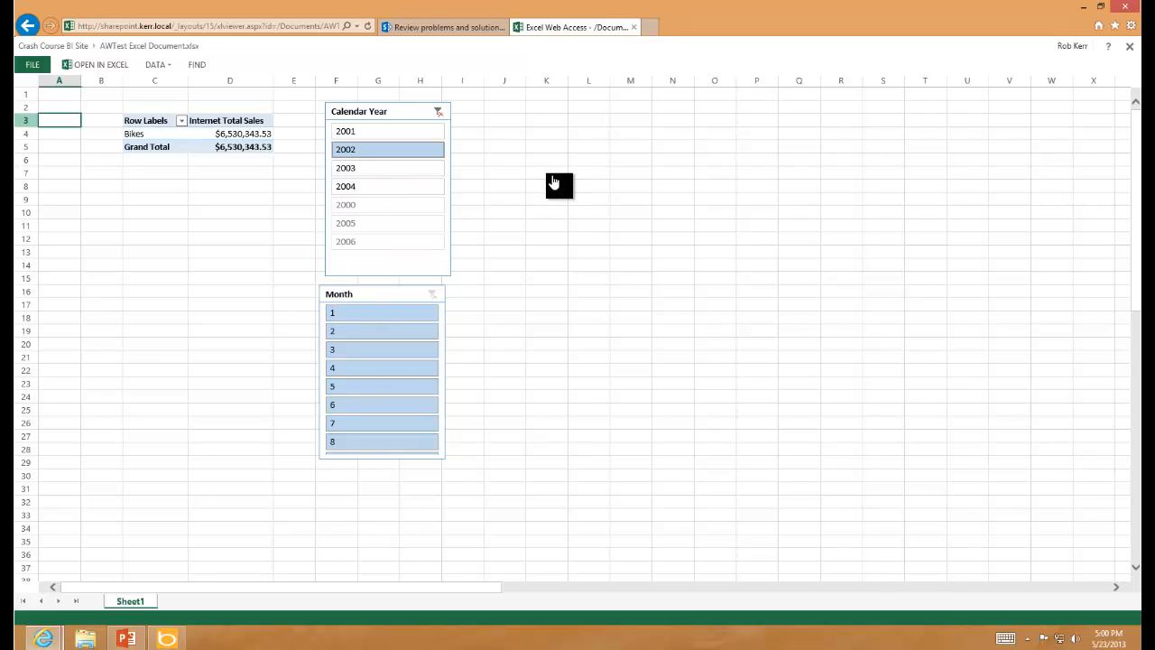
pyautogui.moveTo(556, 183)
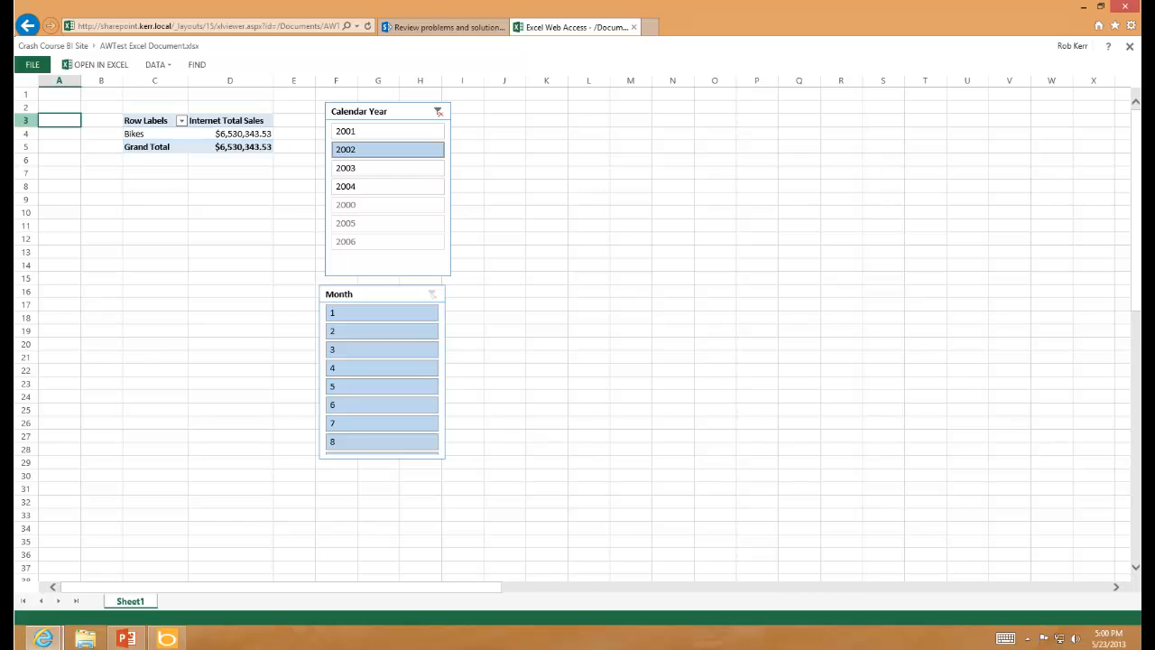